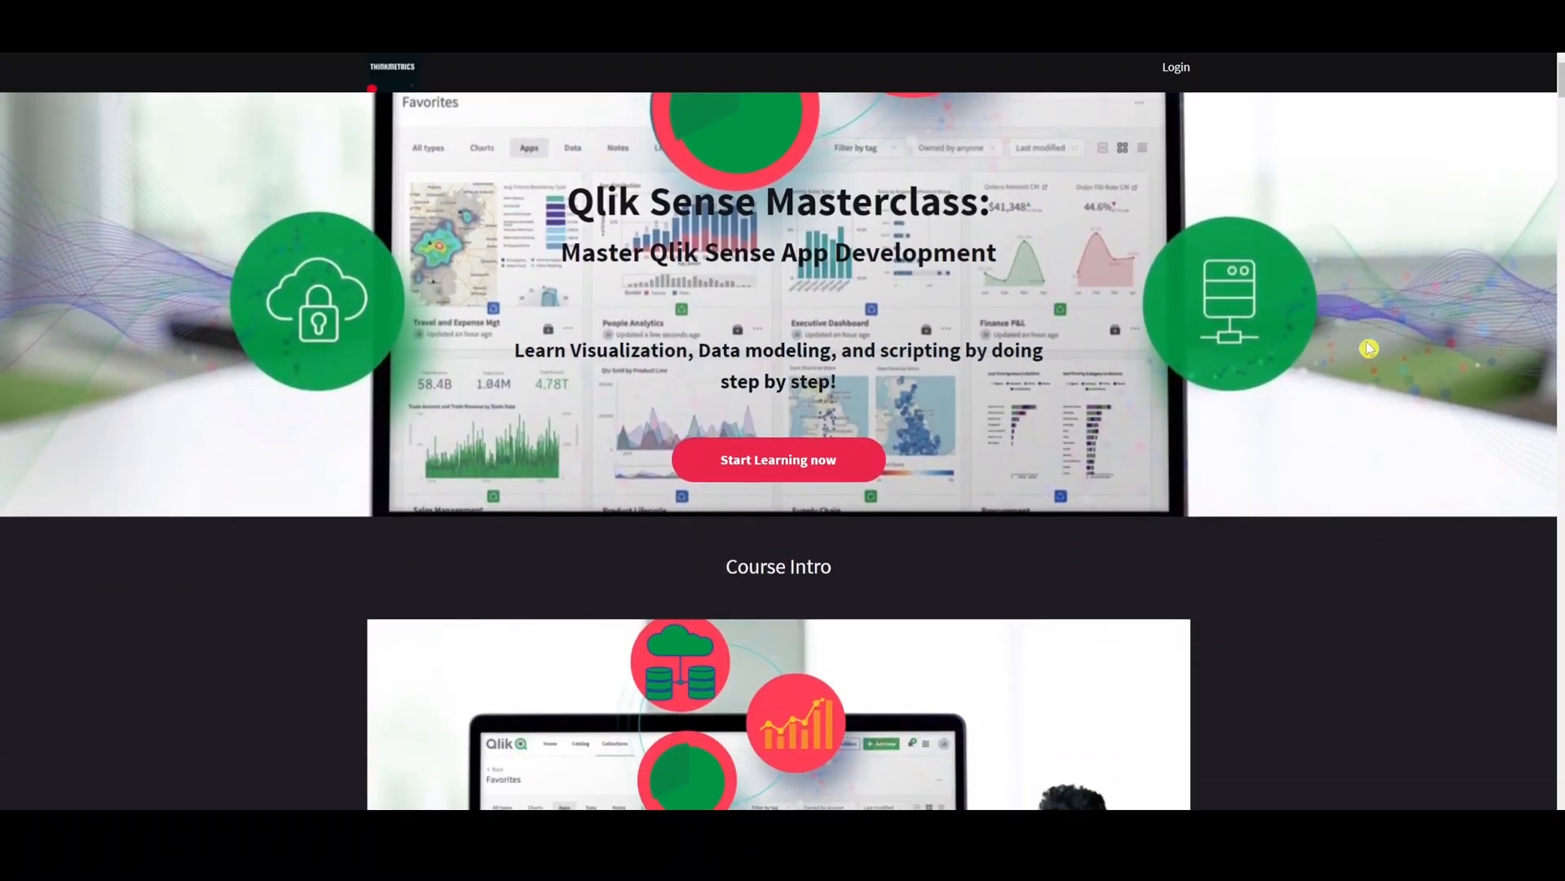
Scroll through the Section 7 script reviewing the customers, employees and products LOAD statements.
scroll(down, 3)
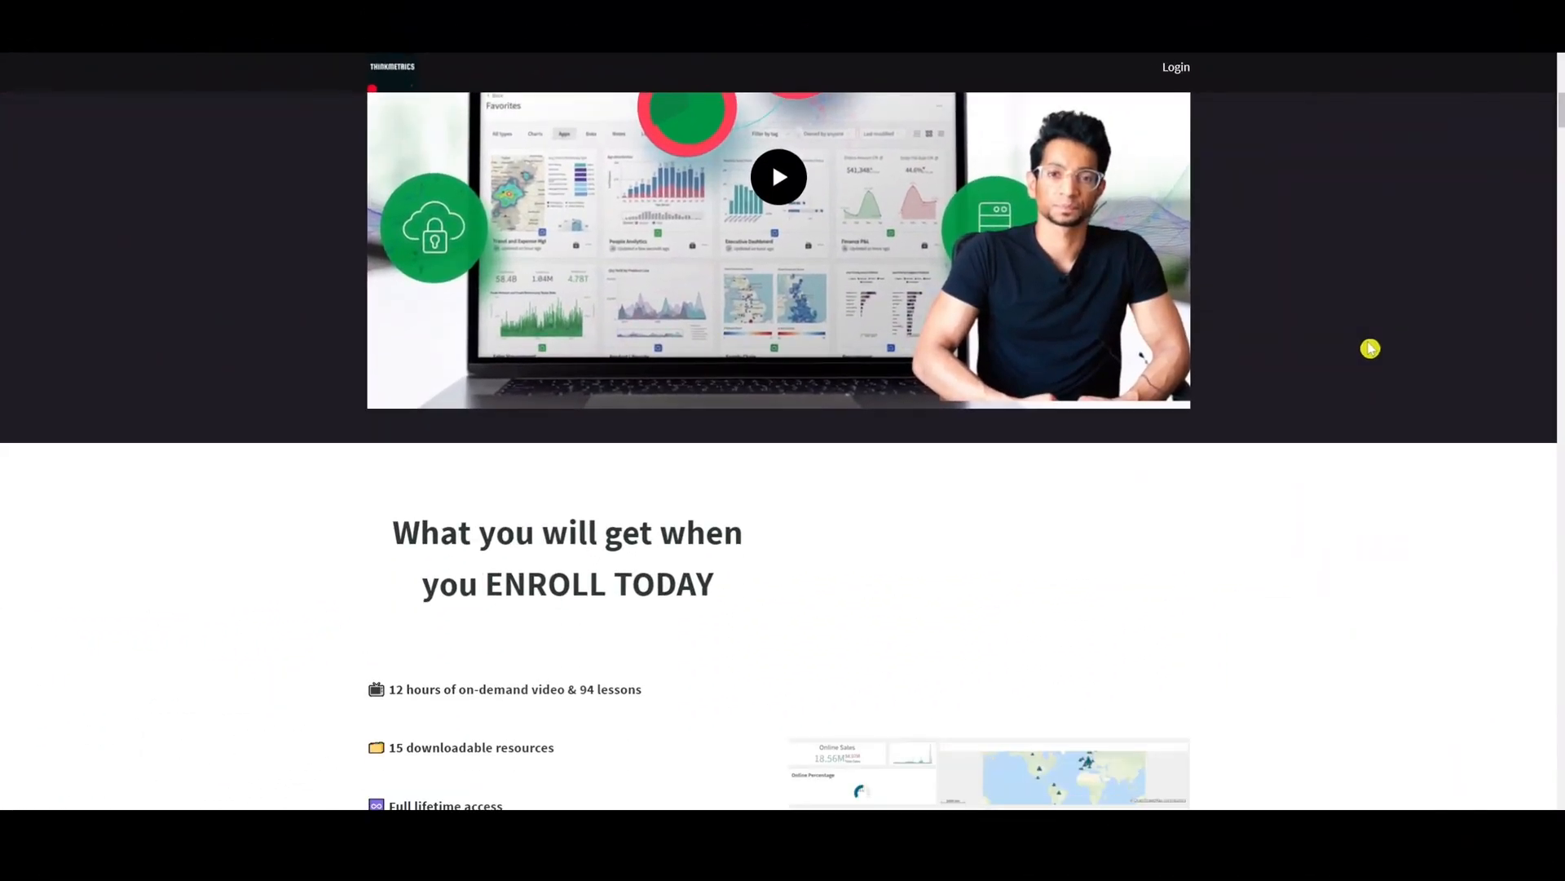
scroll(down, 3)
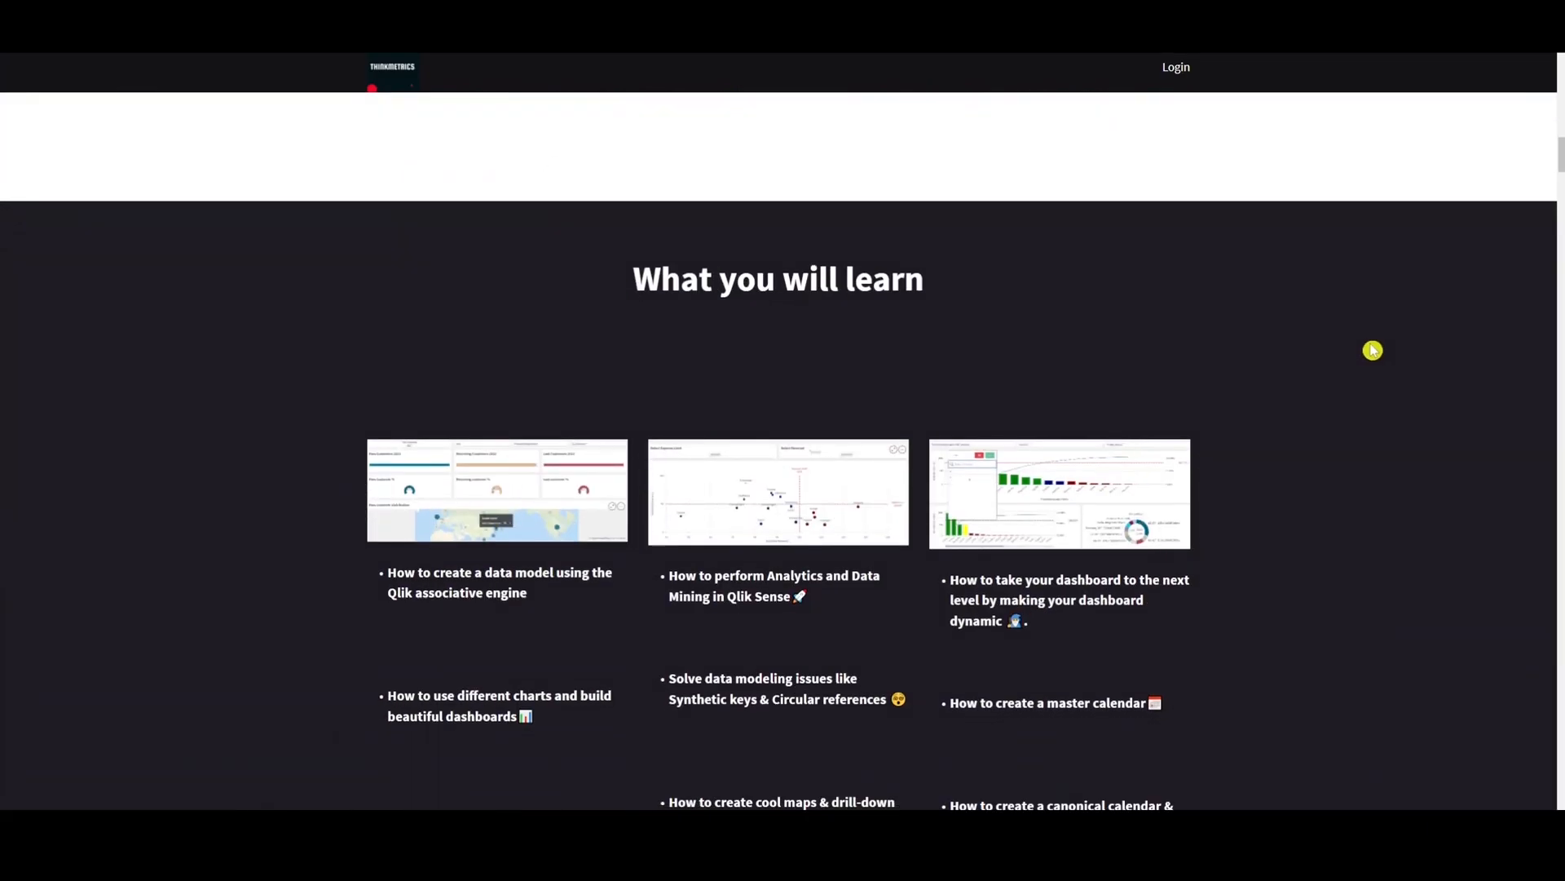
scroll(down, 3)
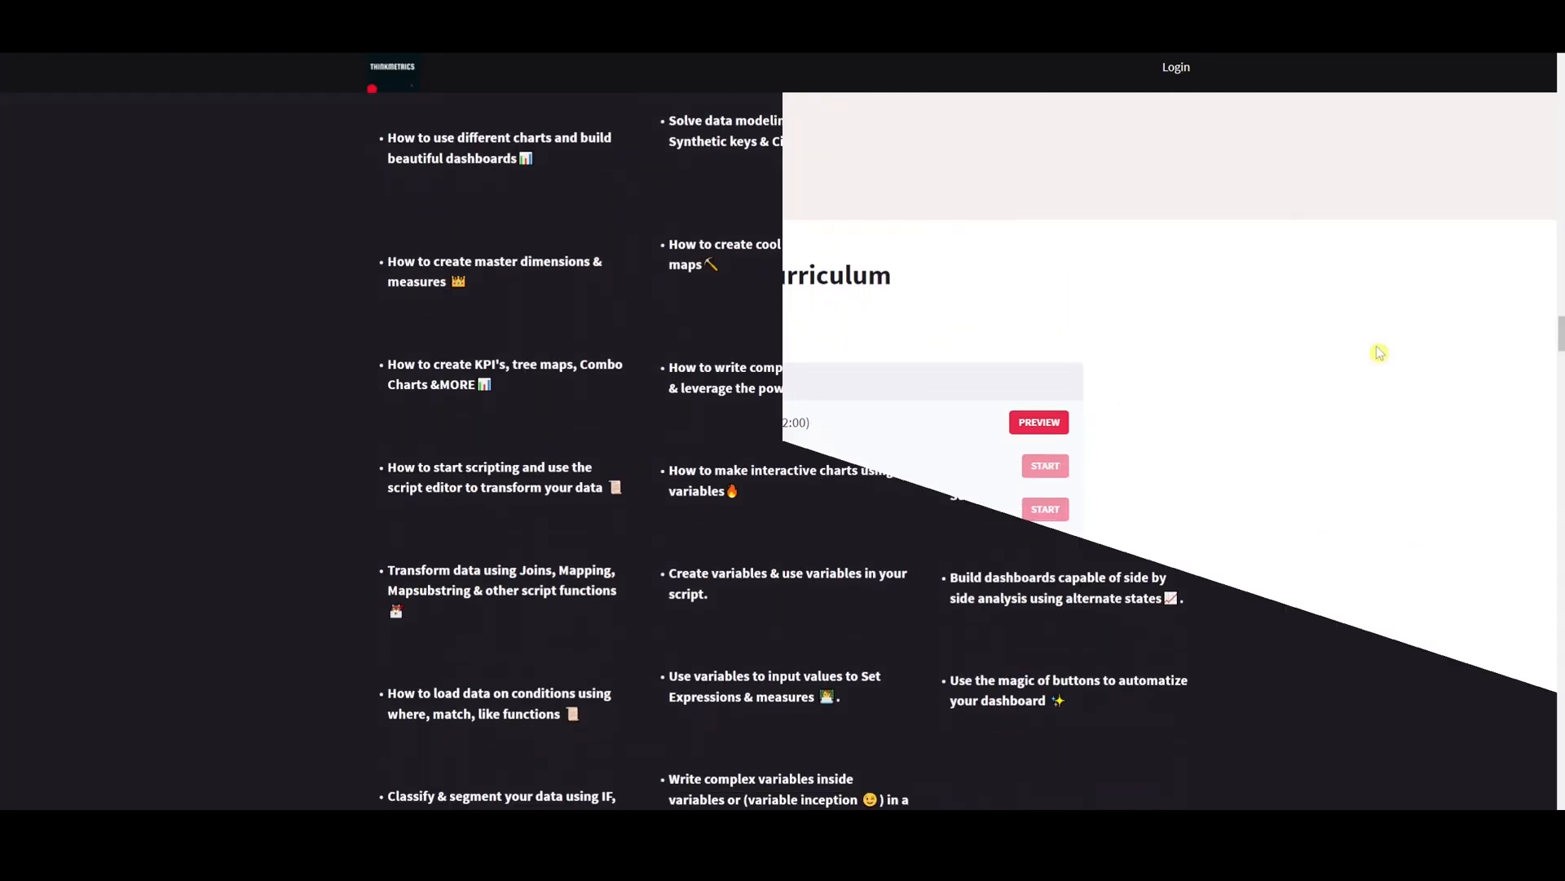
scroll(down, 3)
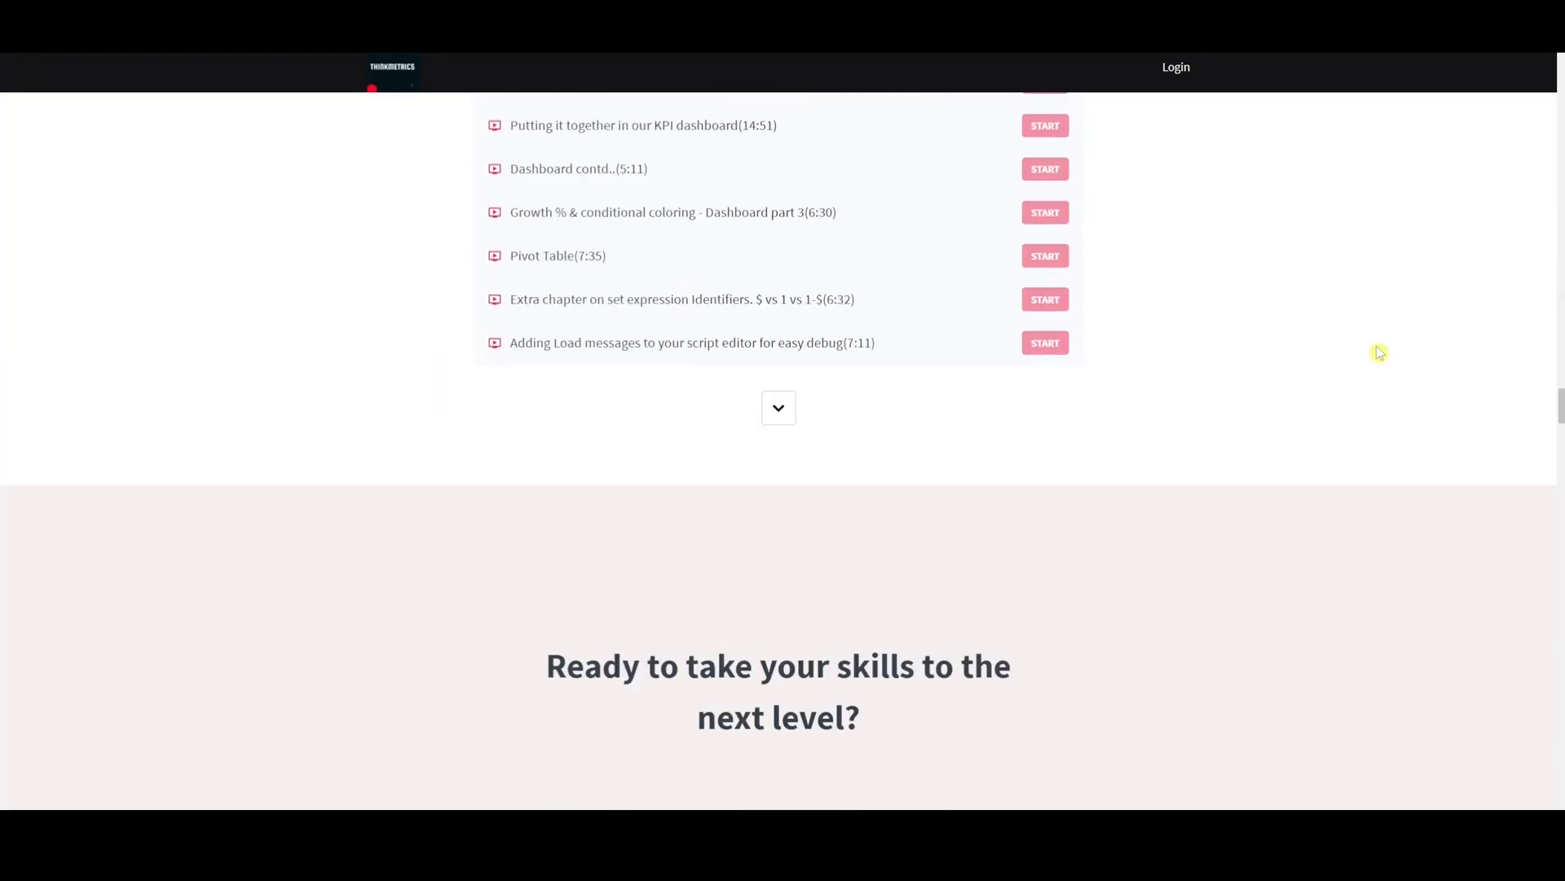
scroll(down, 3)
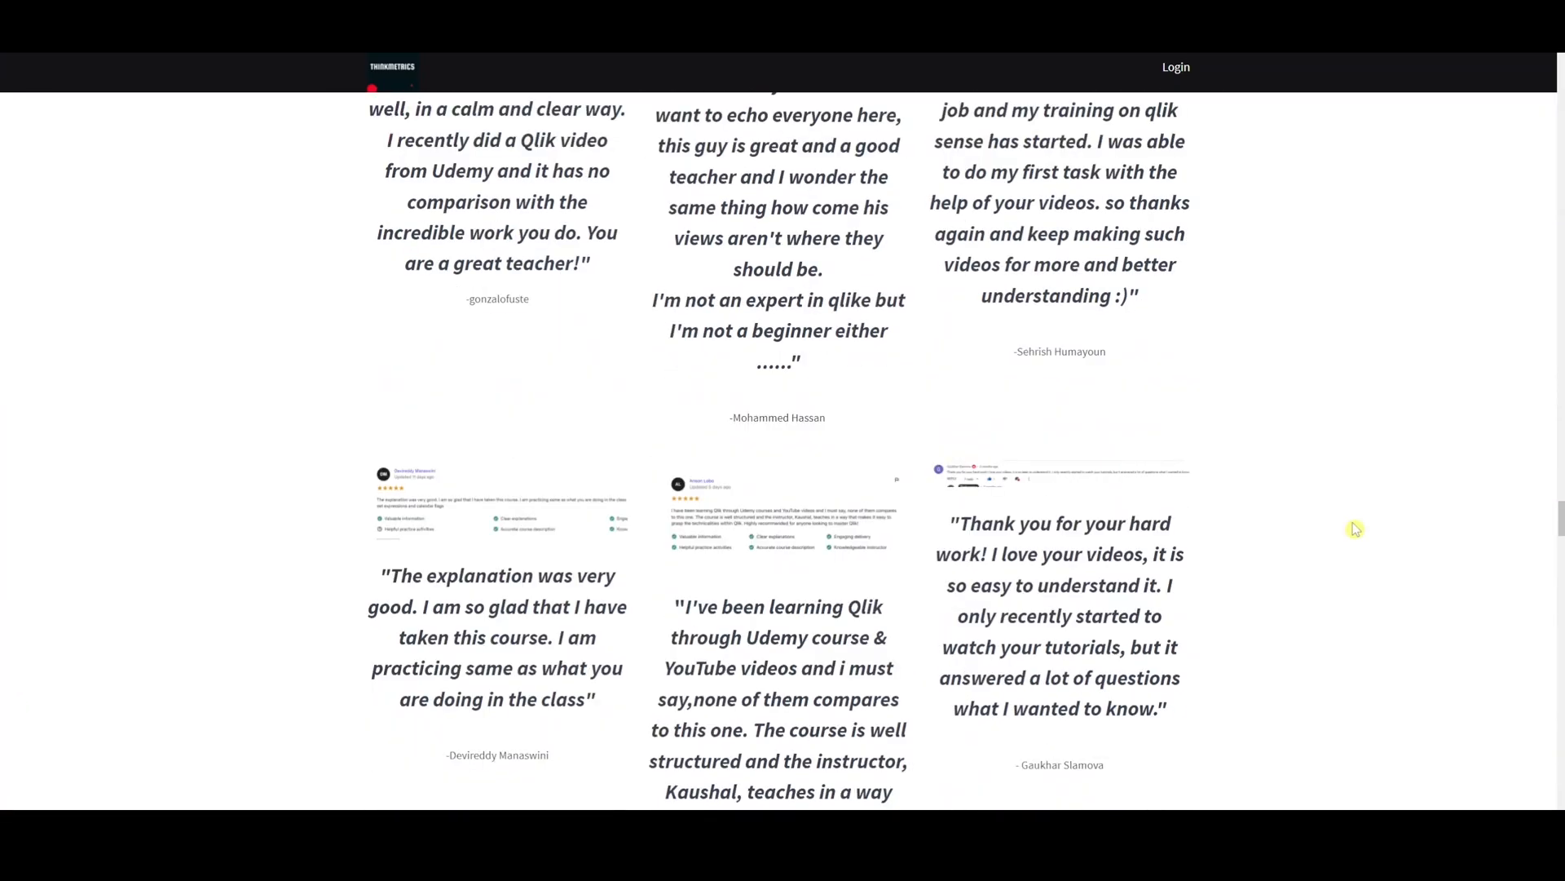
scroll(up, 3)
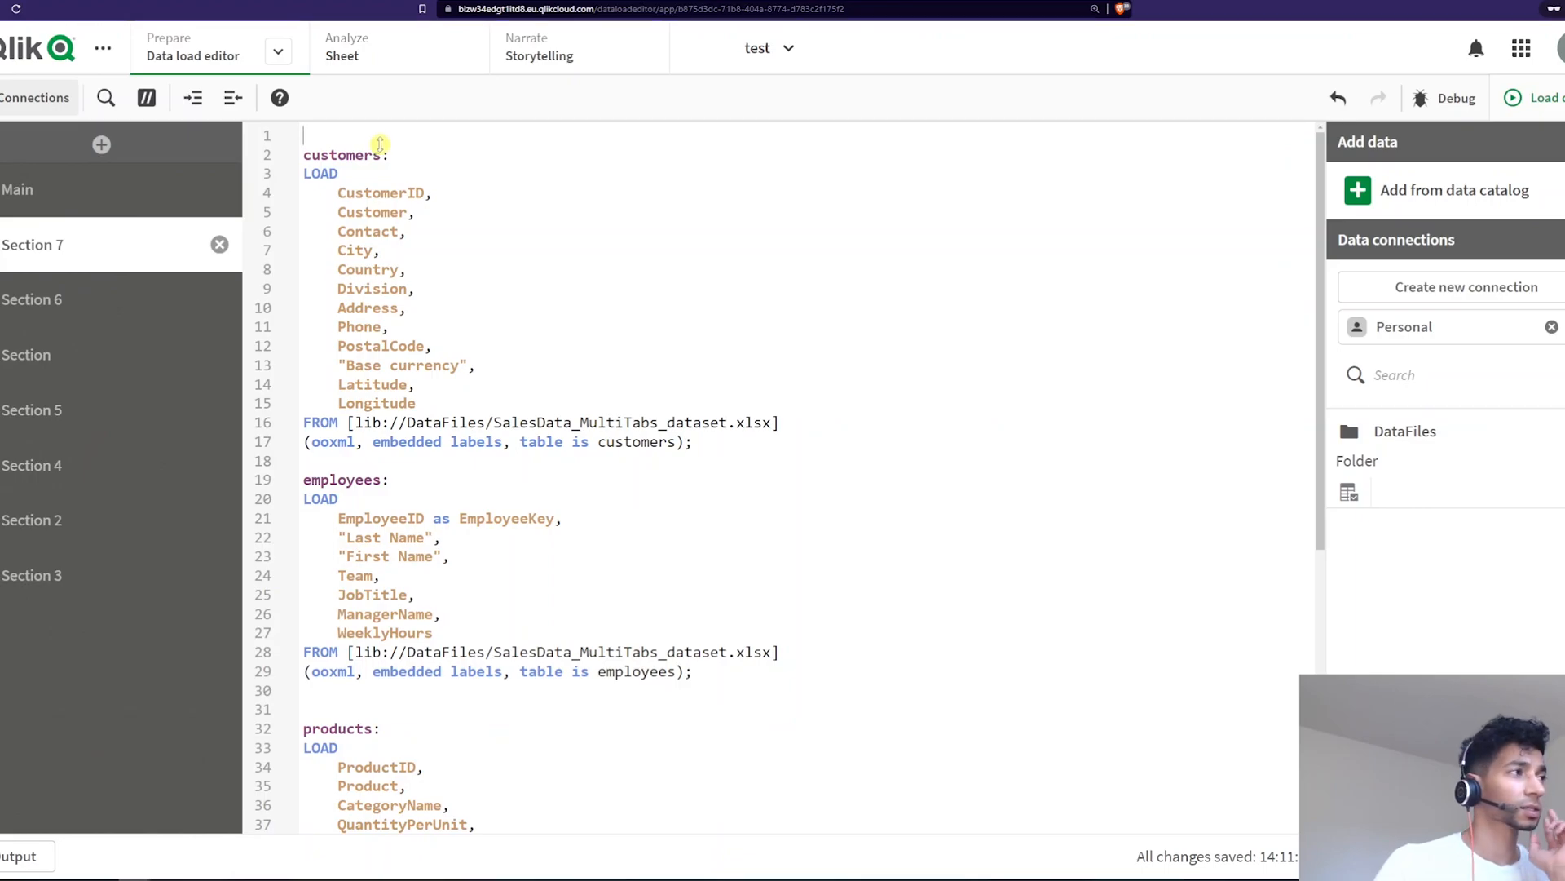
double_click(380, 193)
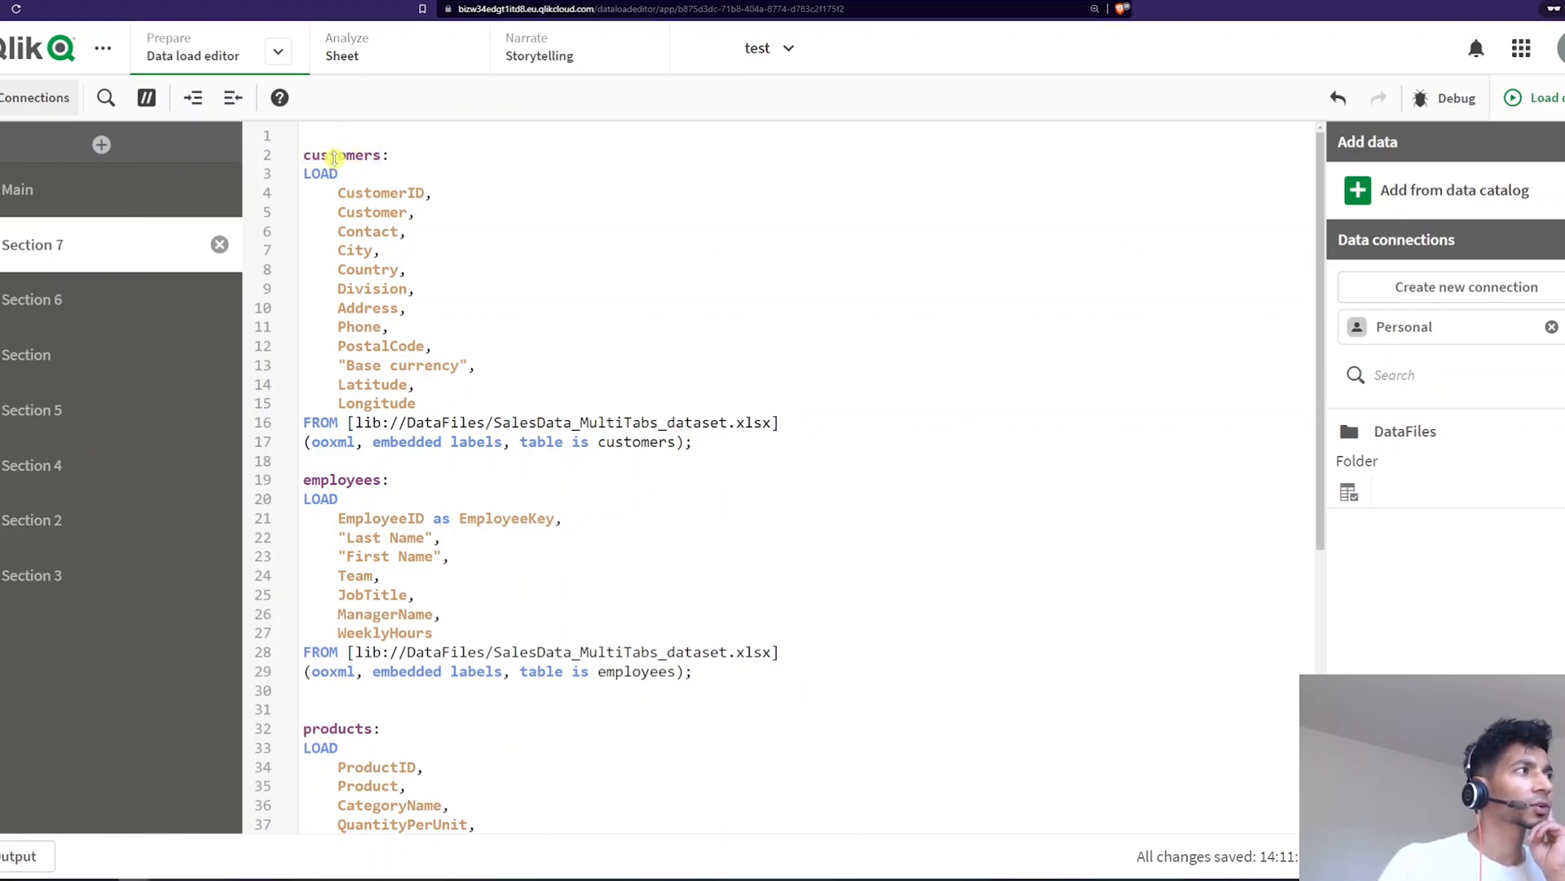
double_click(344, 155)
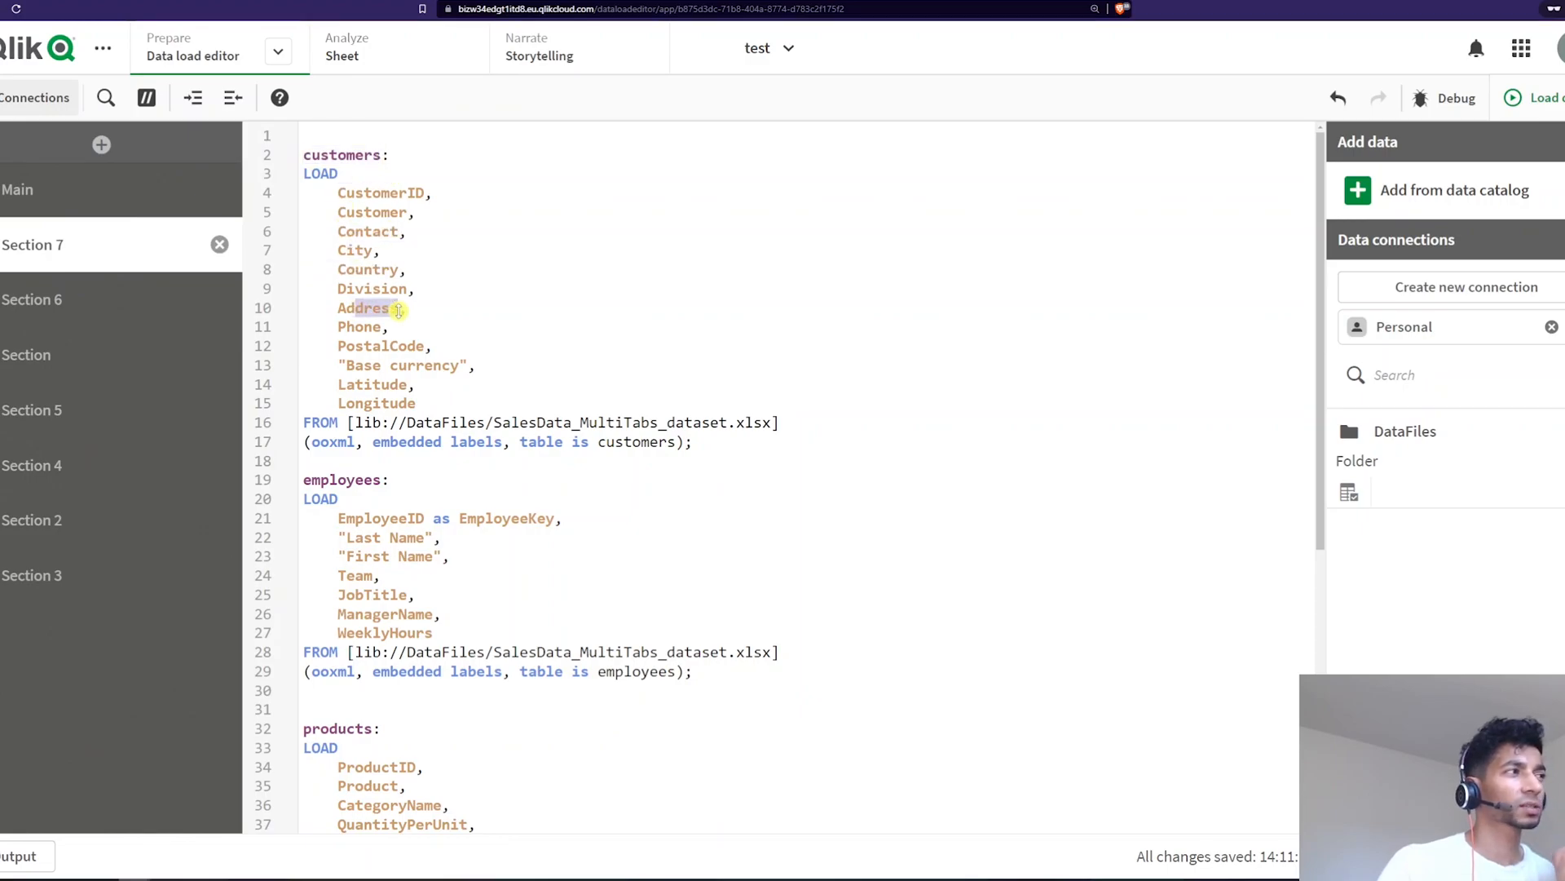
mouse_move(463, 245)
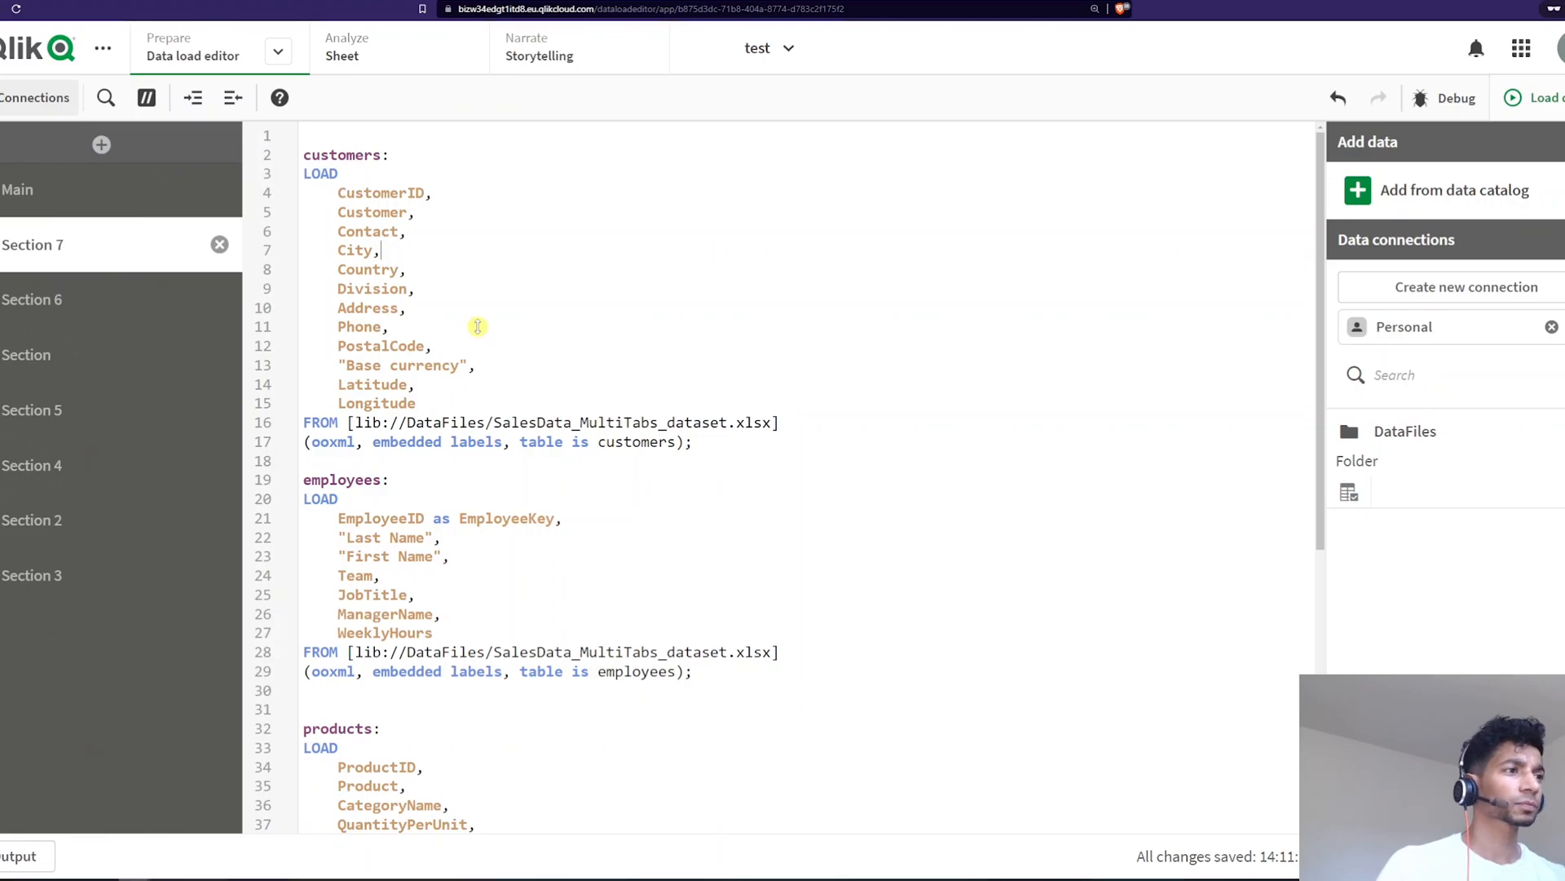
mouse_move(481, 349)
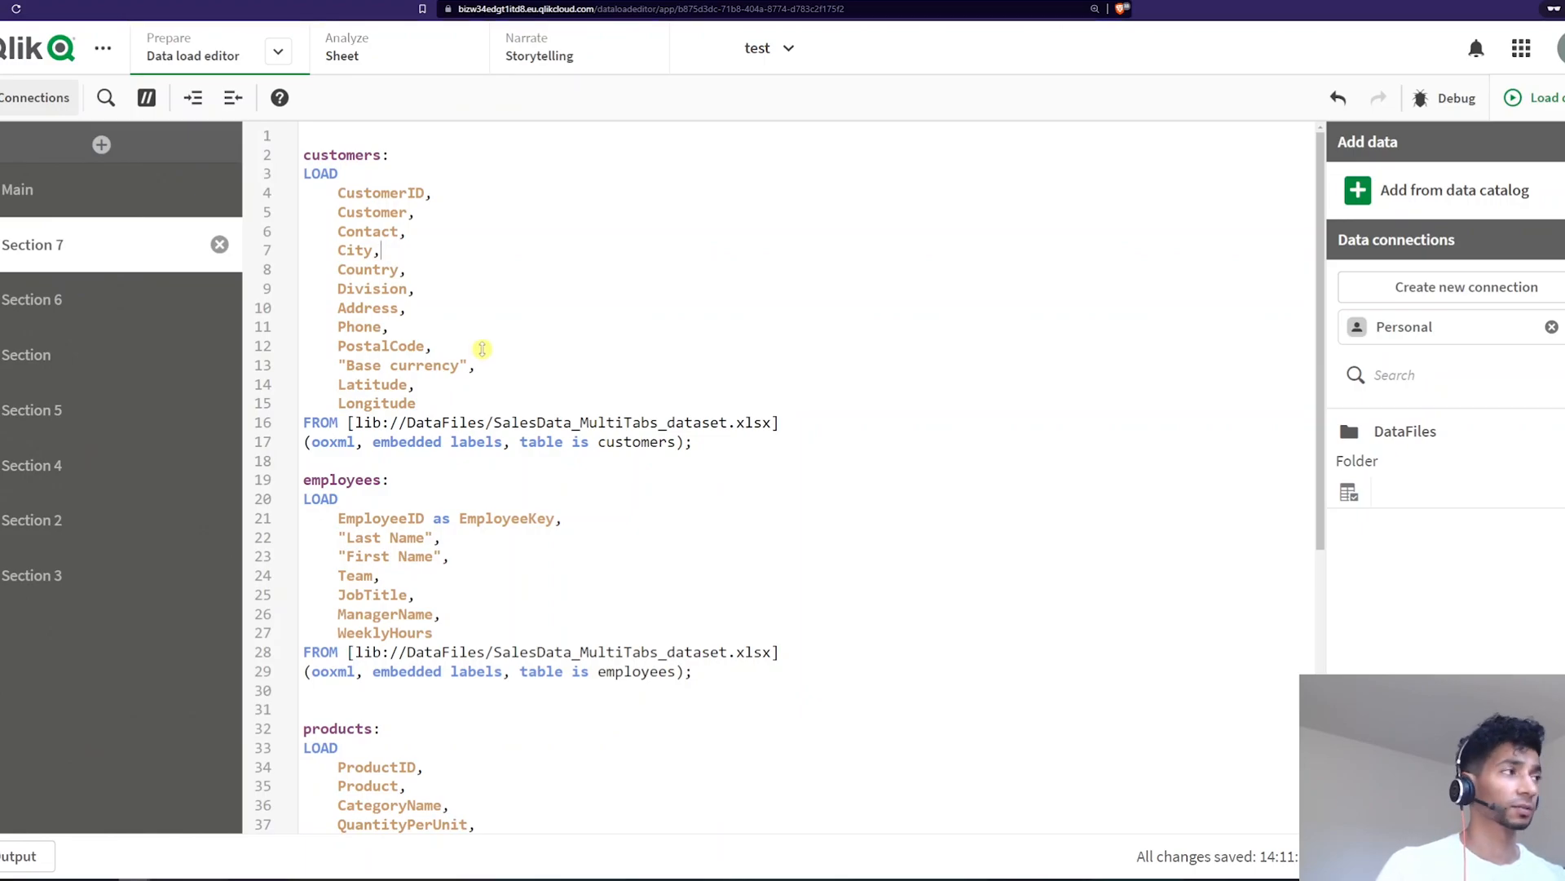
mouse_move(544, 345)
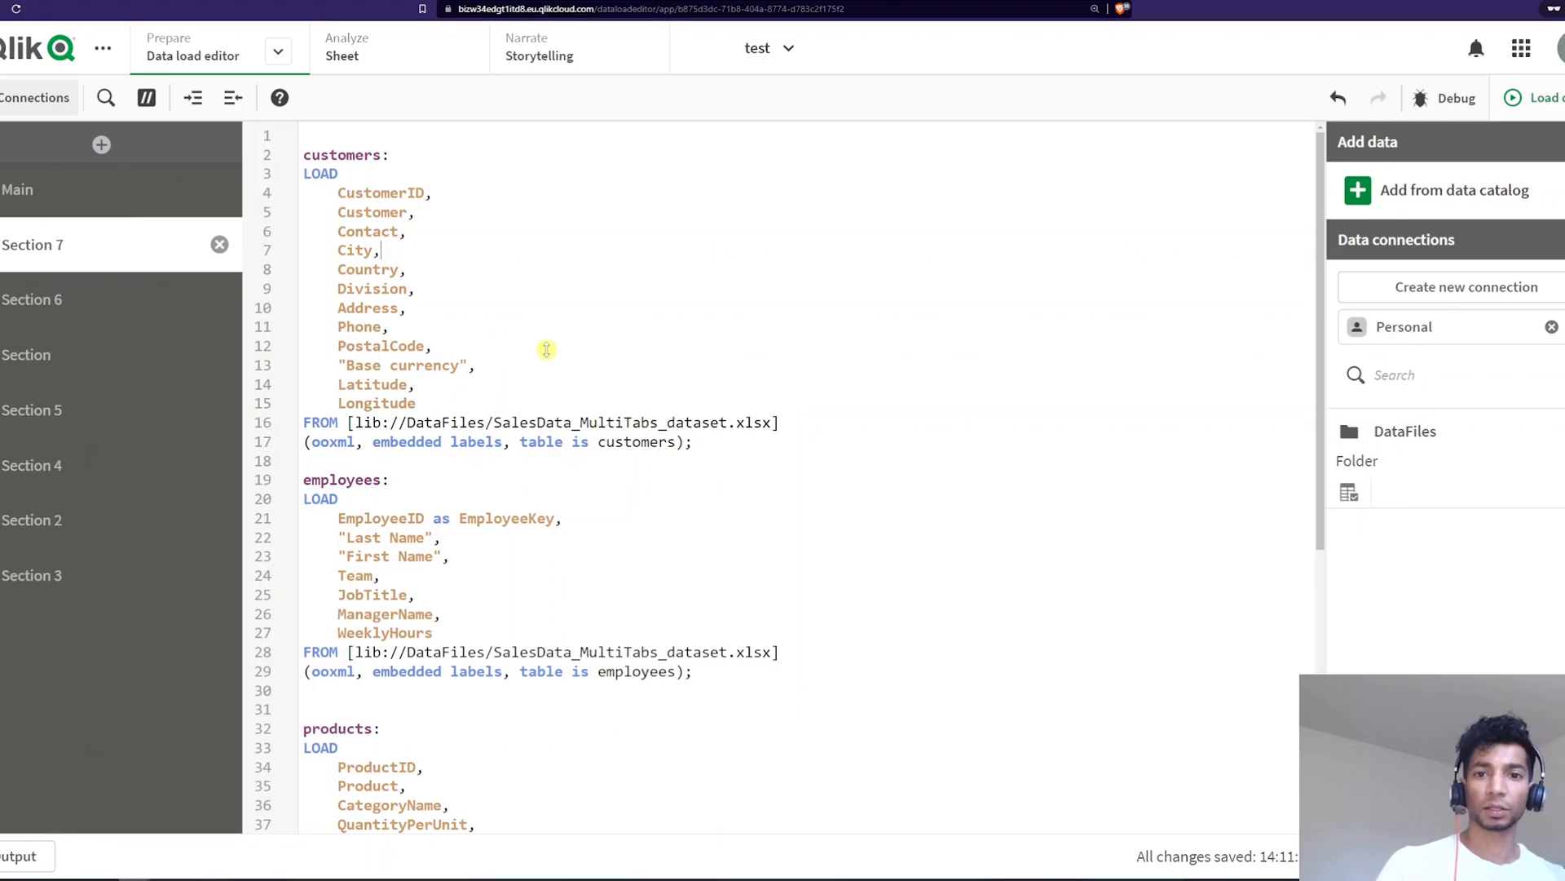
mouse_move(546, 359)
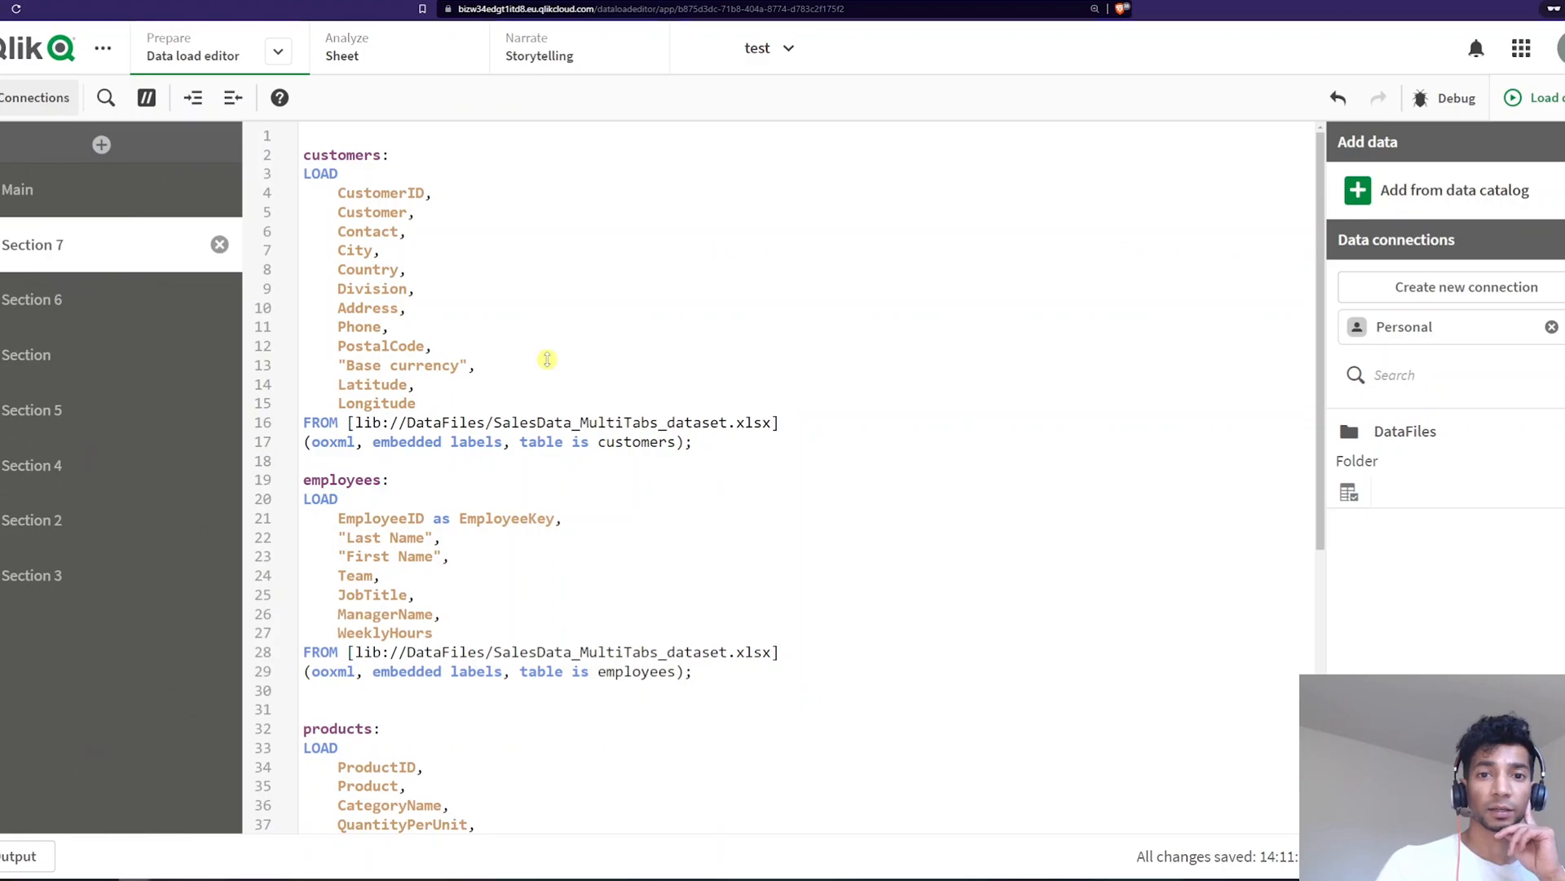
mouse_move(714, 333)
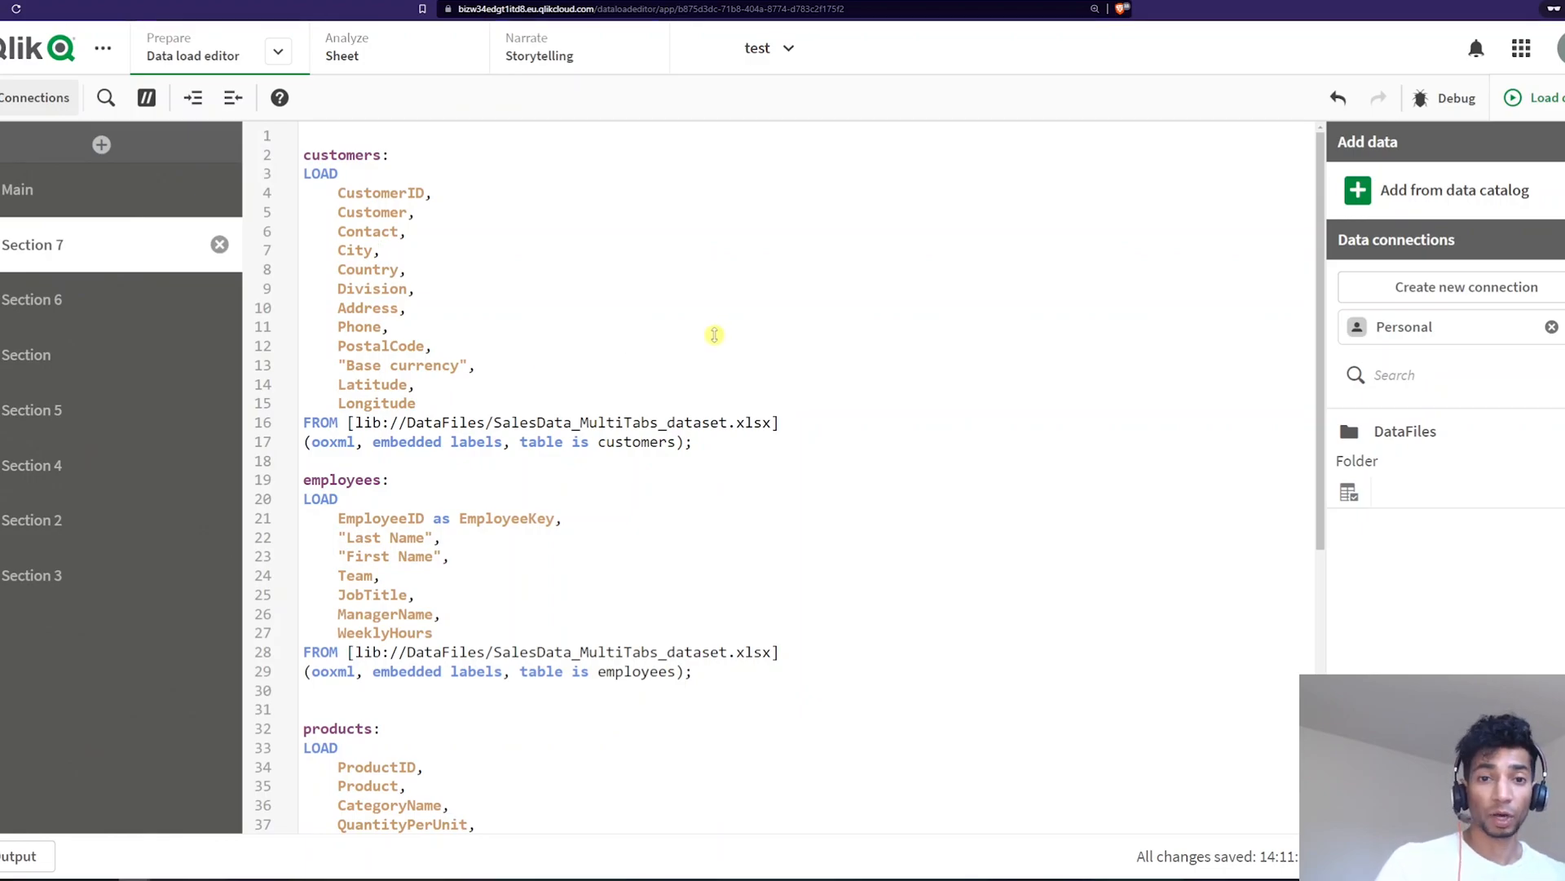
mouse_move(804, 321)
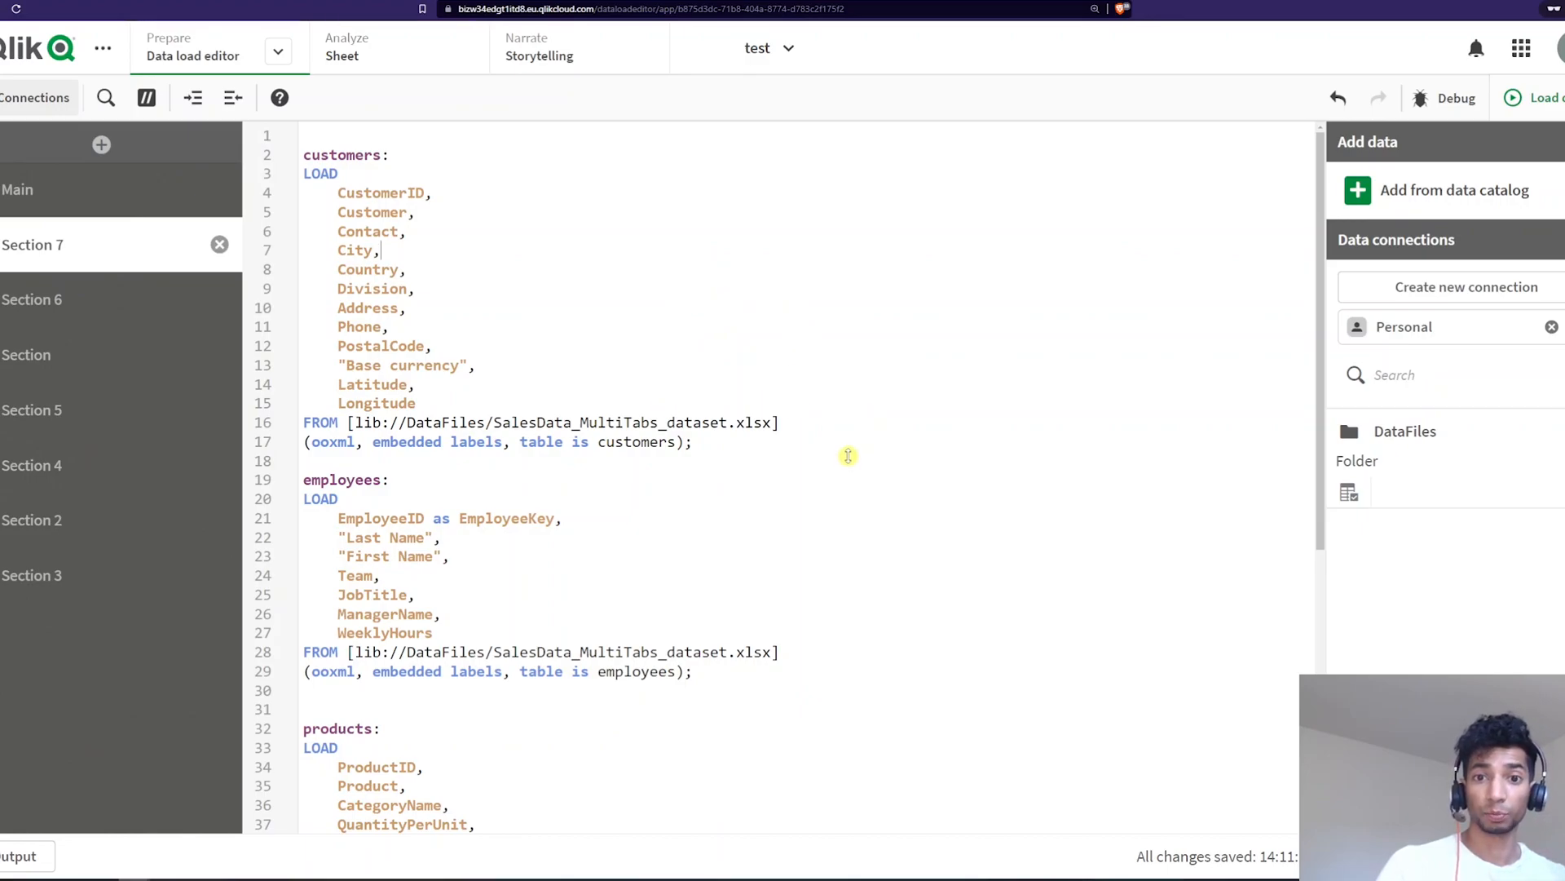
mouse_move(833, 453)
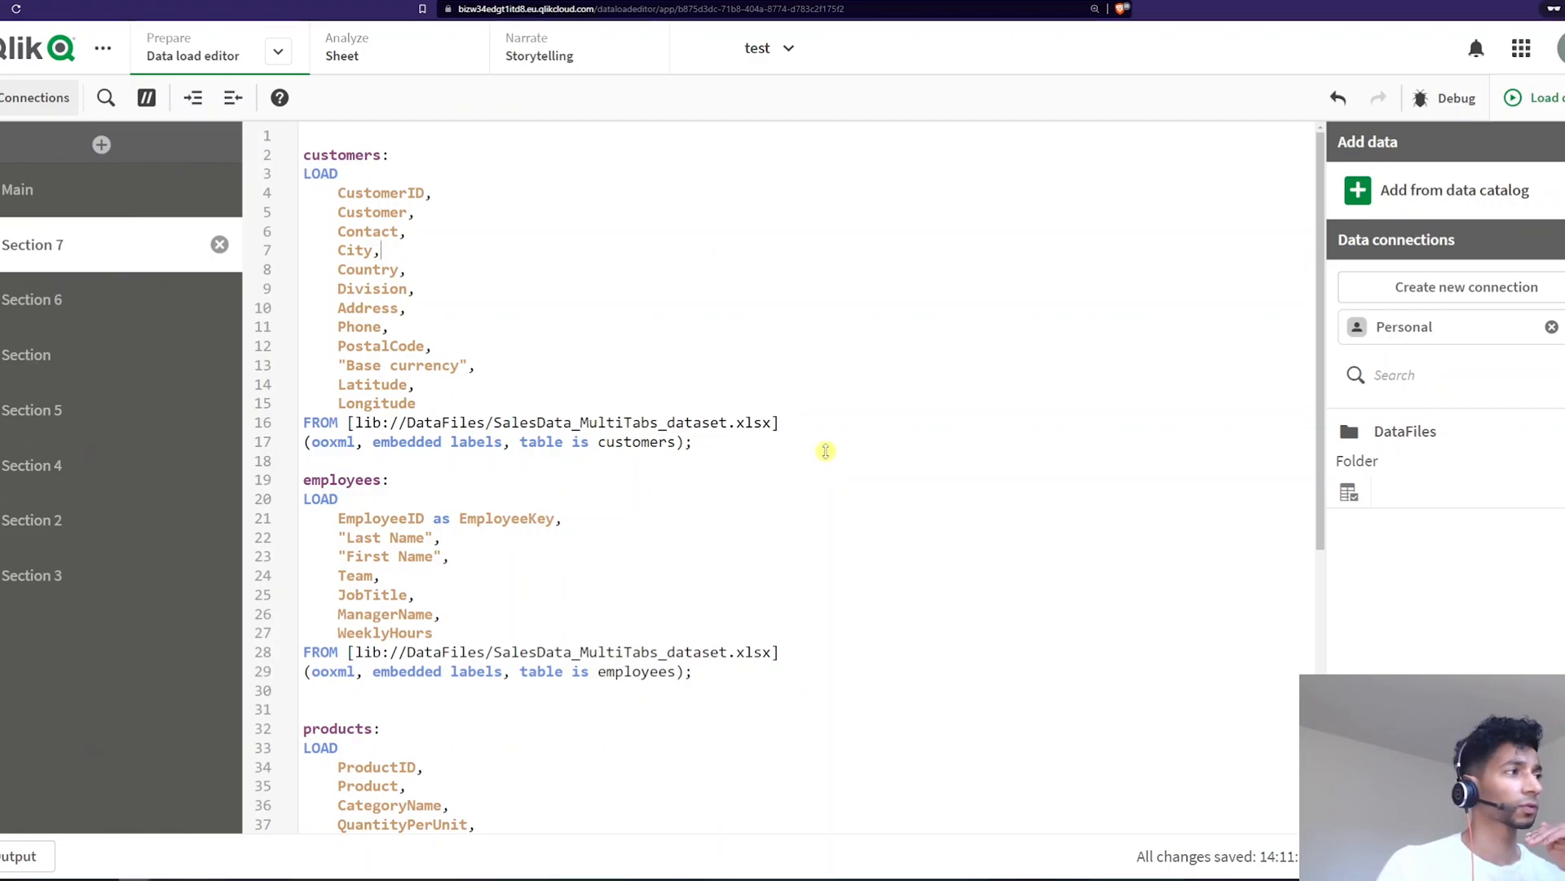
mouse_move(822, 458)
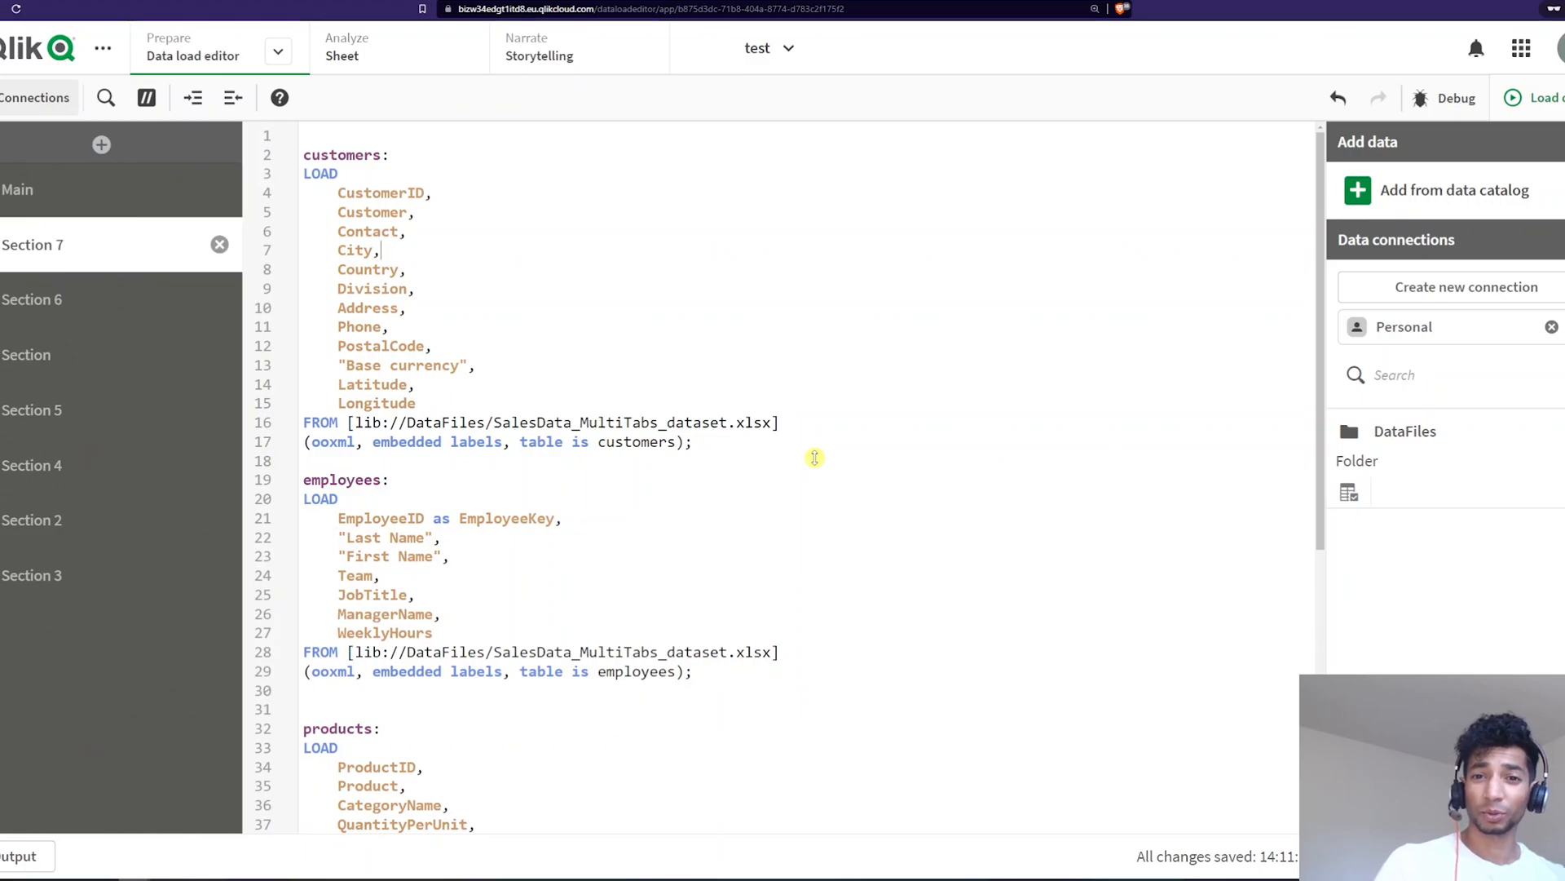
mouse_move(404, 308)
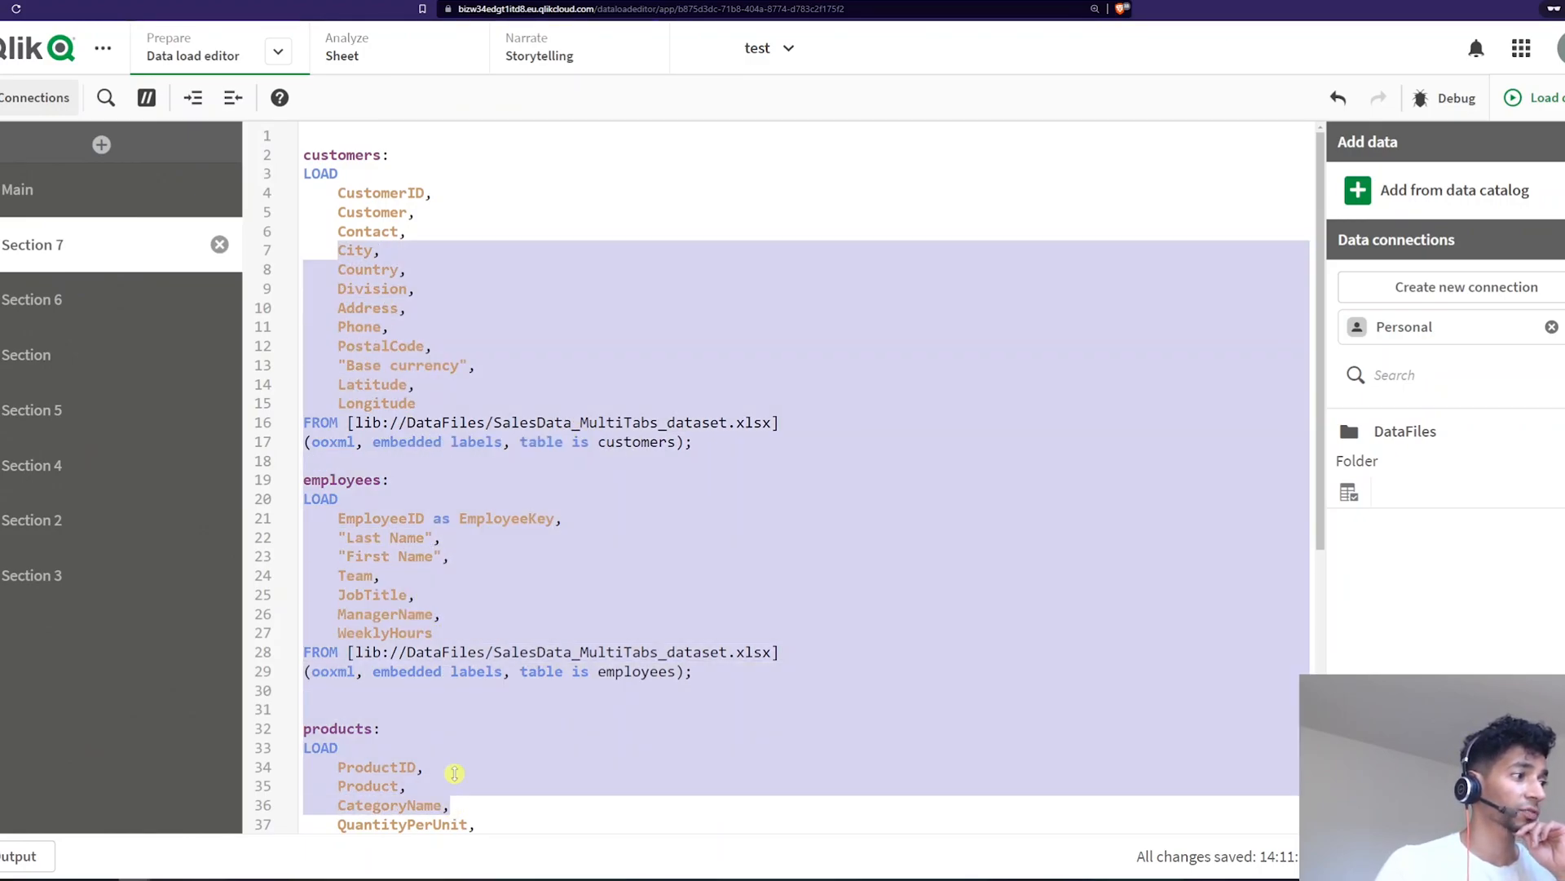
scroll(down, 3)
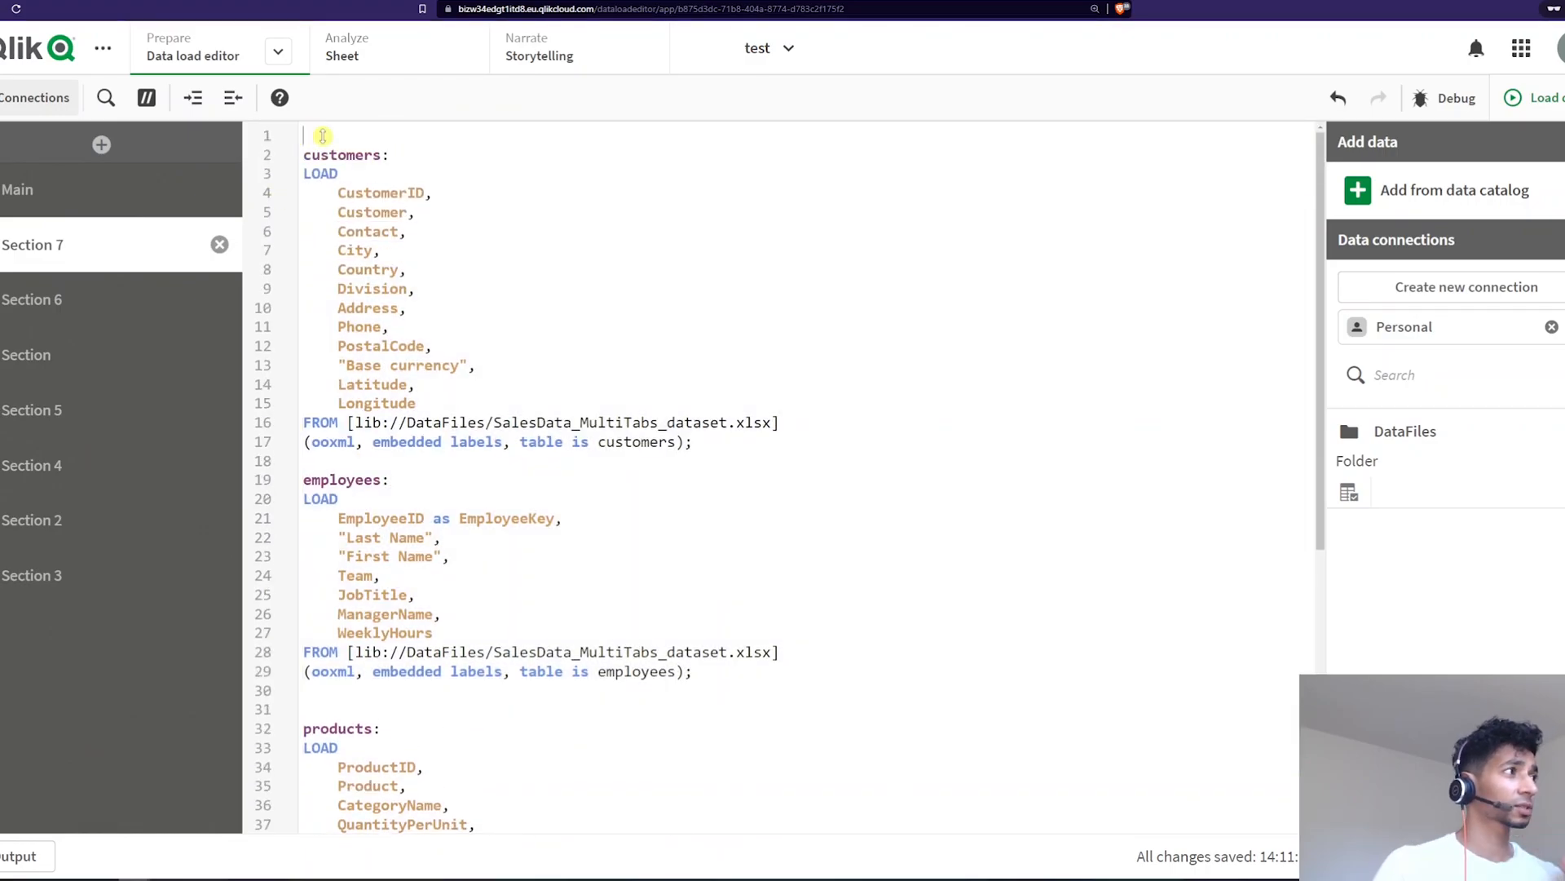
Write 'qualify city;' on line 1 above the customers table label.
text(qualify city;)
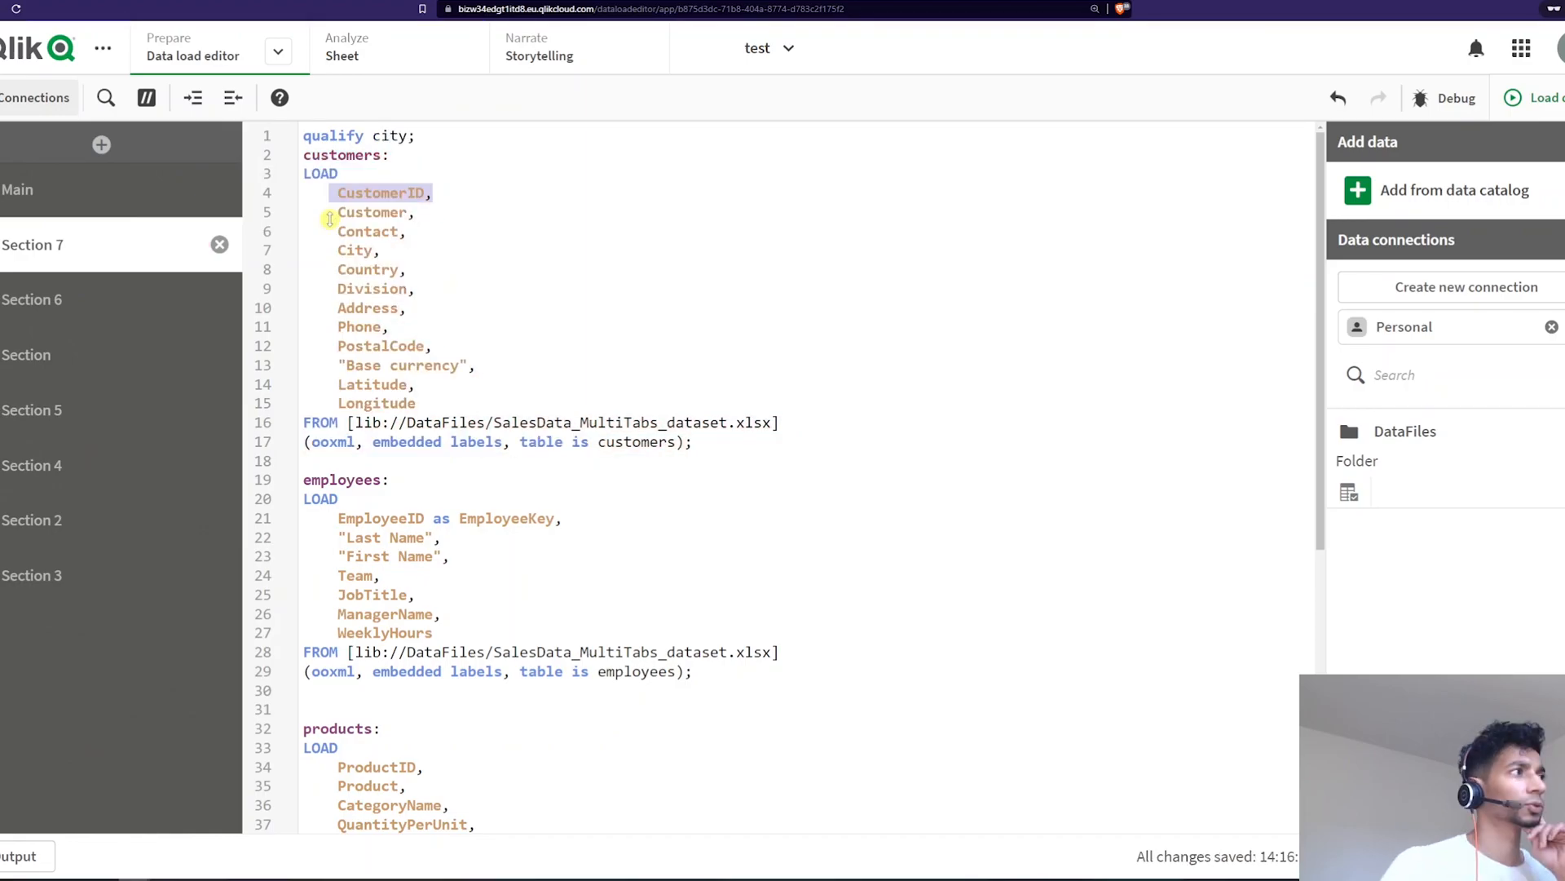
mouse_move(388, 242)
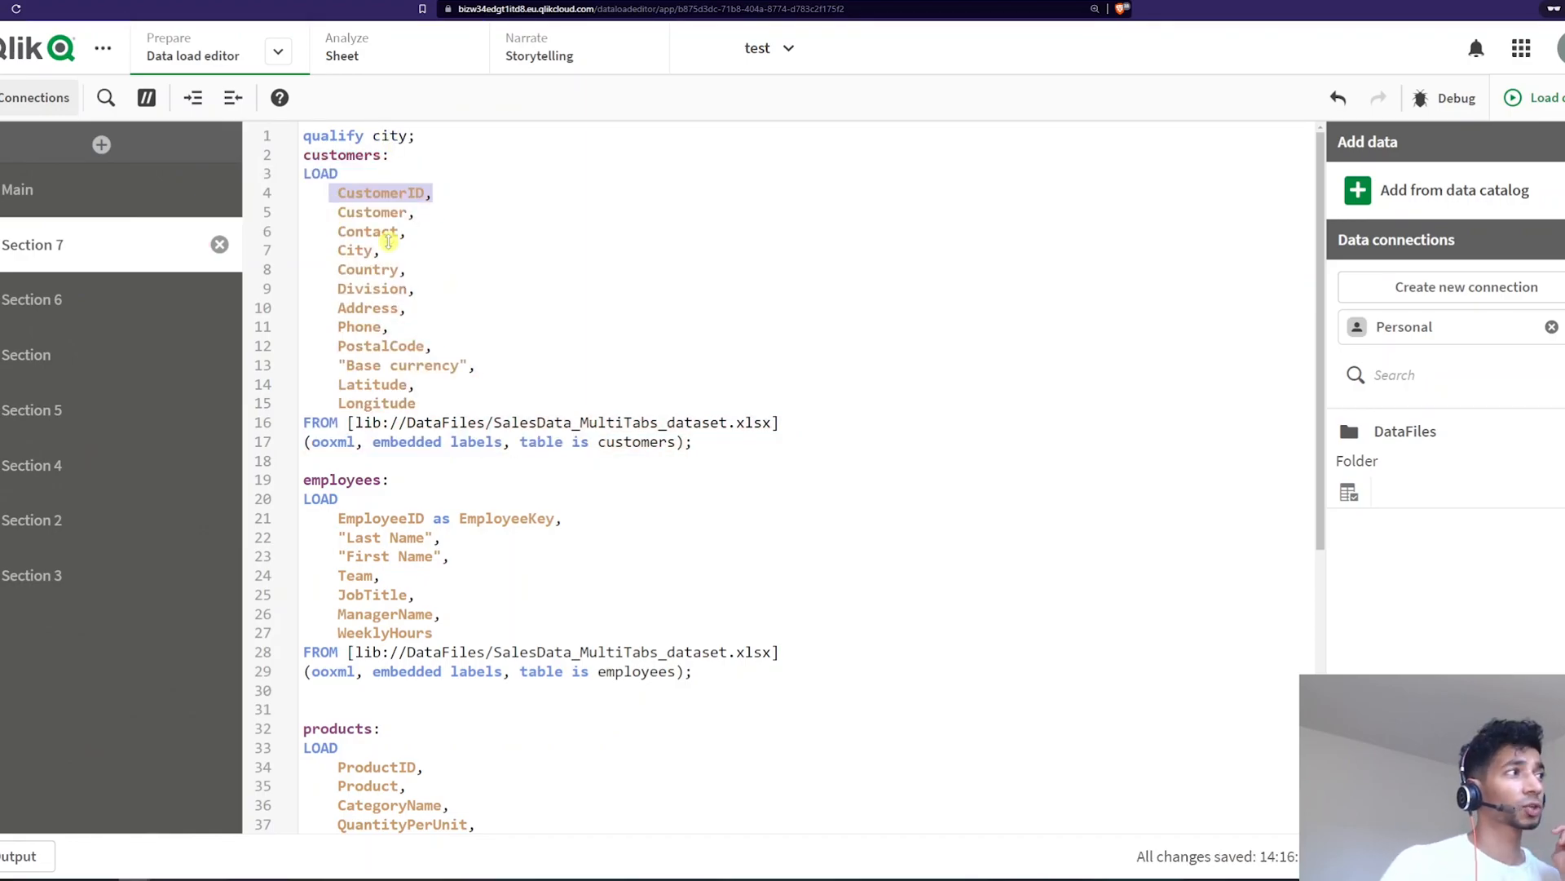
double_click(356, 250)
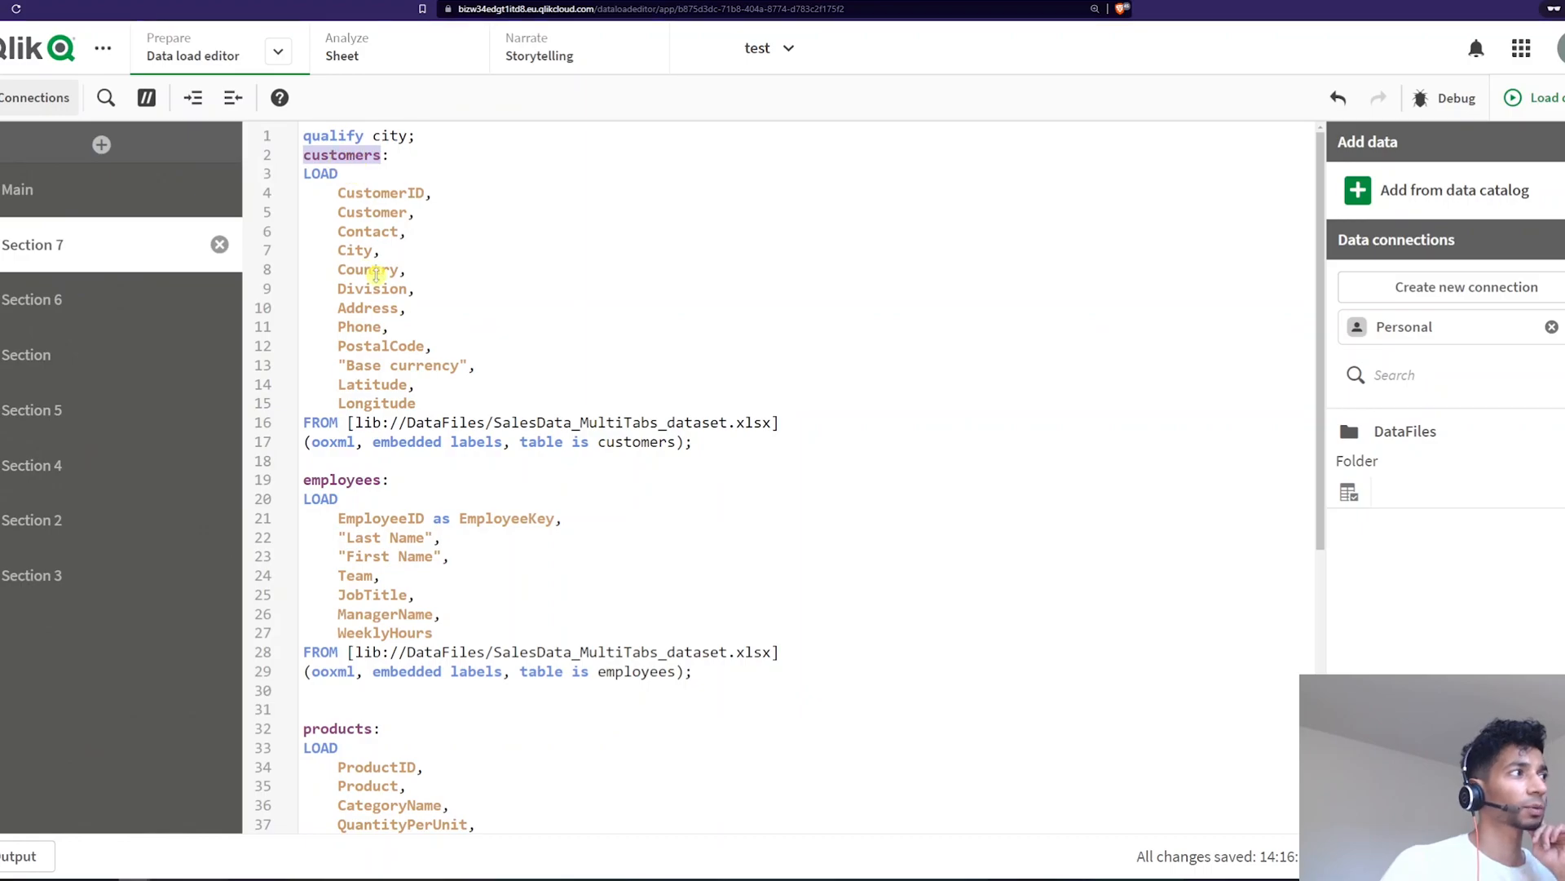
double_click(354, 250)
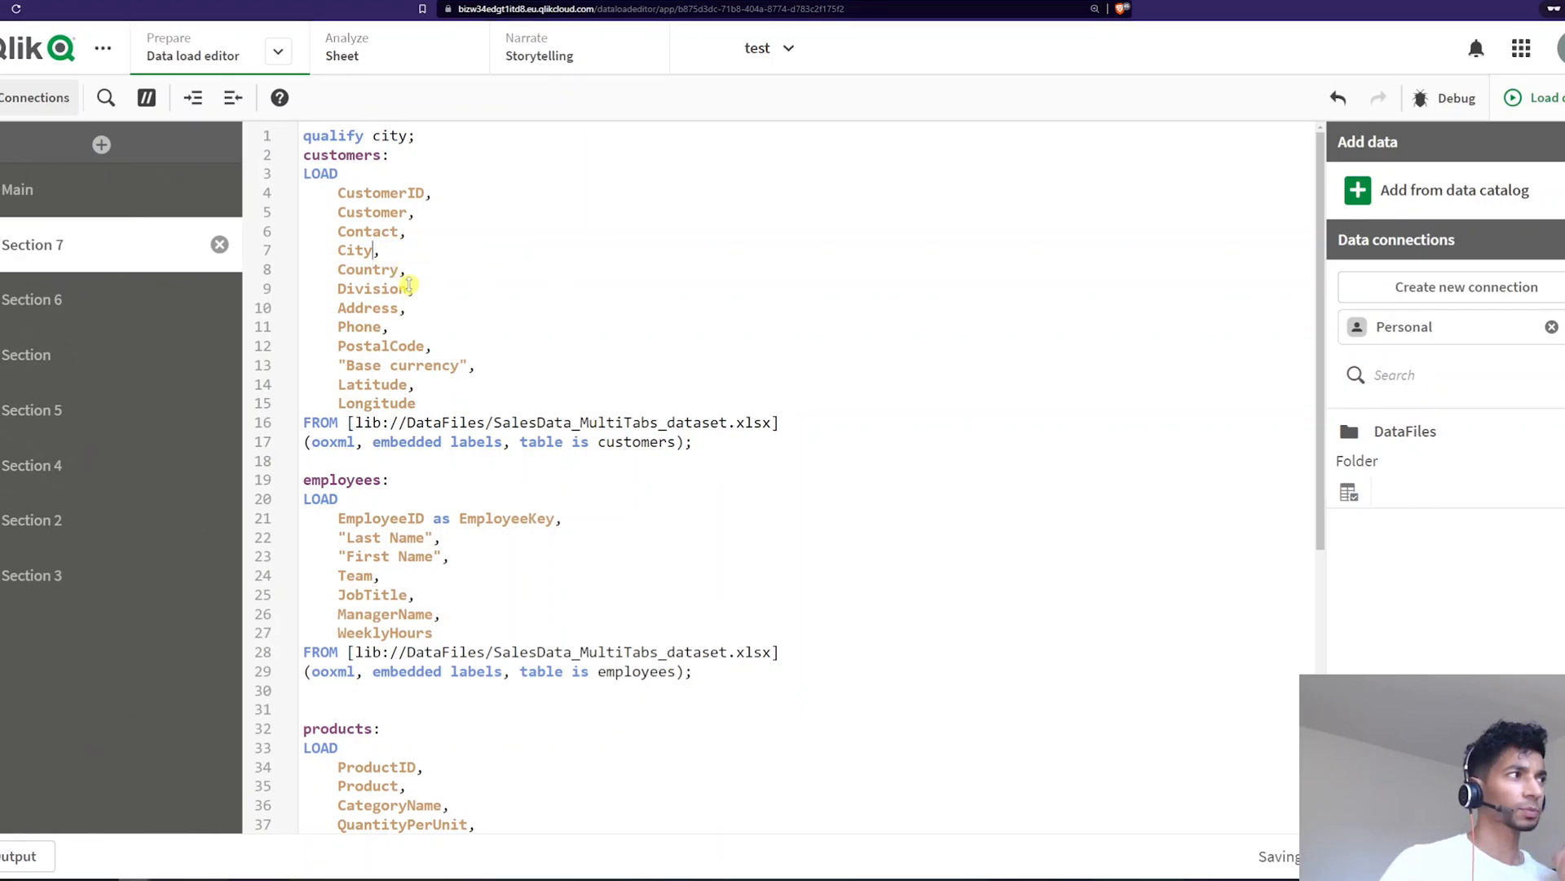
mouse_move(489, 310)
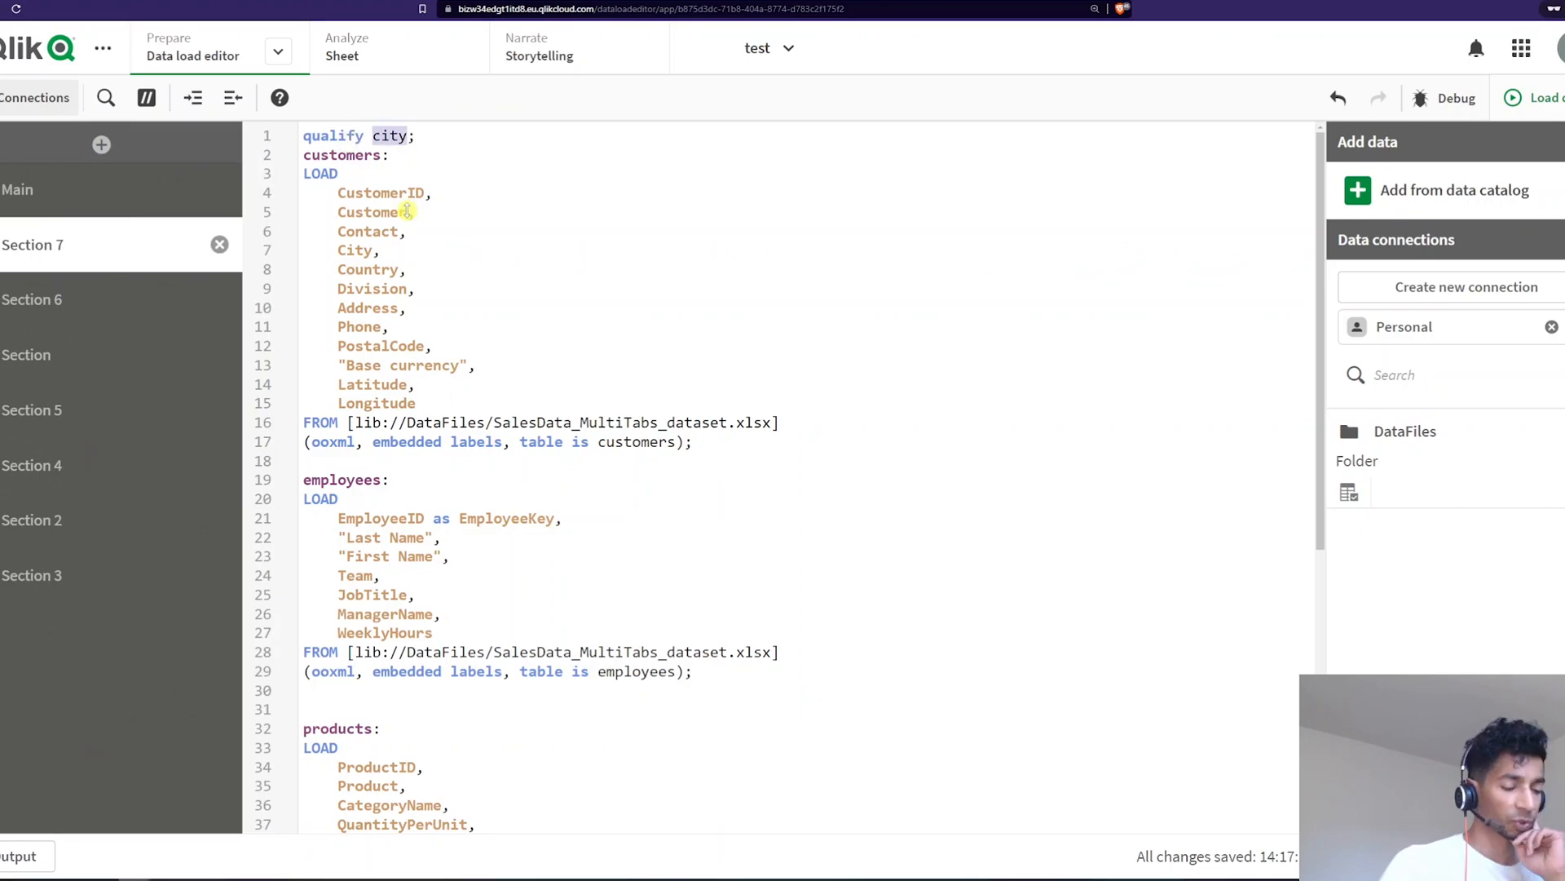
Change the statement to 'qualify *;', check the data model, and return to the script.
text(*)
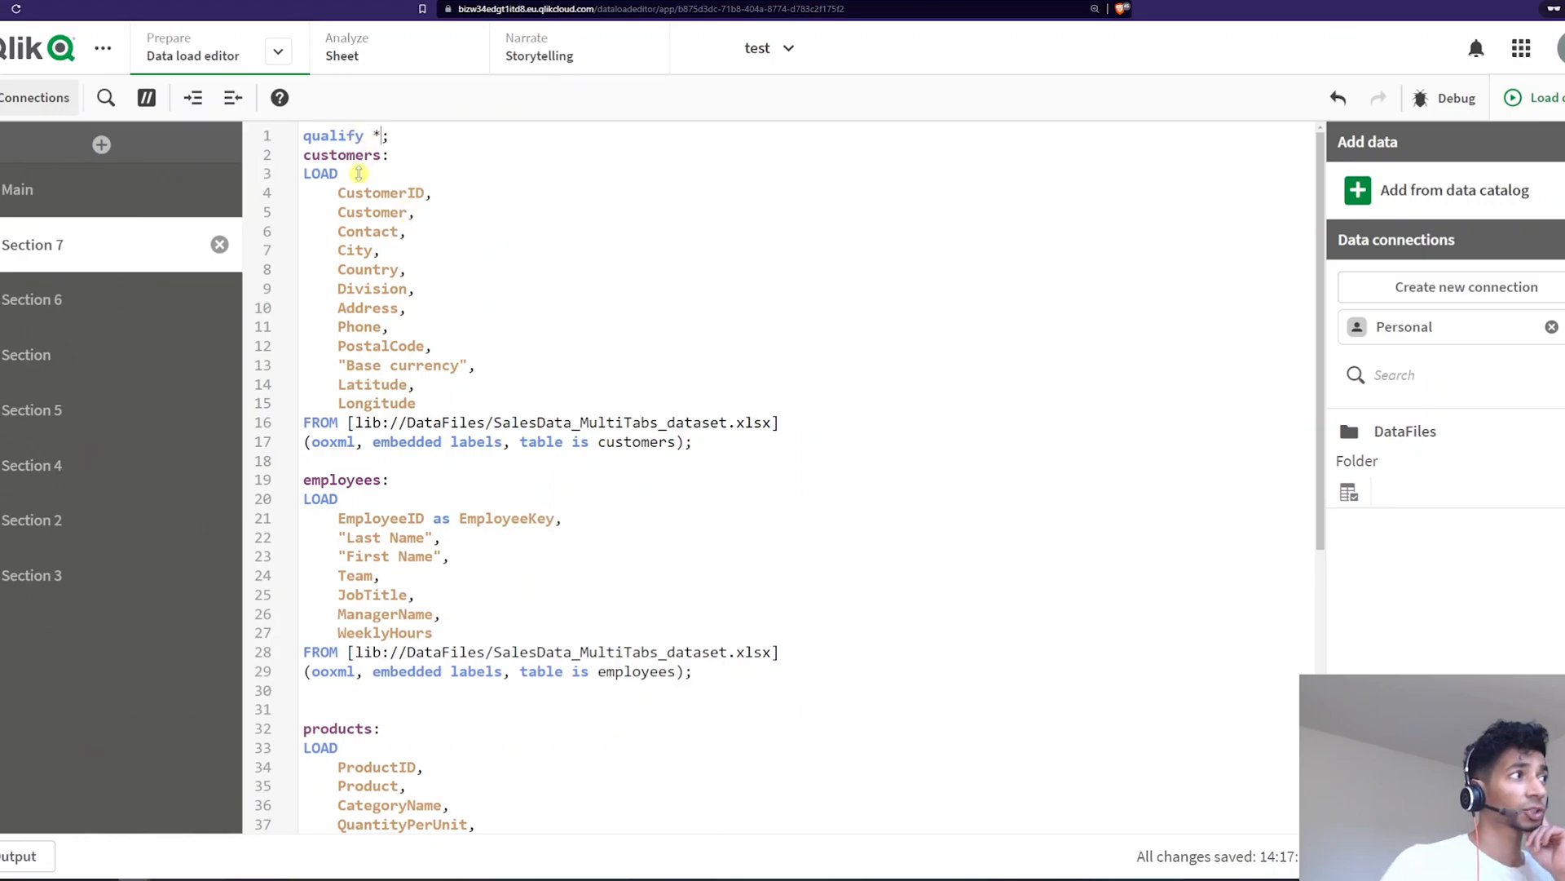
mouse_move(377, 345)
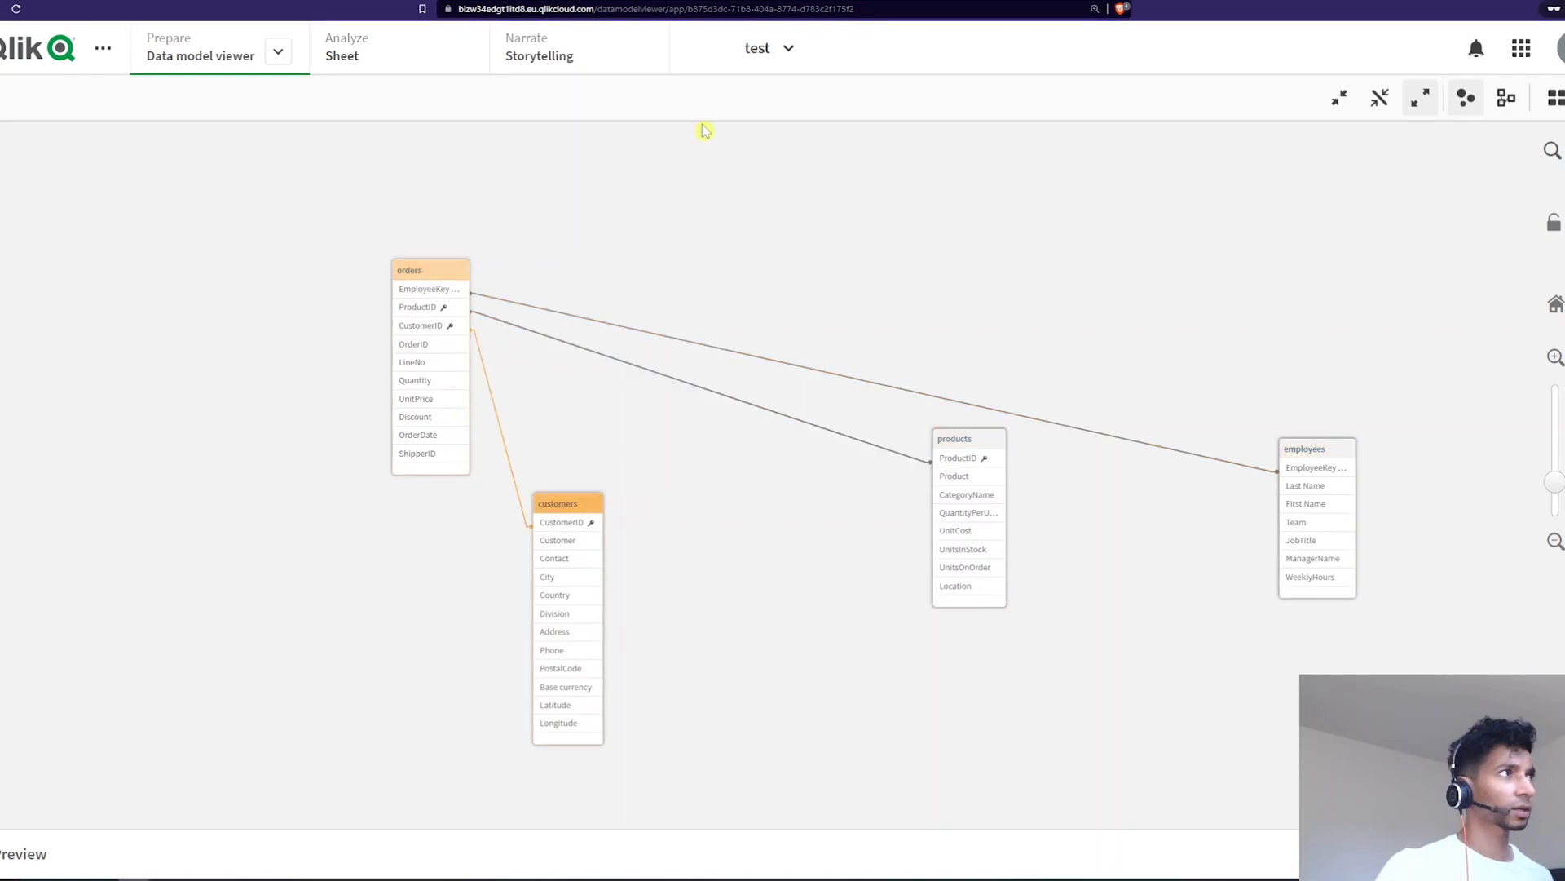
click(199, 56)
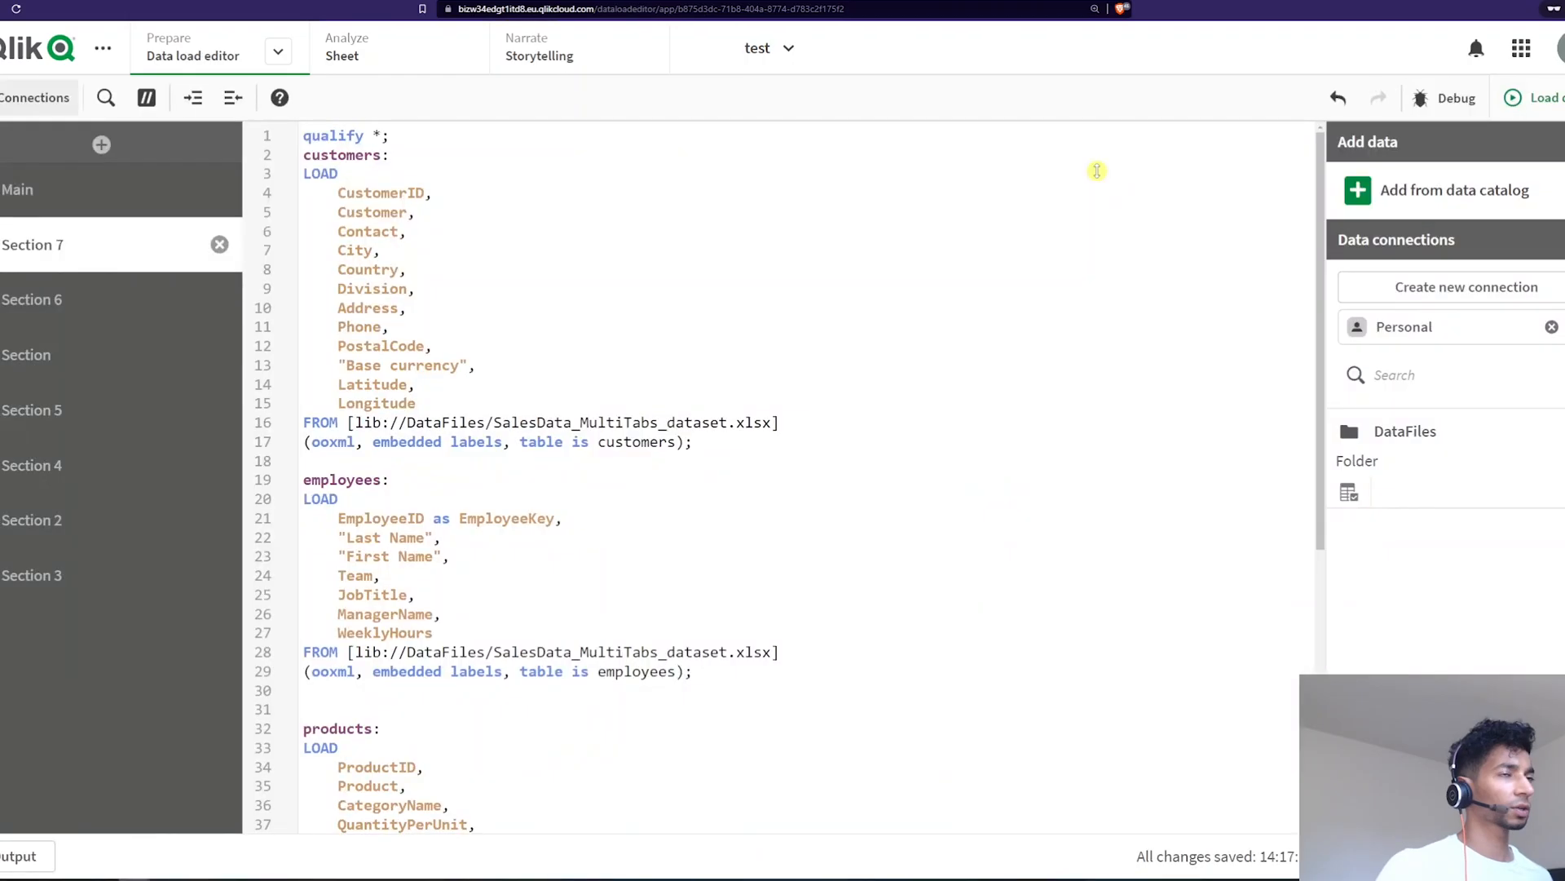
click(1549, 98)
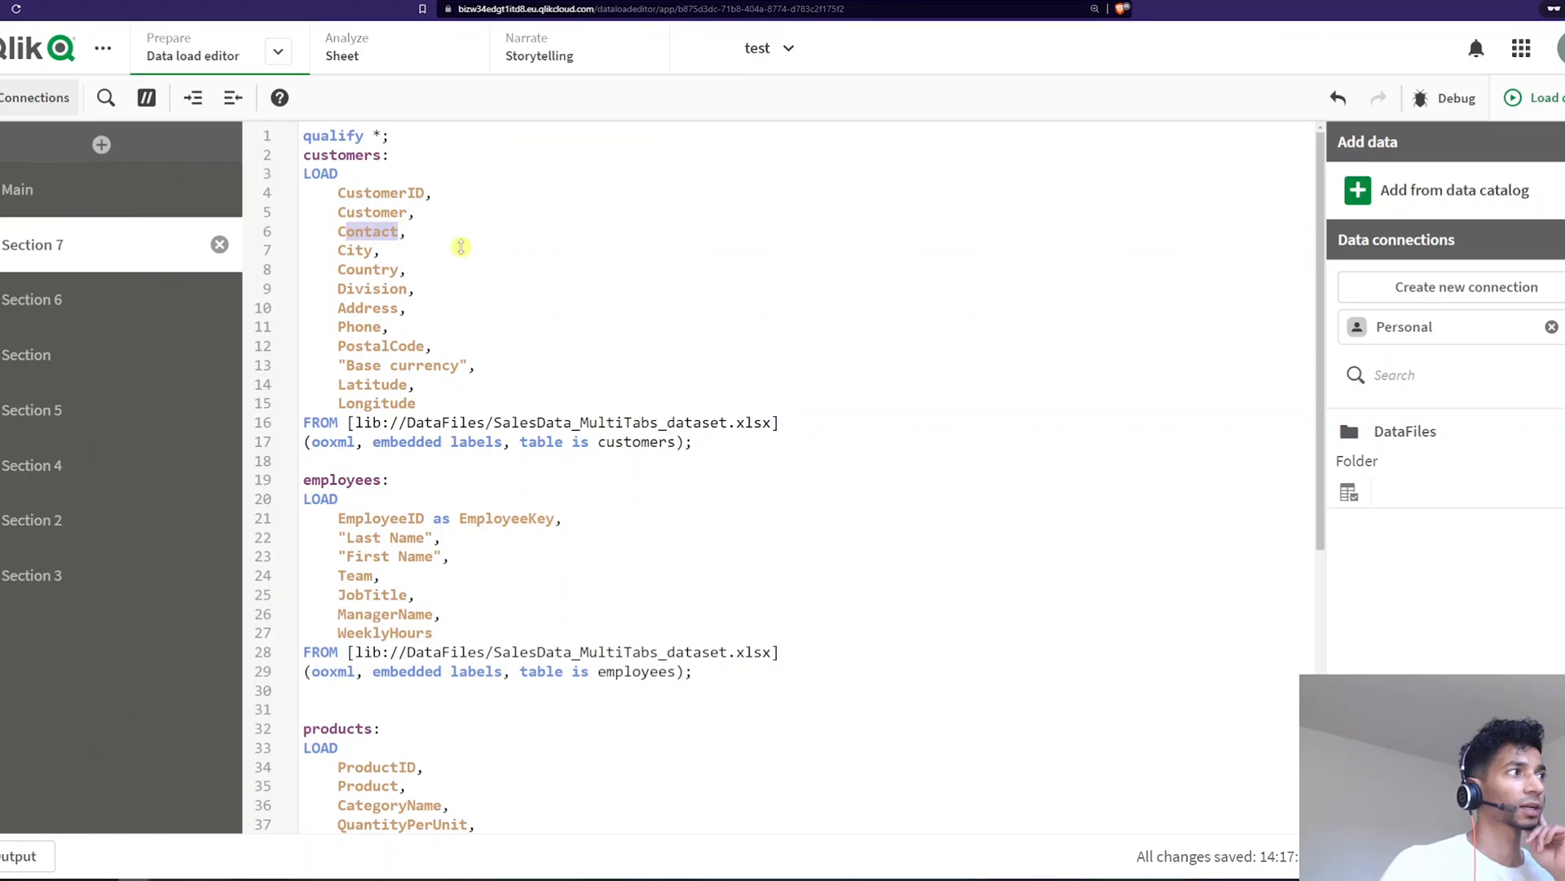
Add 'Unqualify CustomerID;' on line 2, check the prefixed fields in the data model, and return.
text(unq)
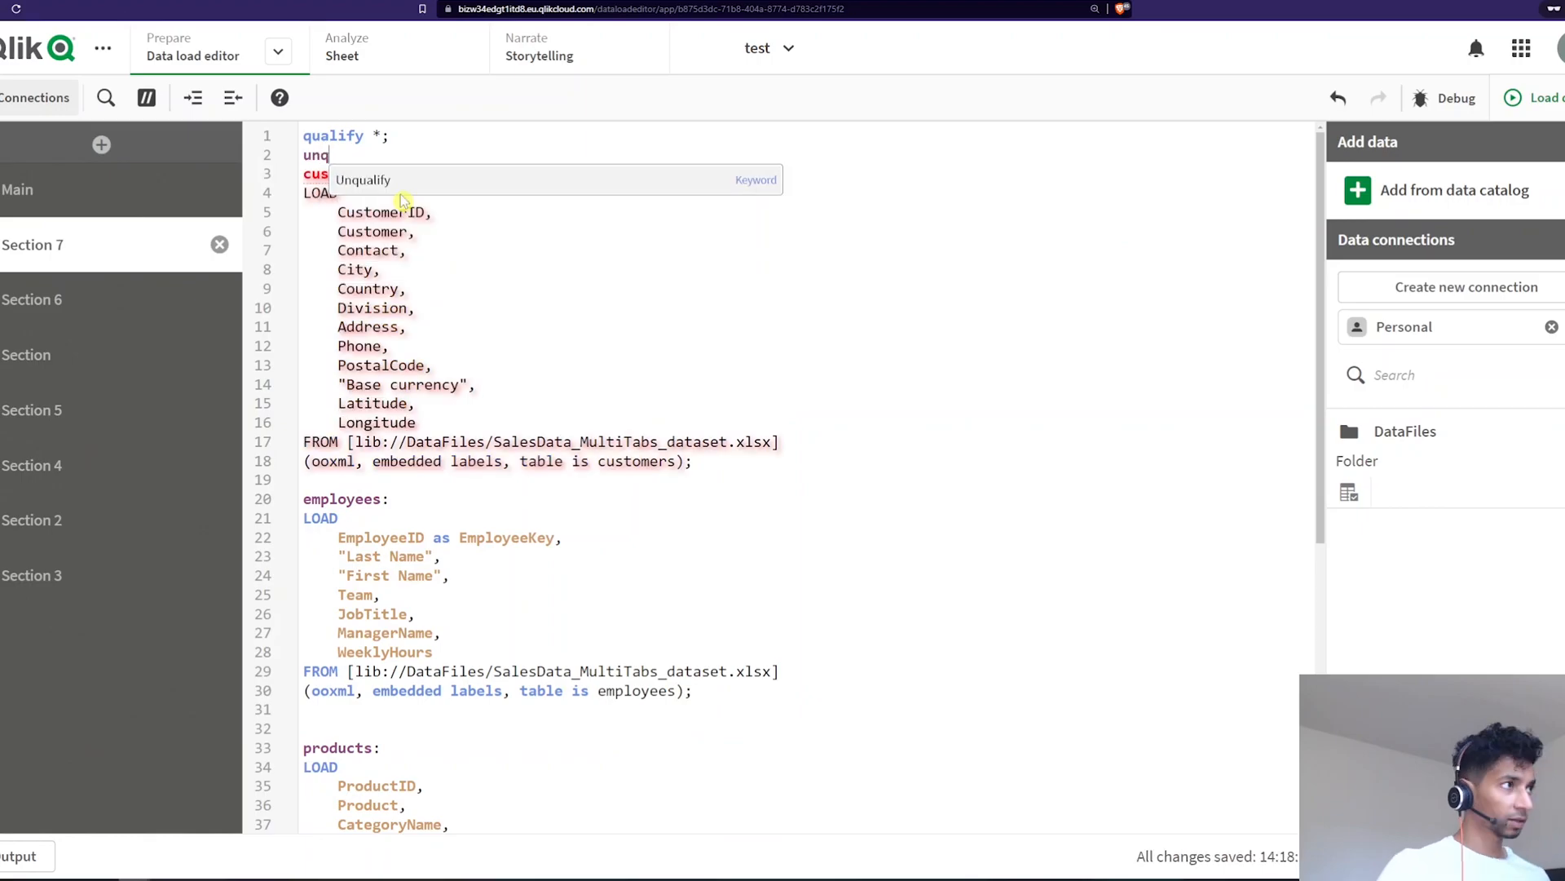
click(364, 179)
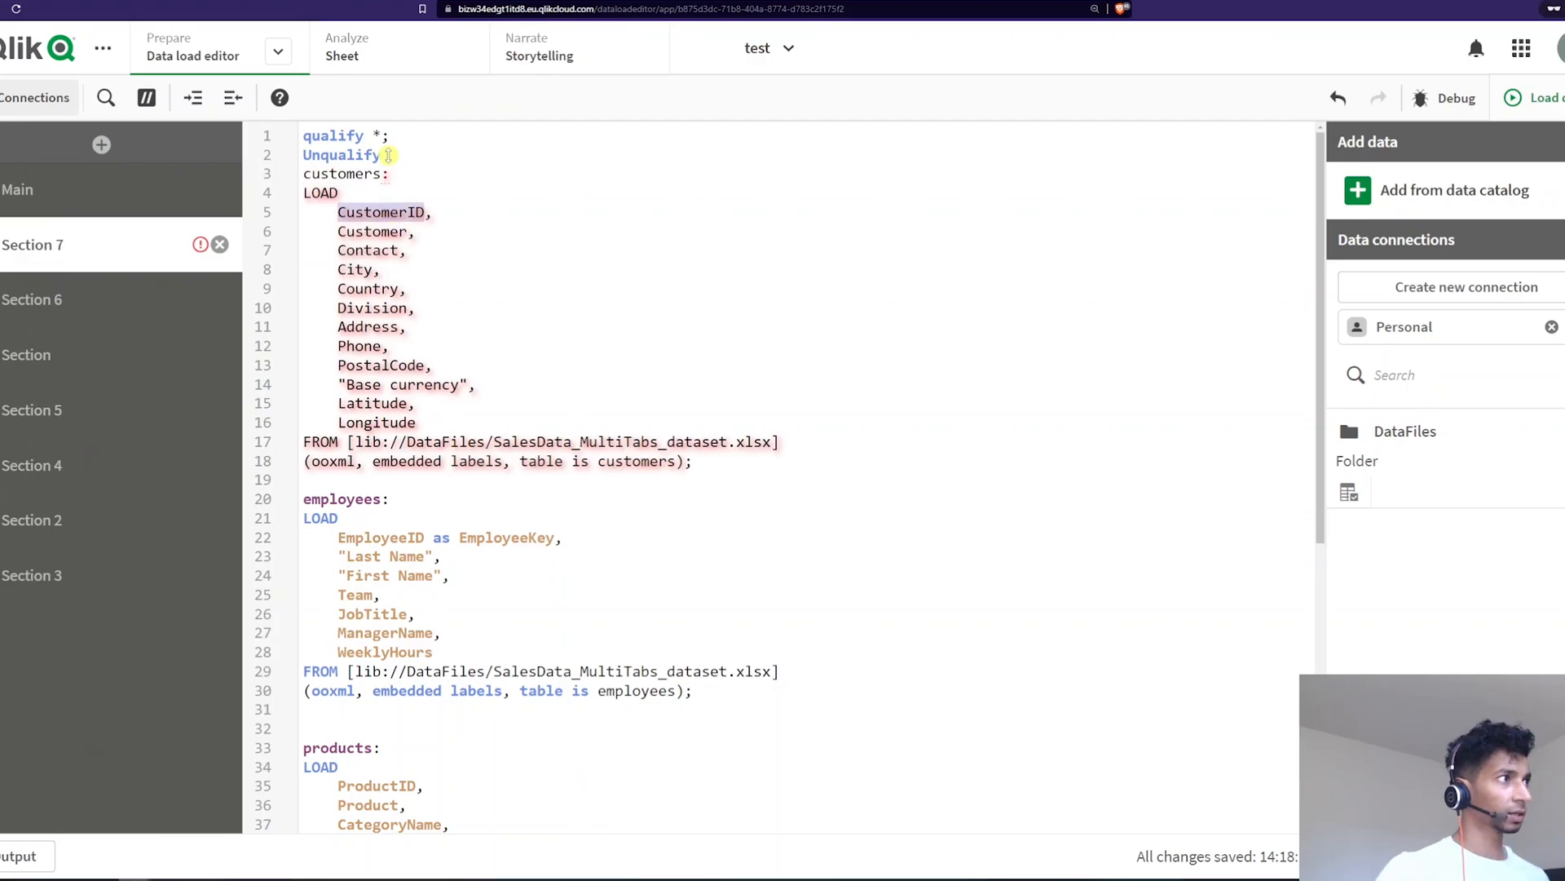
click(199, 56)
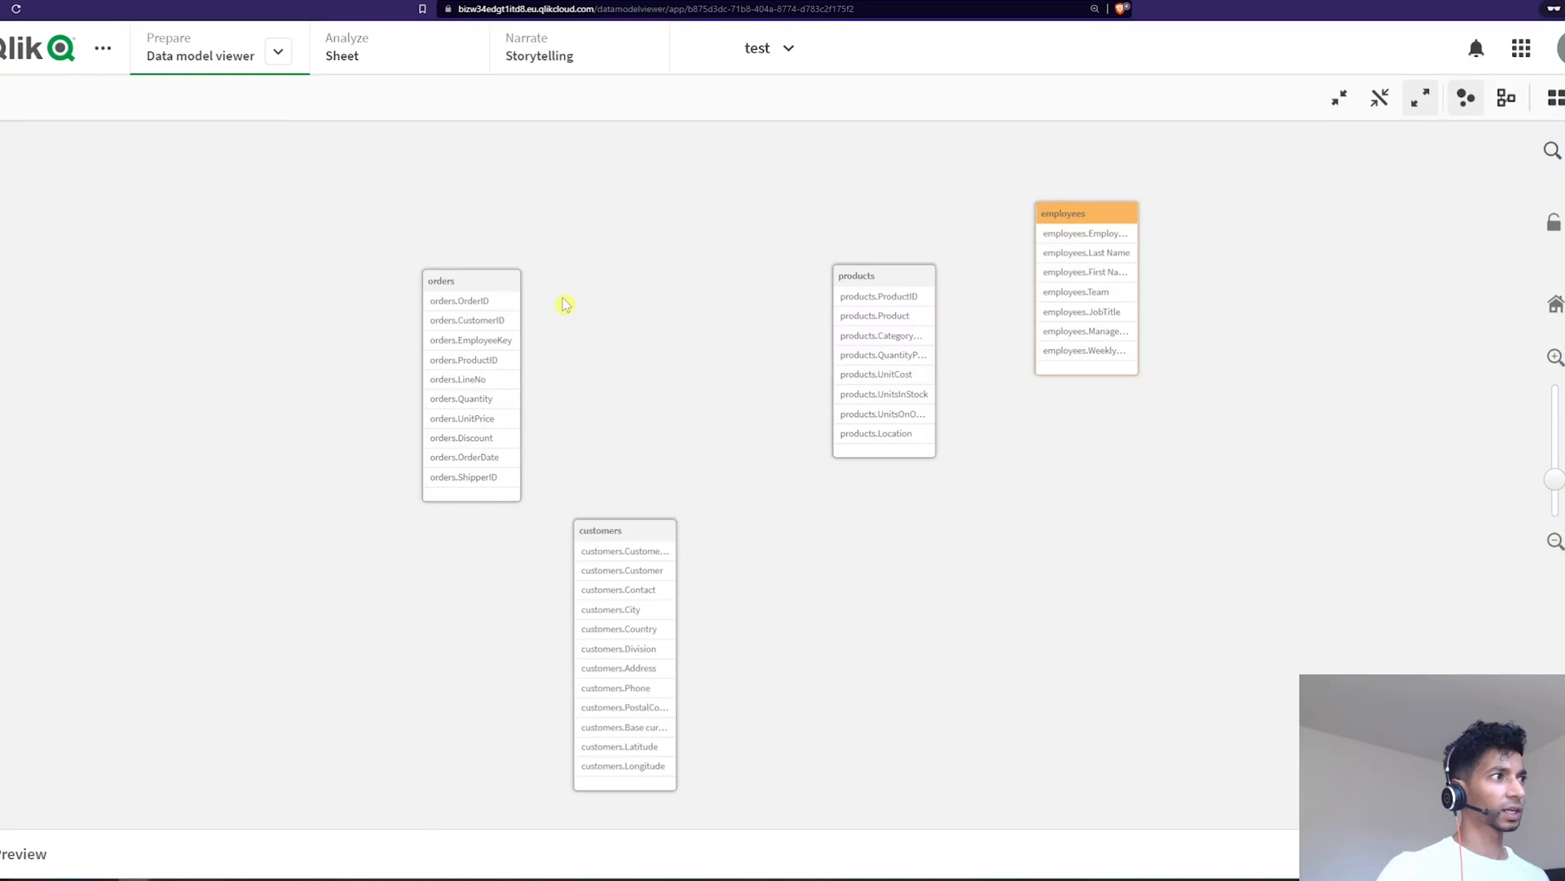
mouse_move(979, 290)
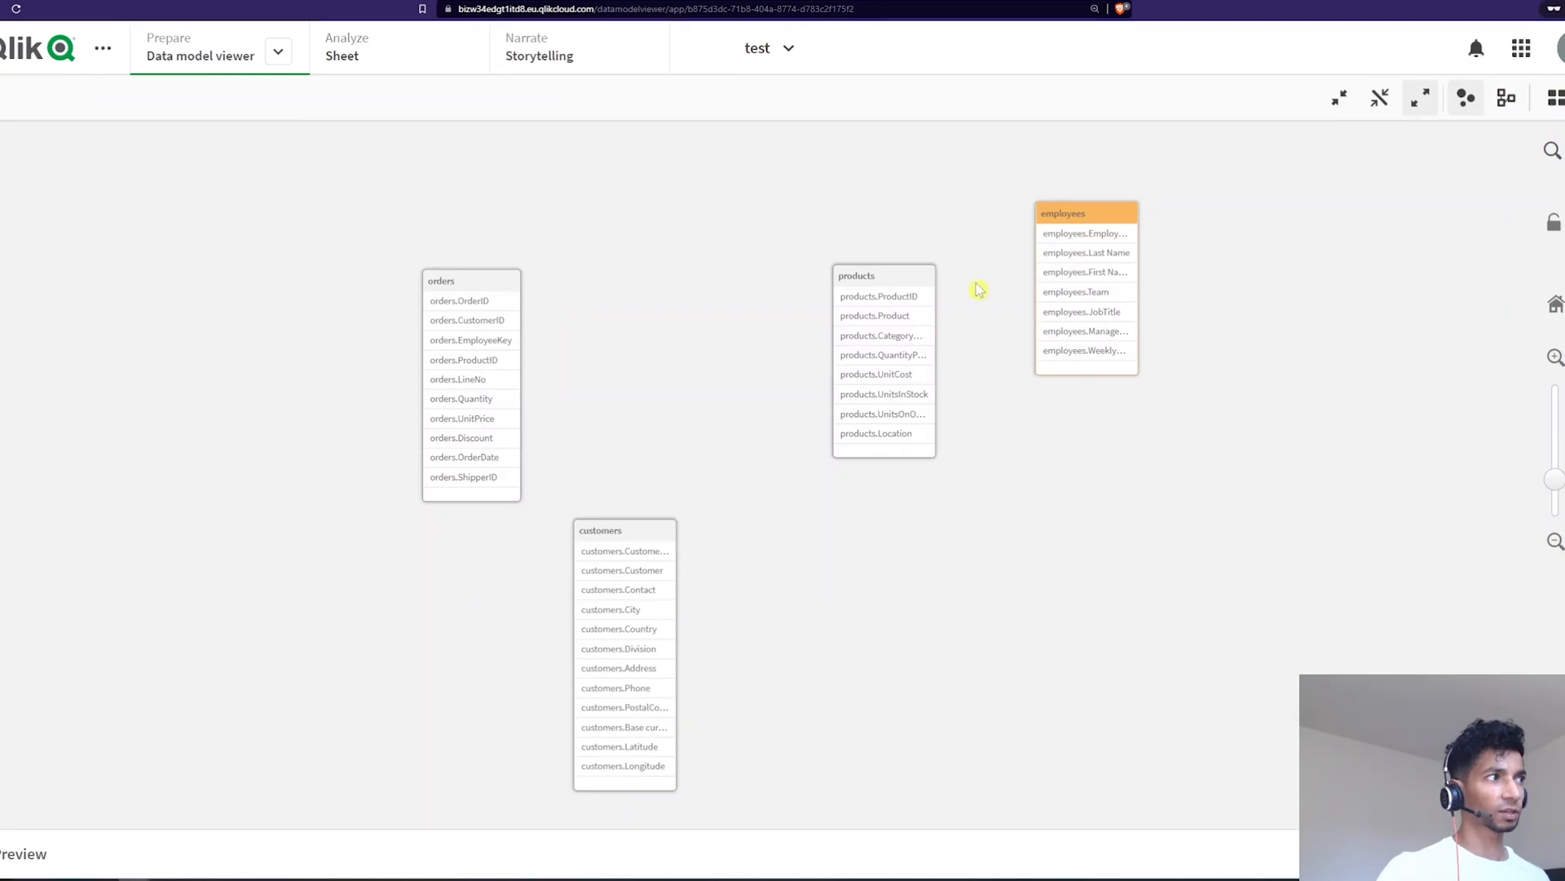
mouse_move(471, 325)
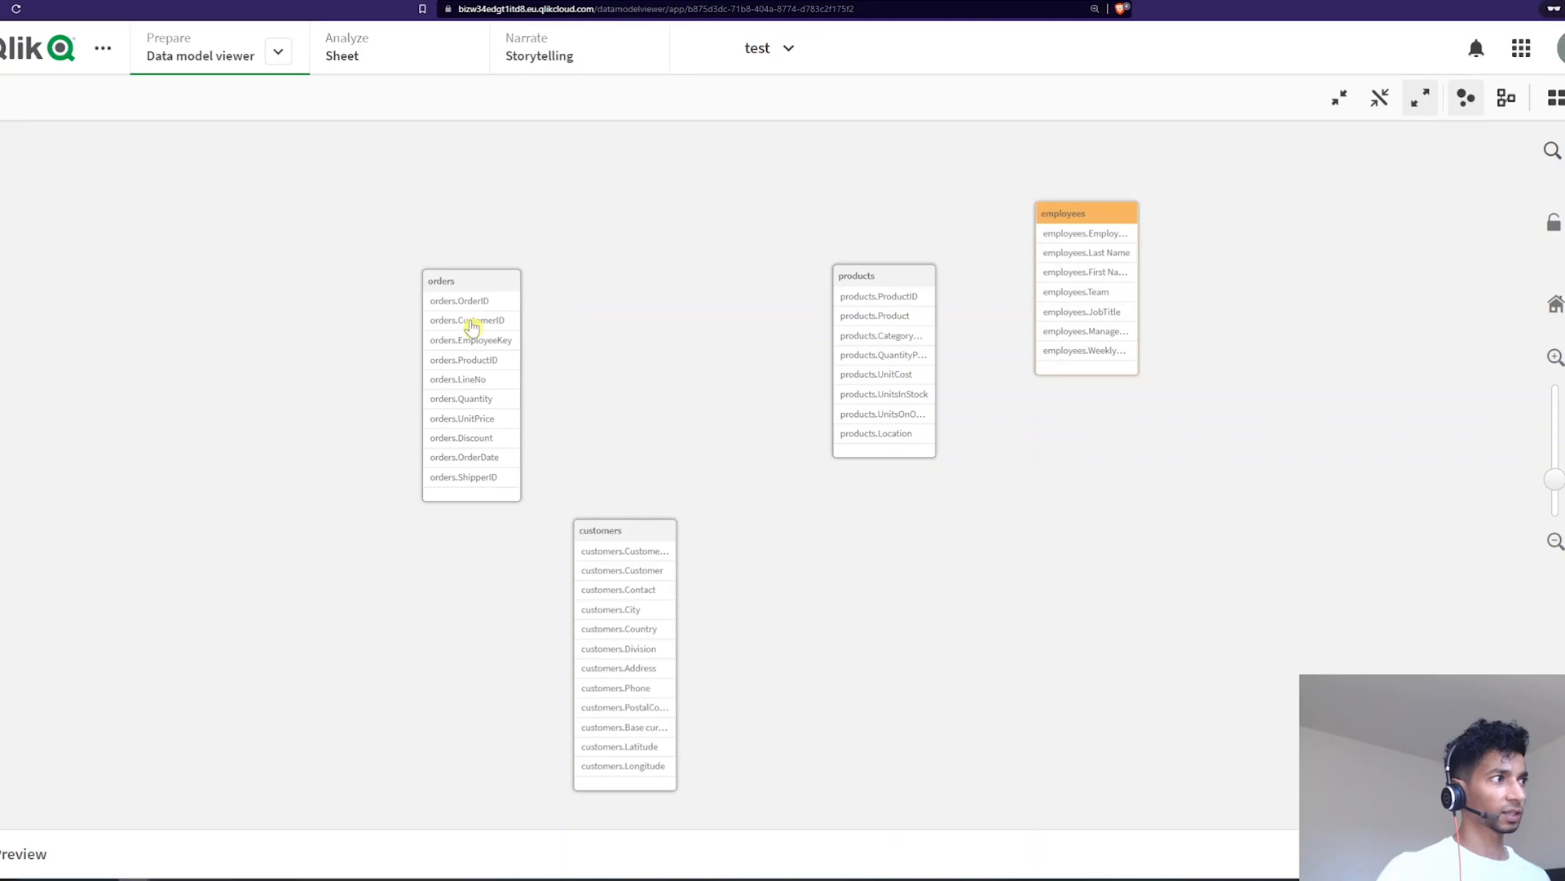
click(277, 51)
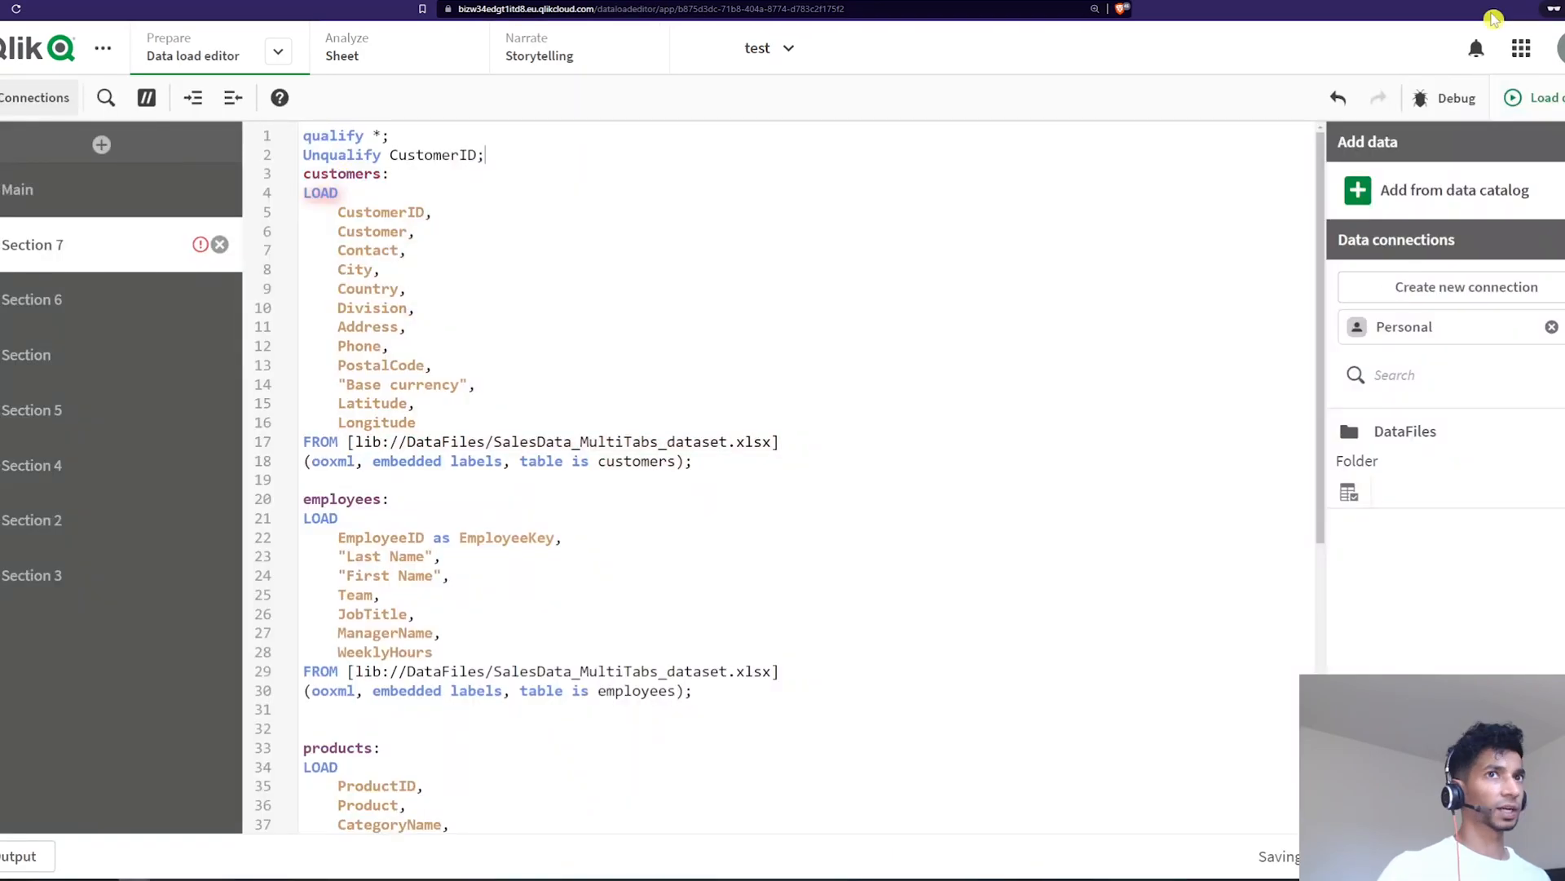
Reload the data and view the orders–customers link on the unprefixed CustomerID field.
click(1549, 96)
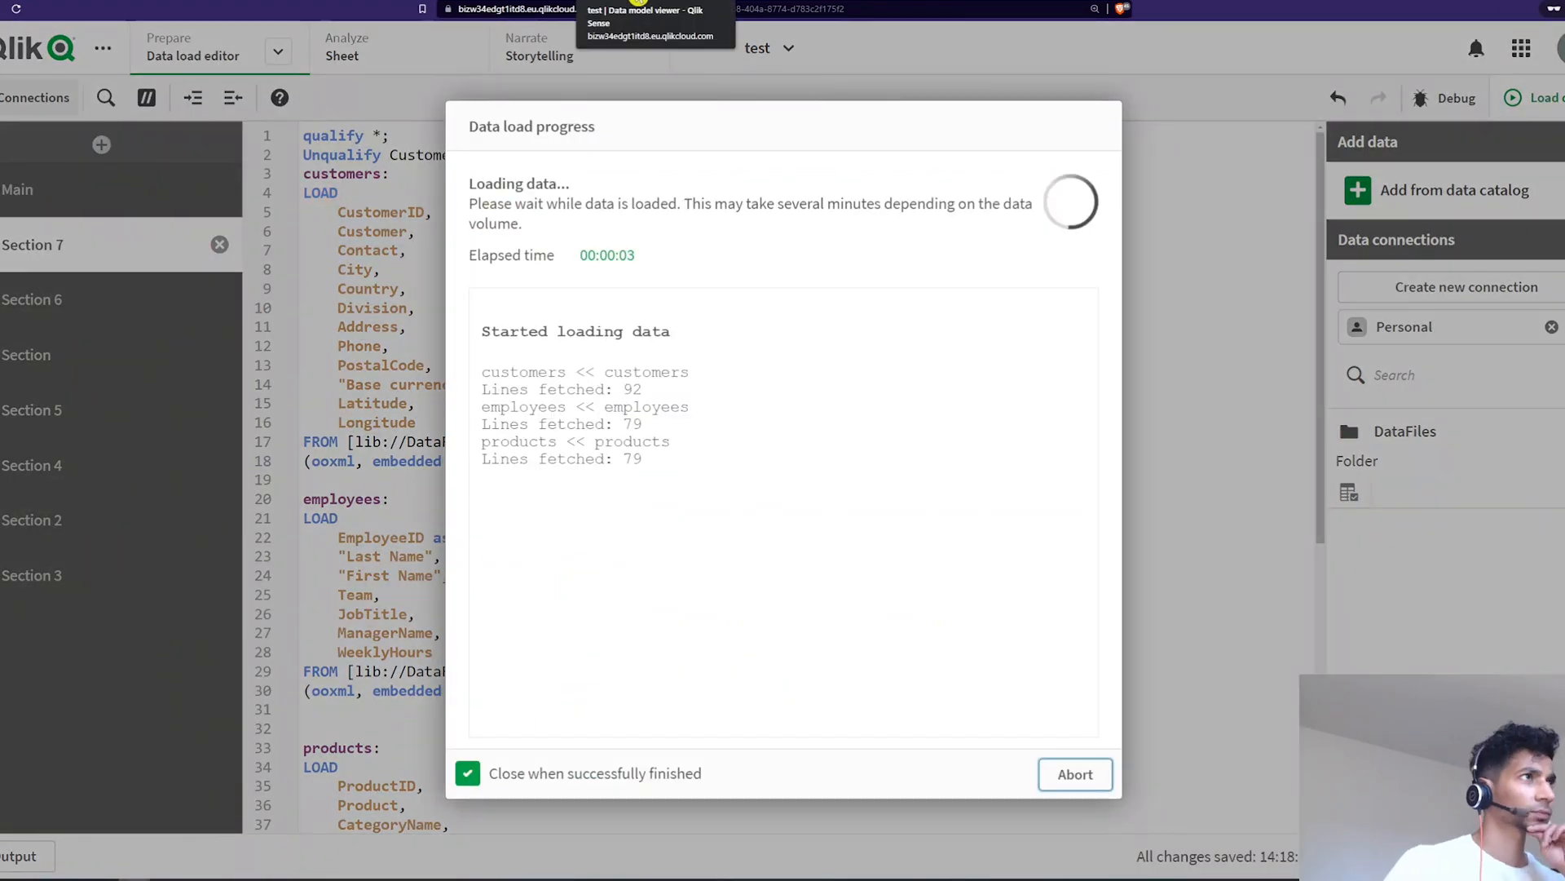
click(649, 14)
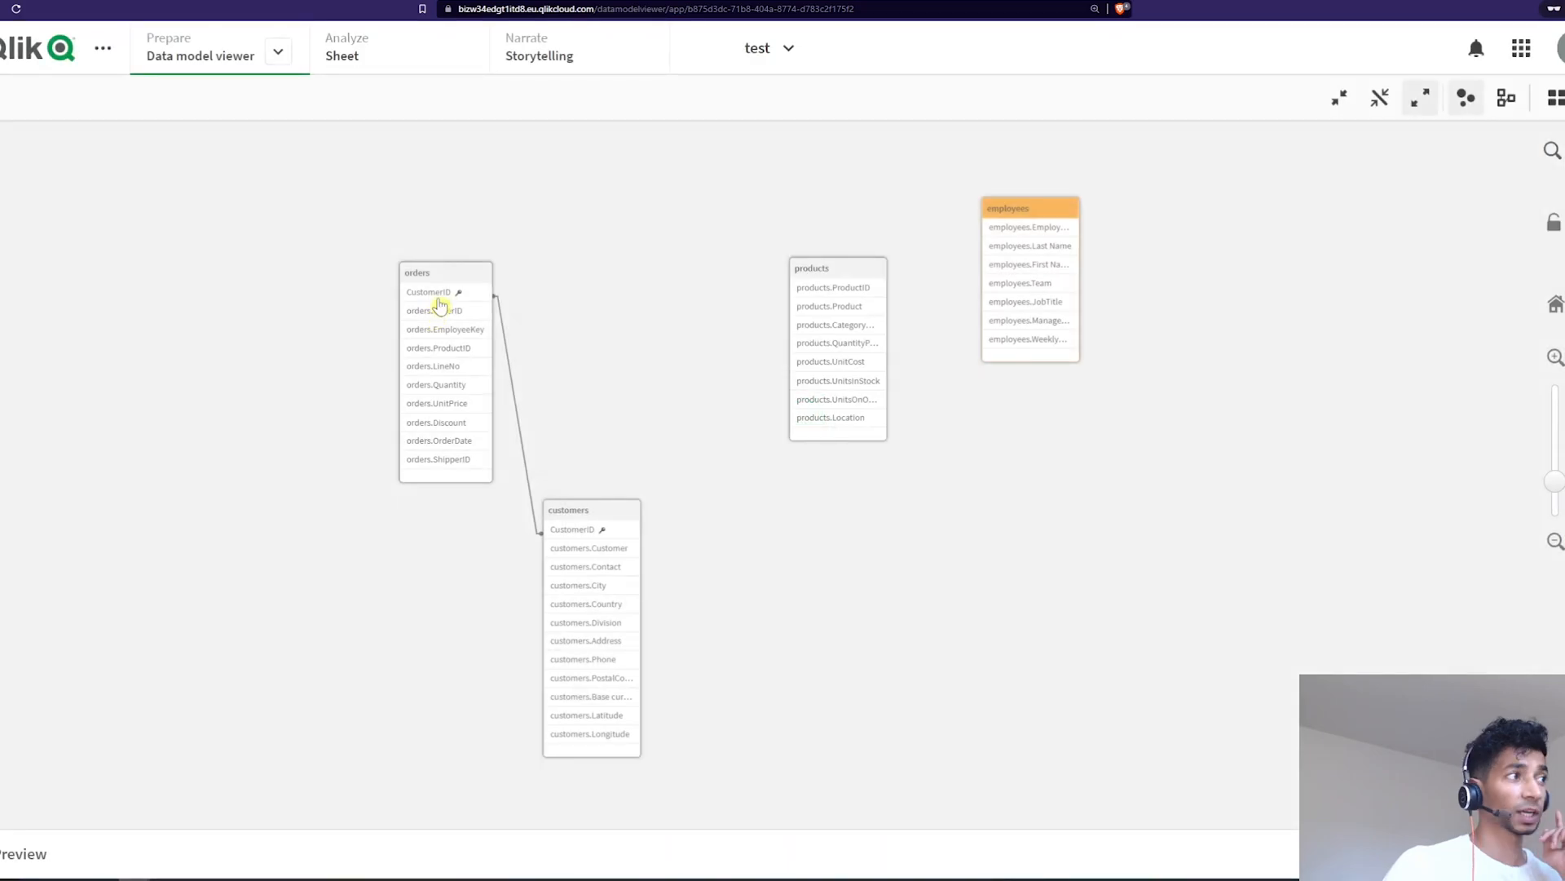
mouse_move(433, 445)
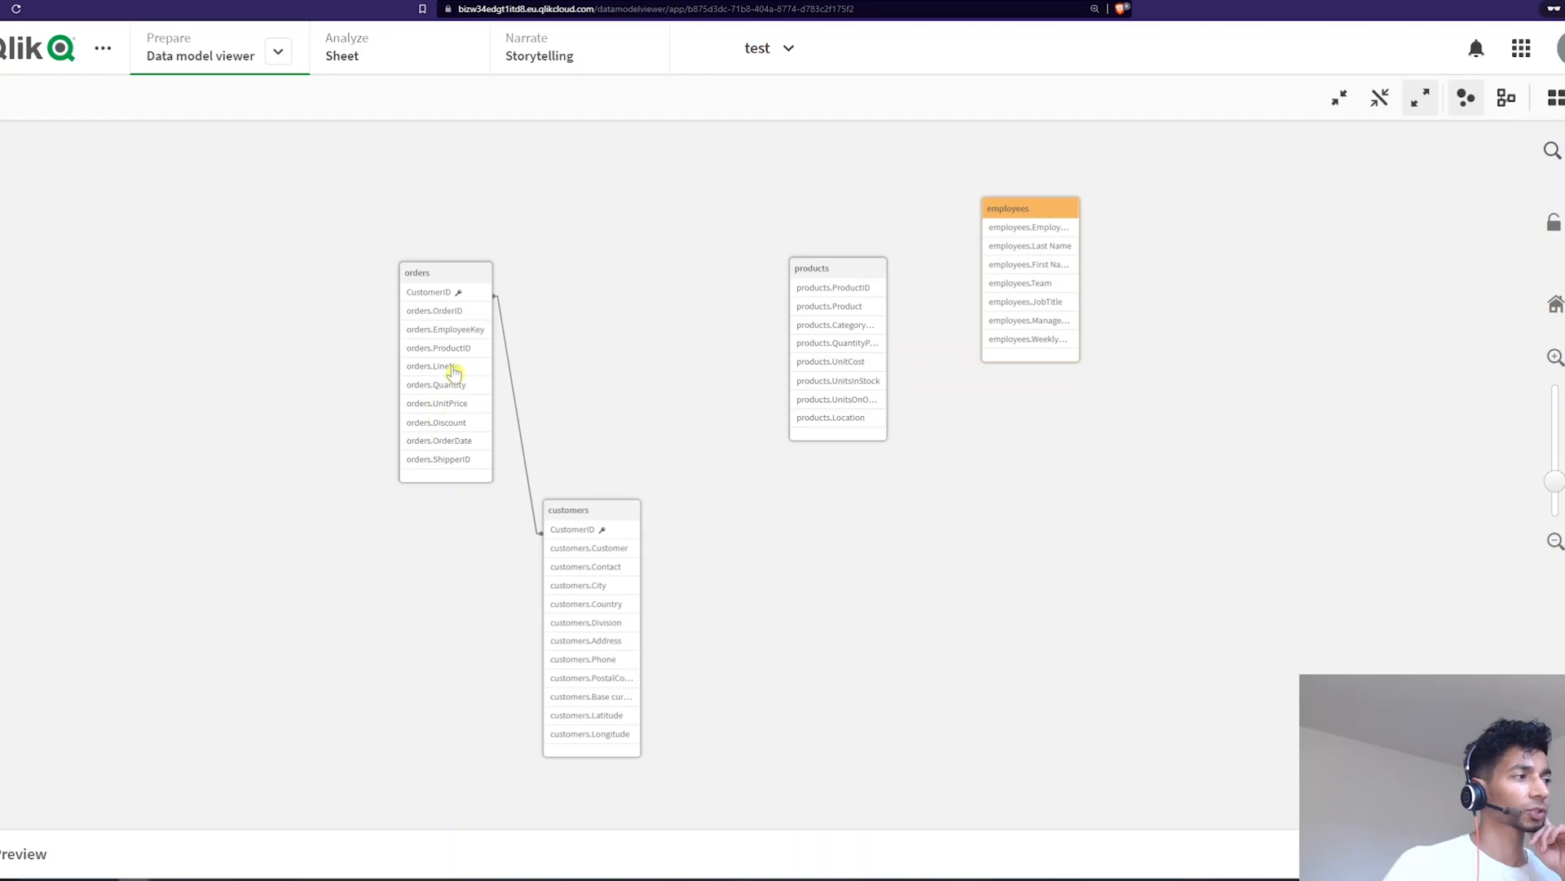
mouse_move(786, 357)
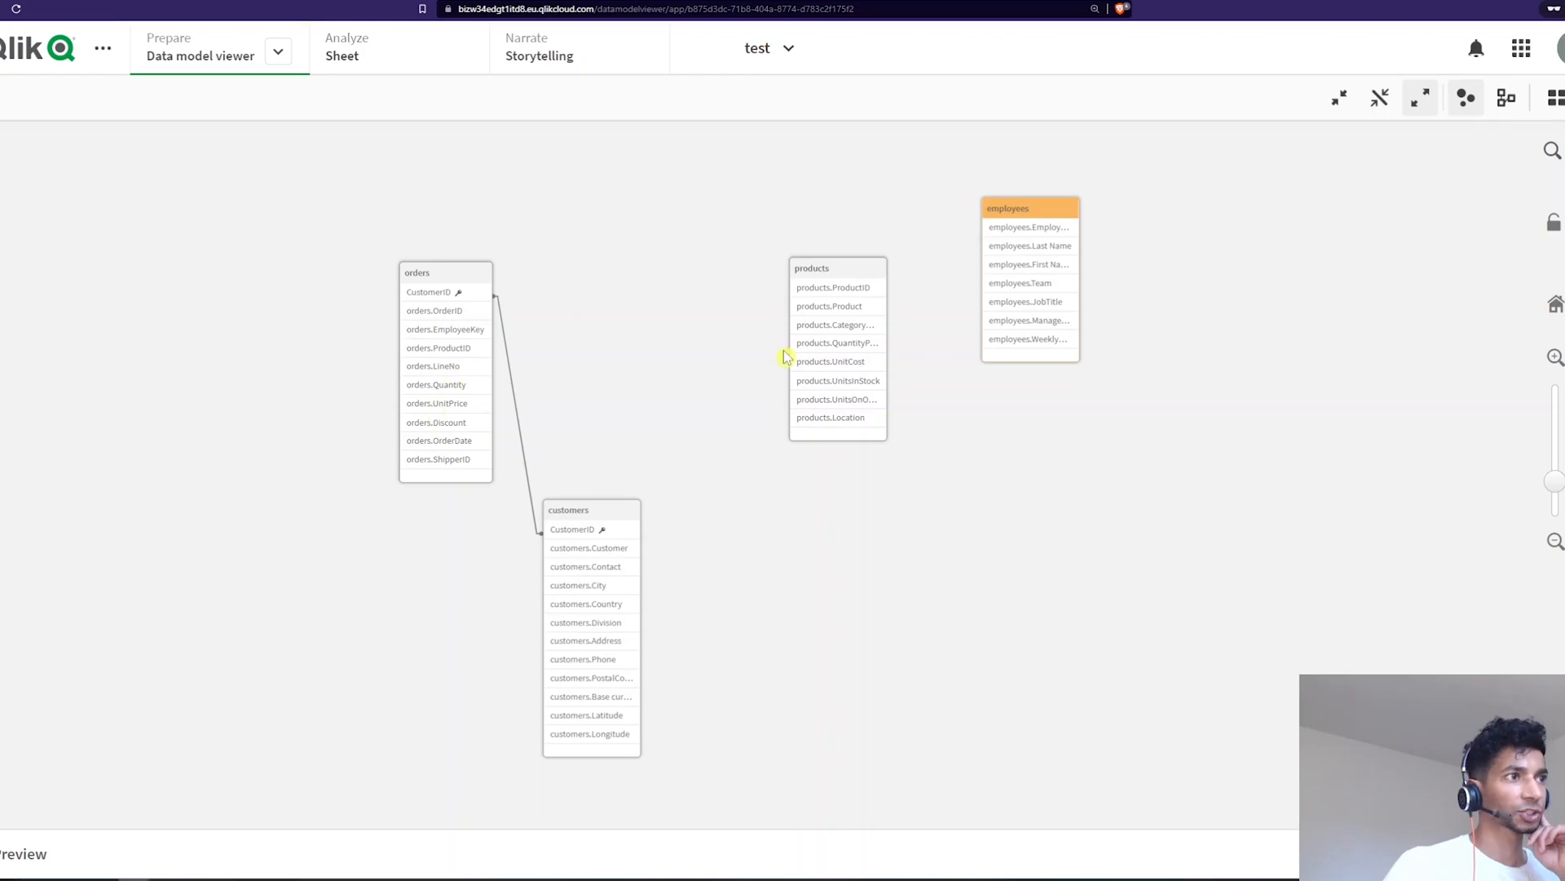
mouse_move(1042, 240)
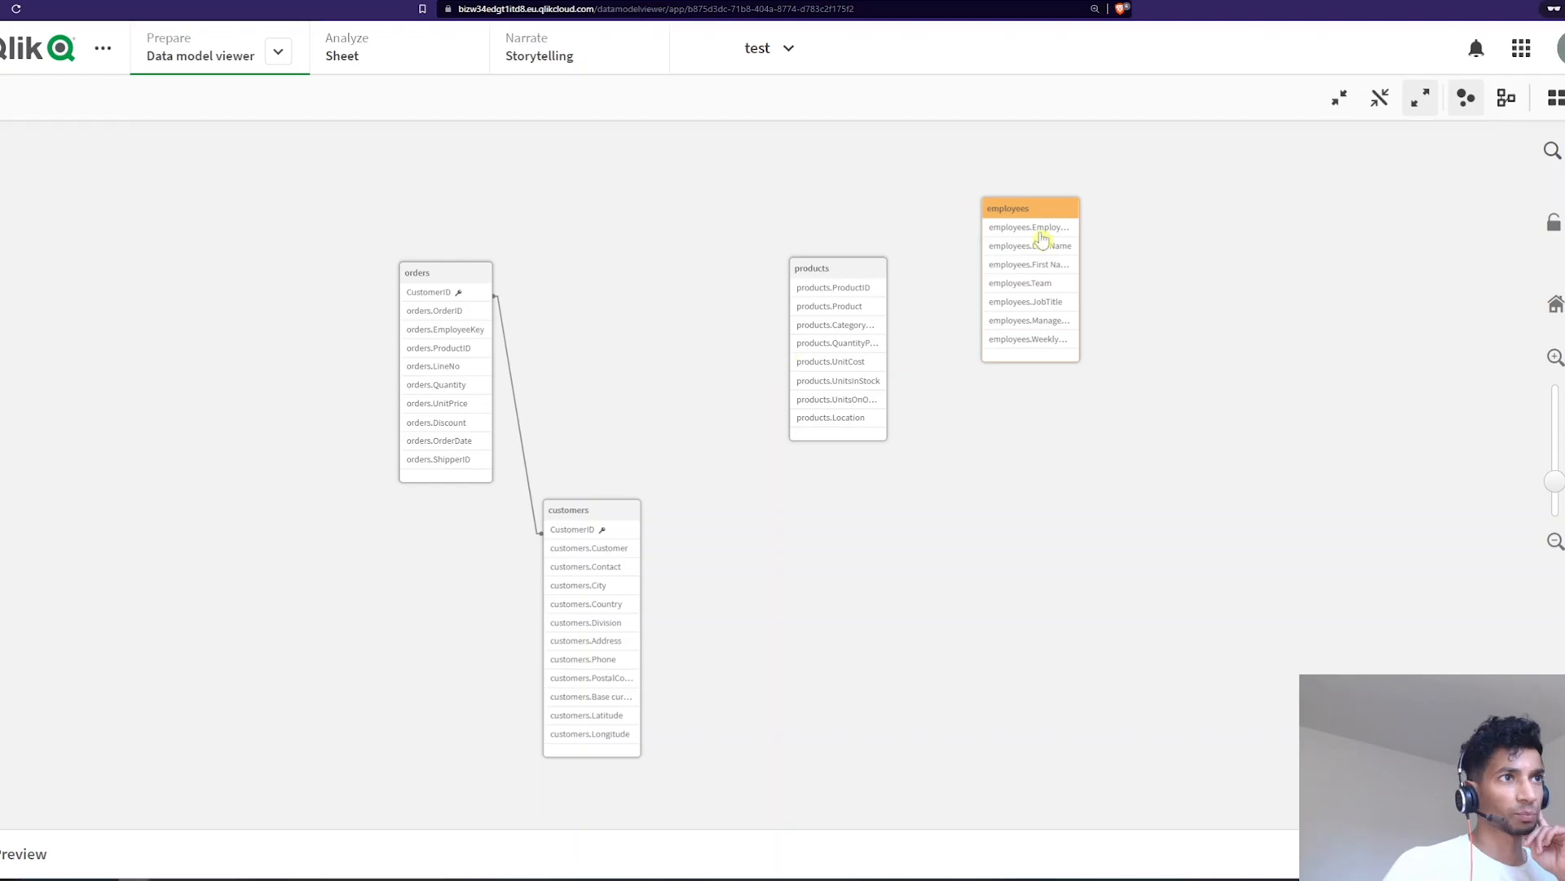
mouse_move(478, 333)
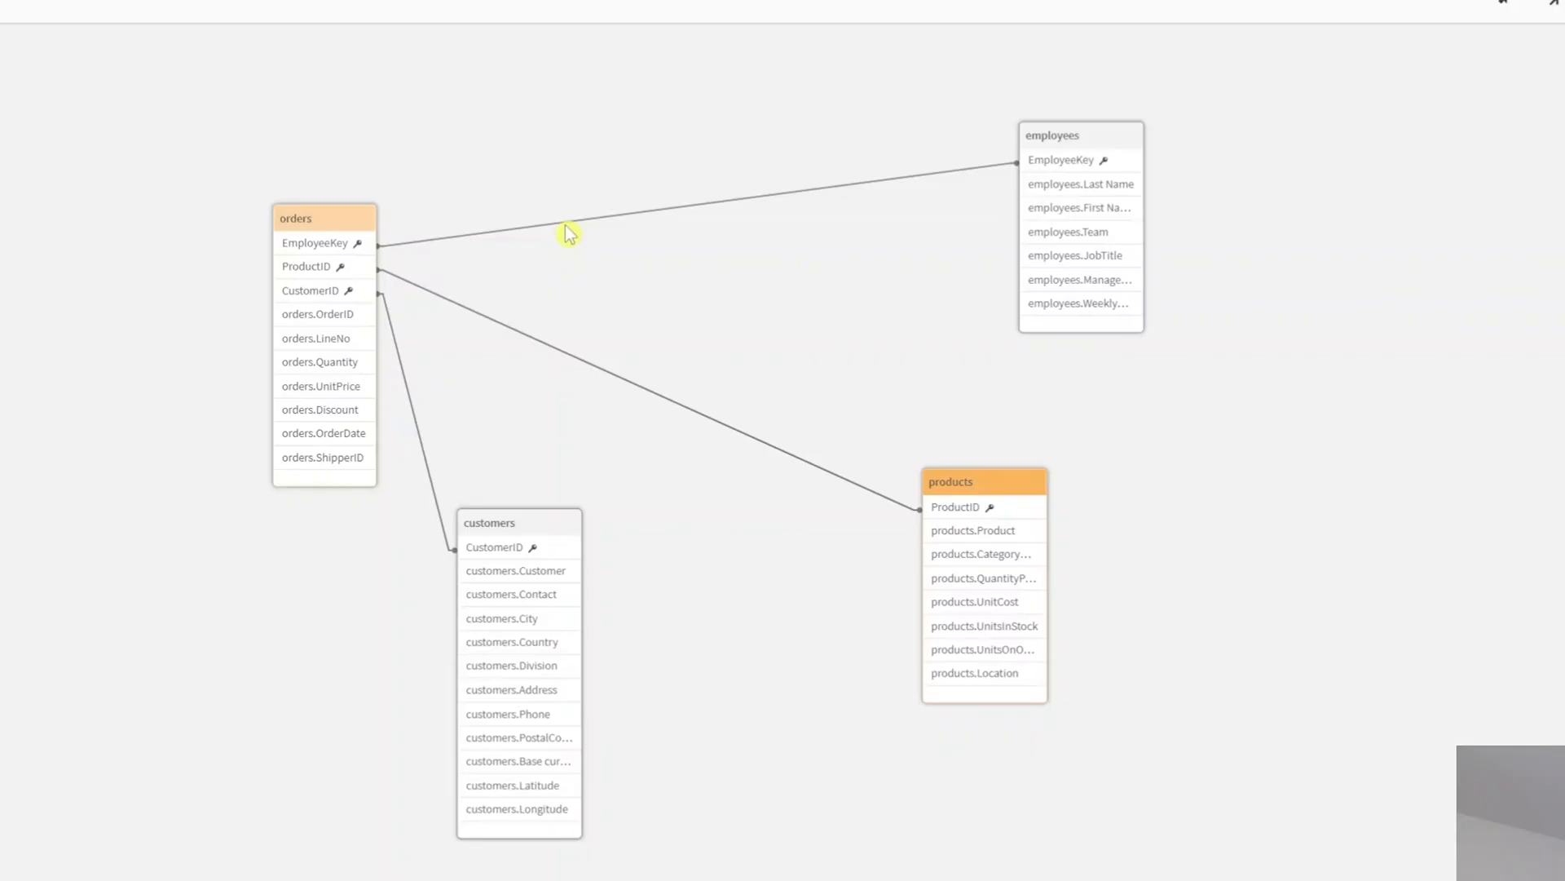
mouse_move(955, 522)
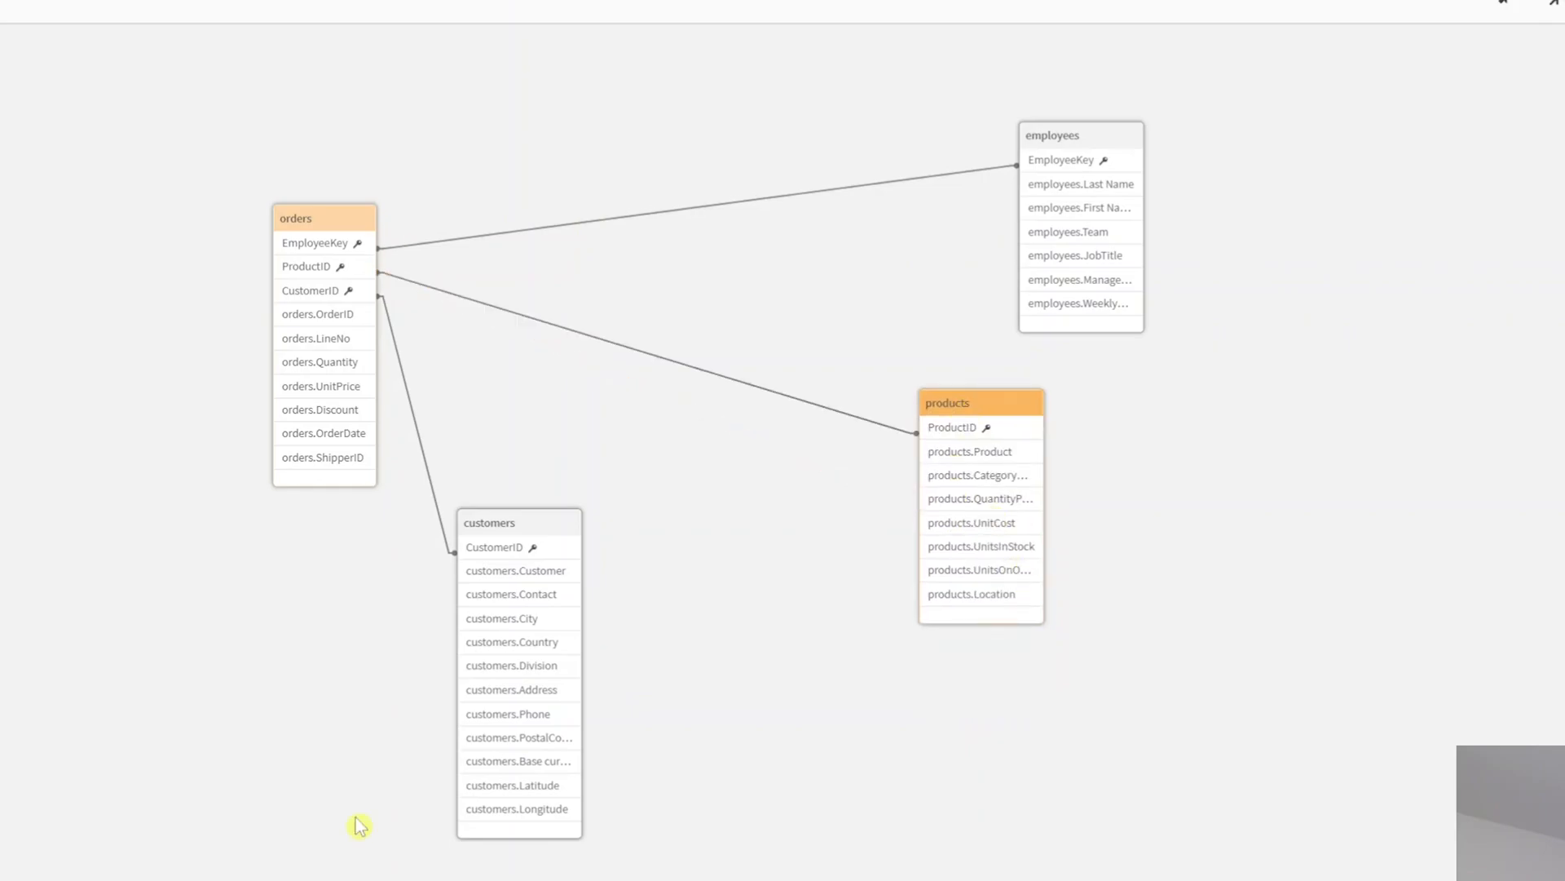
mouse_move(1047, 185)
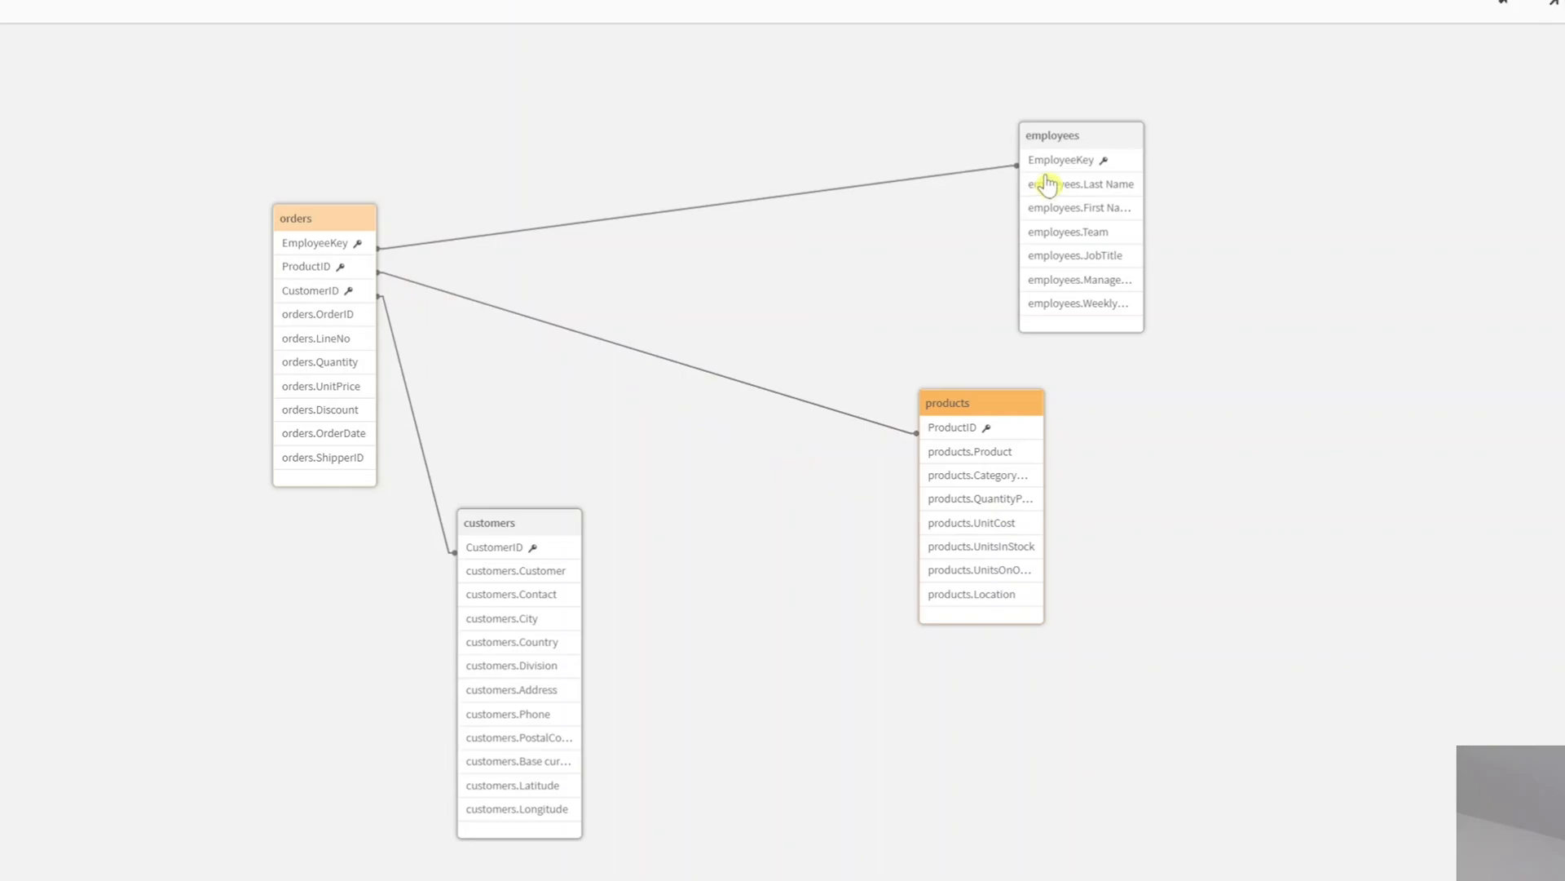
Return to the editor after extending Unqualify to CustomerID, EmployeeKey, ProductID and reloading.
click(1069, 160)
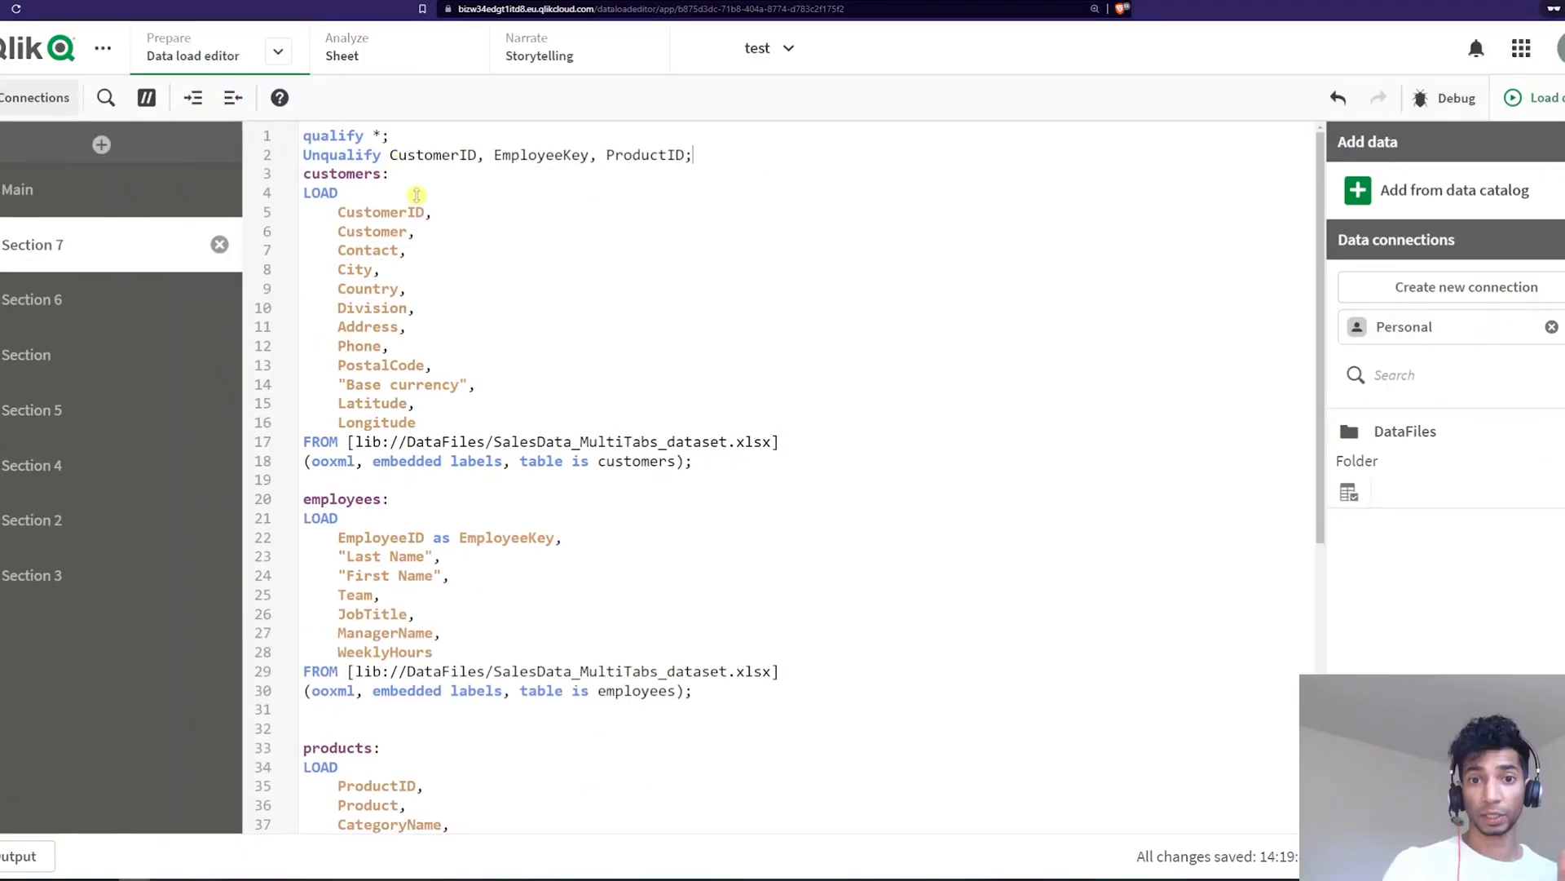
mouse_move(532, 424)
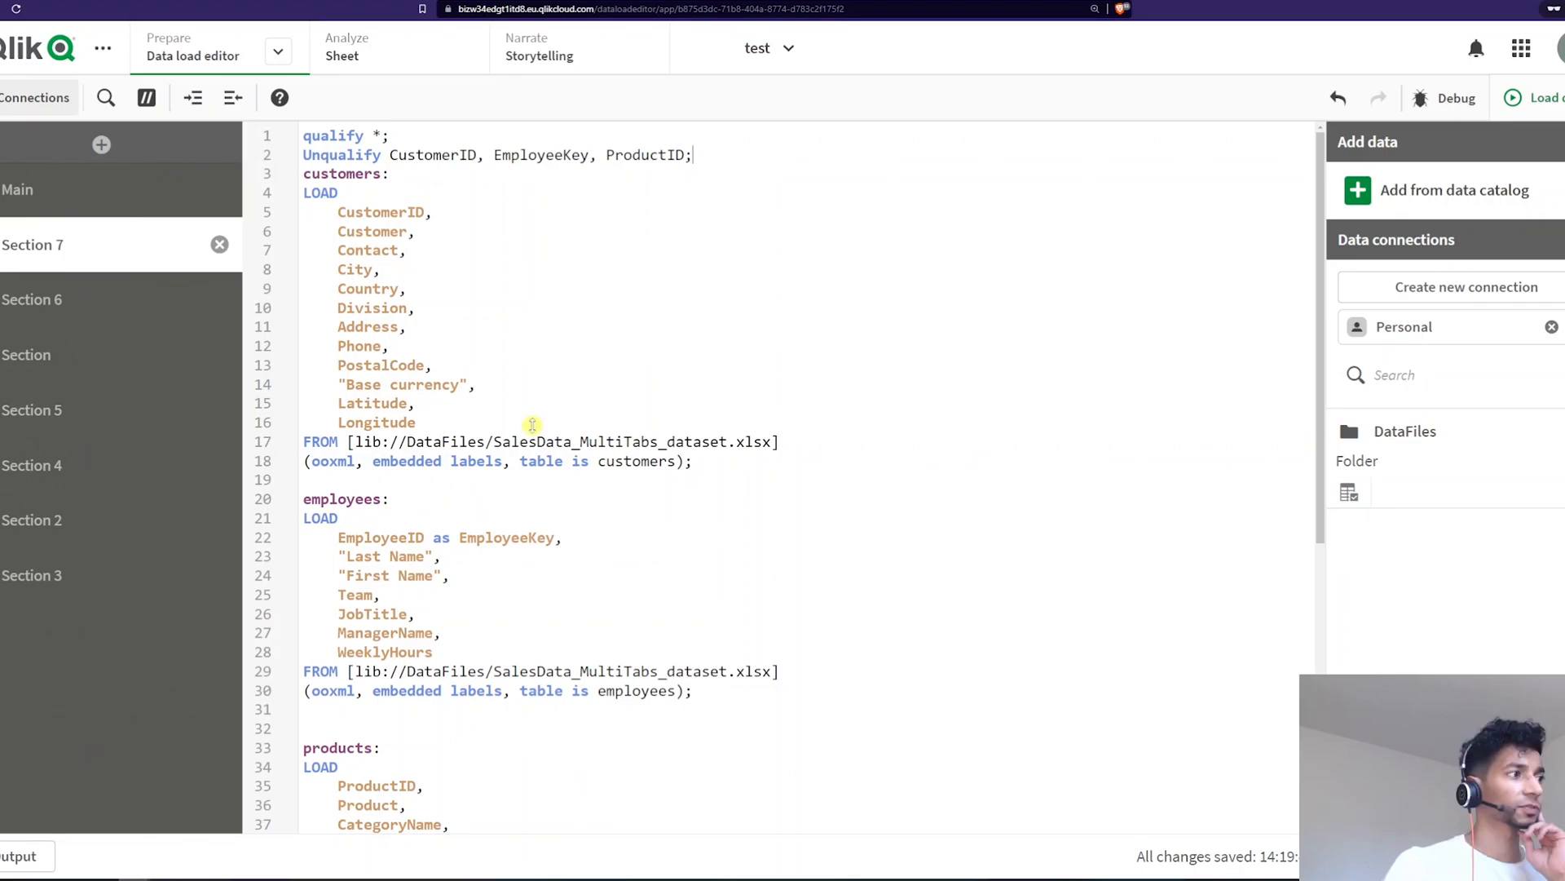
Write 'left keep (orders)' on line 62 after the orders load.
scroll(down, 3)
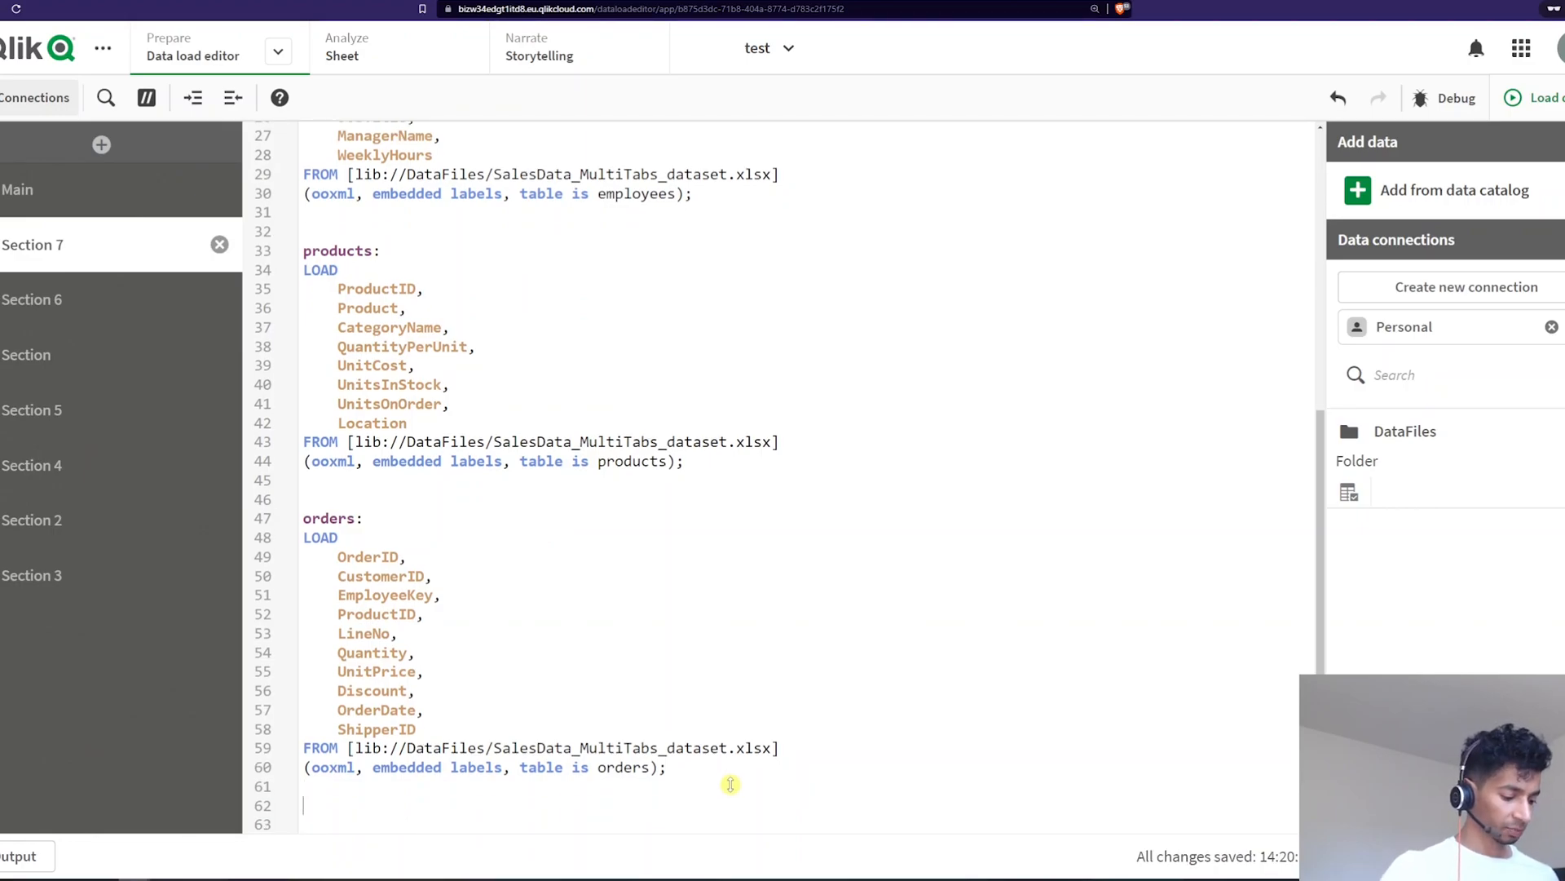
text(left keep)
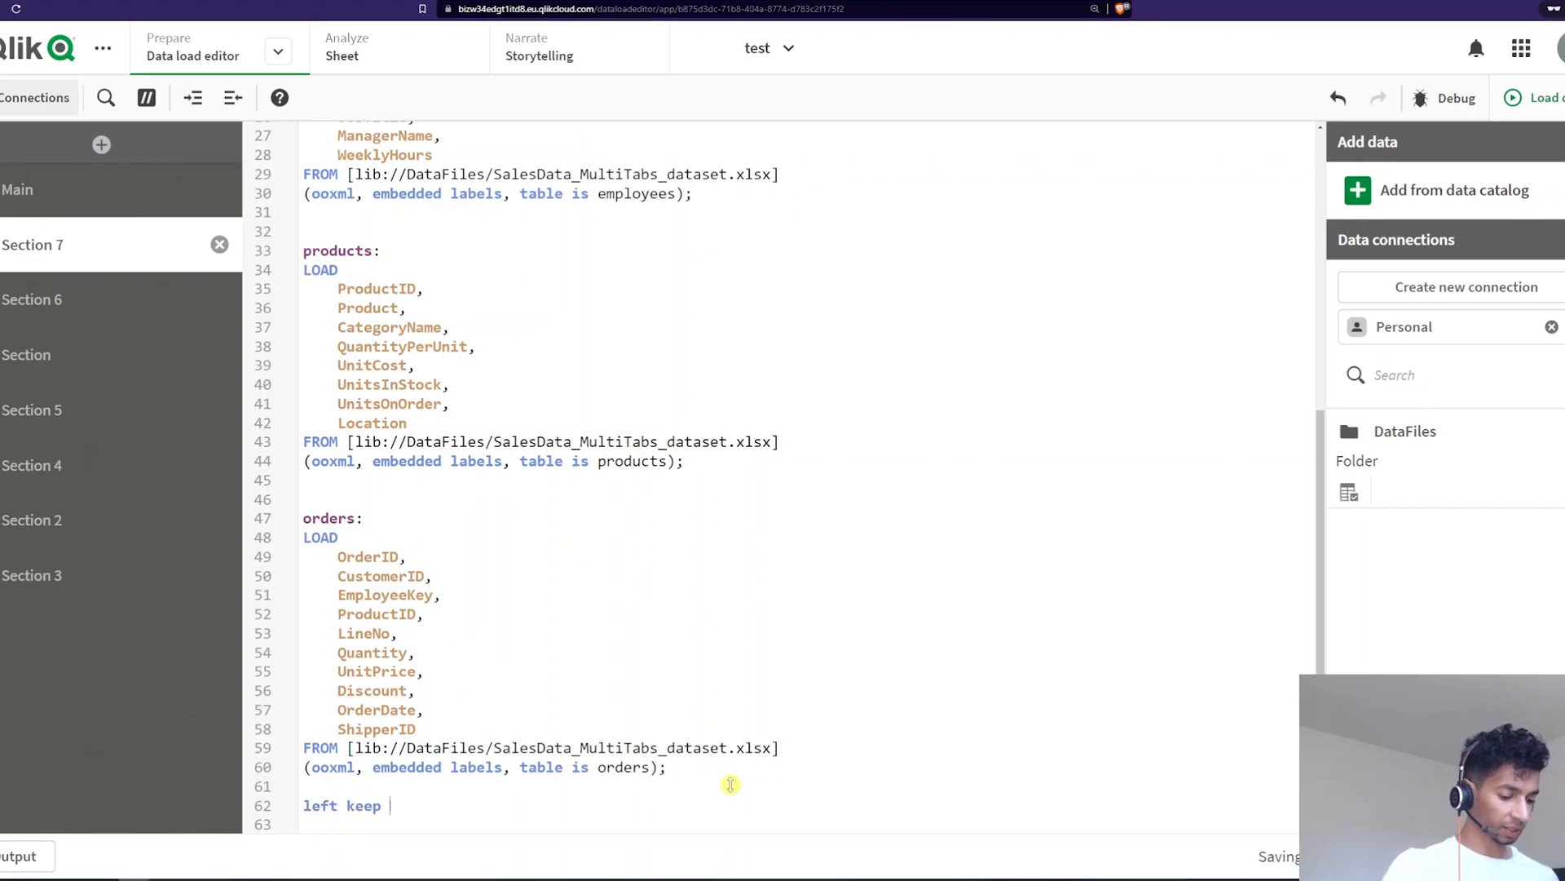
text((ord)
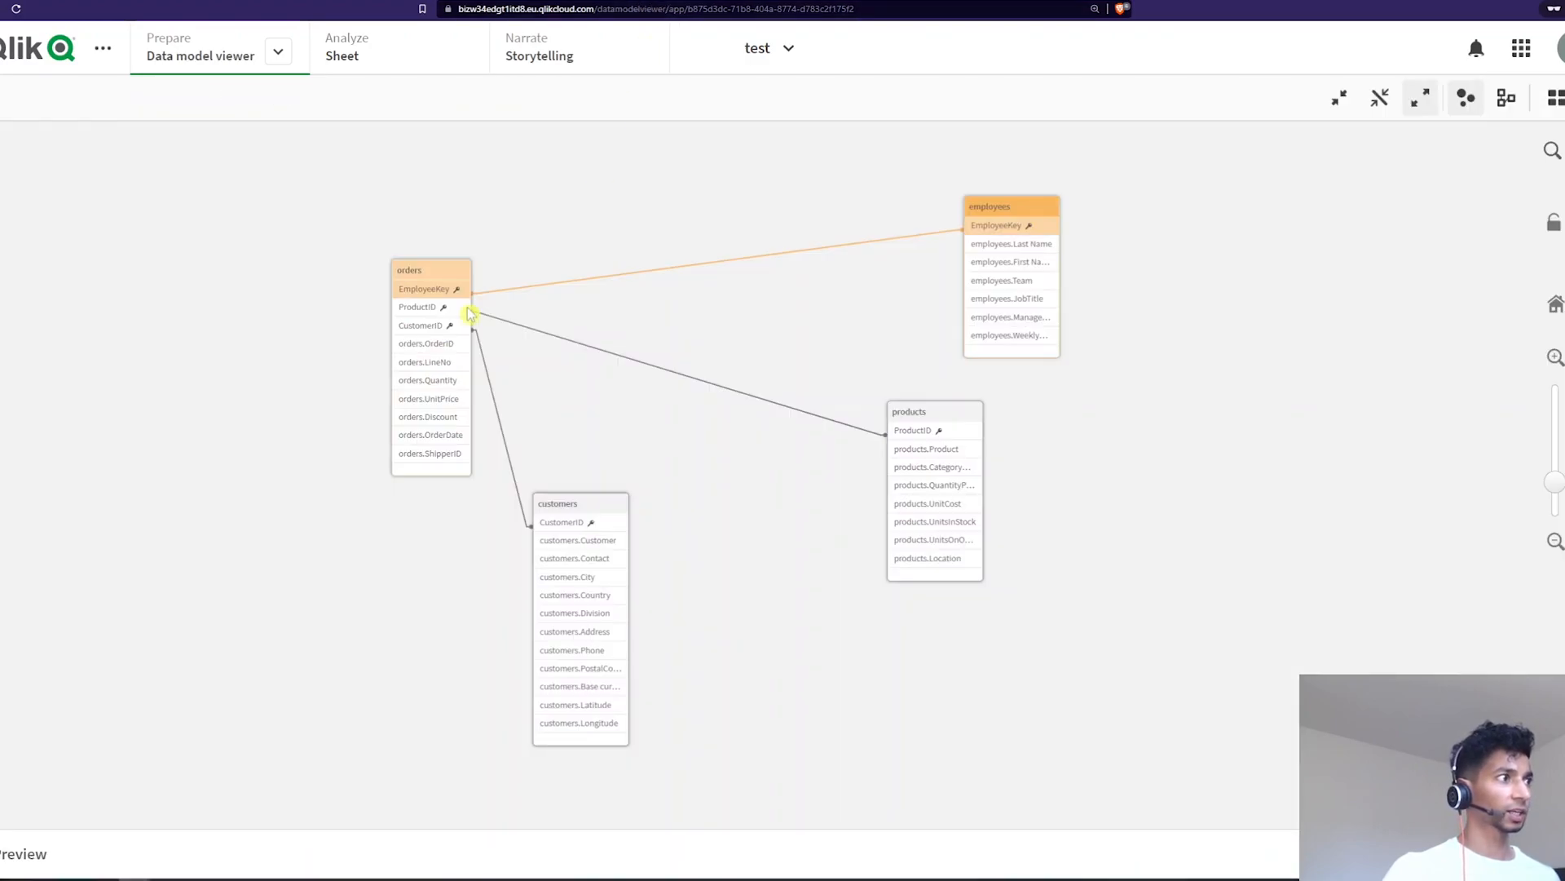
mouse_move(421, 416)
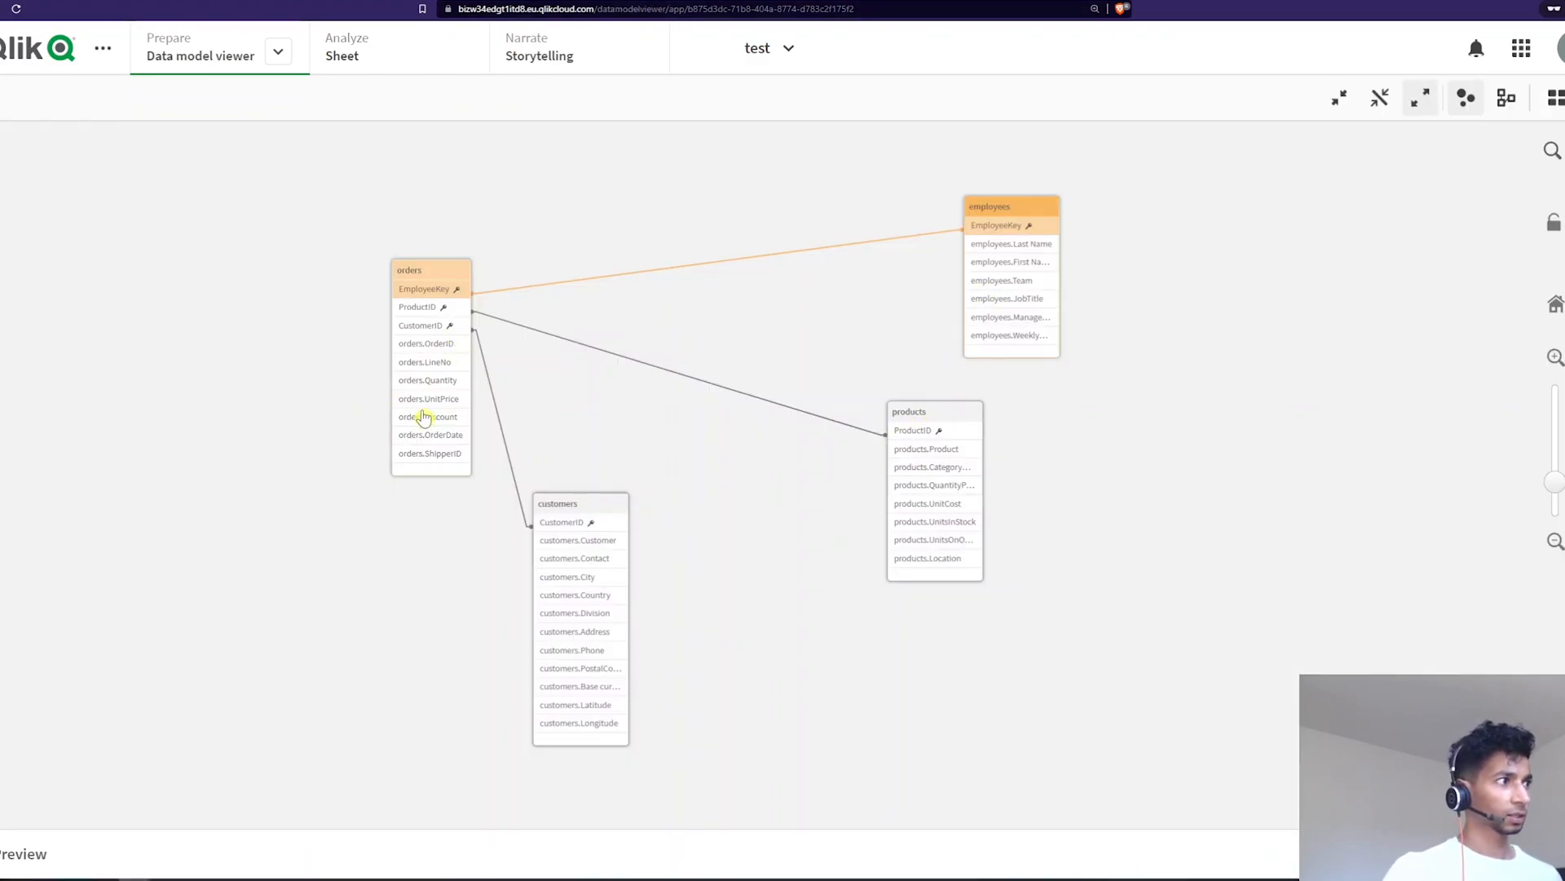
Return from the data model viewer to the load script.
click(425, 342)
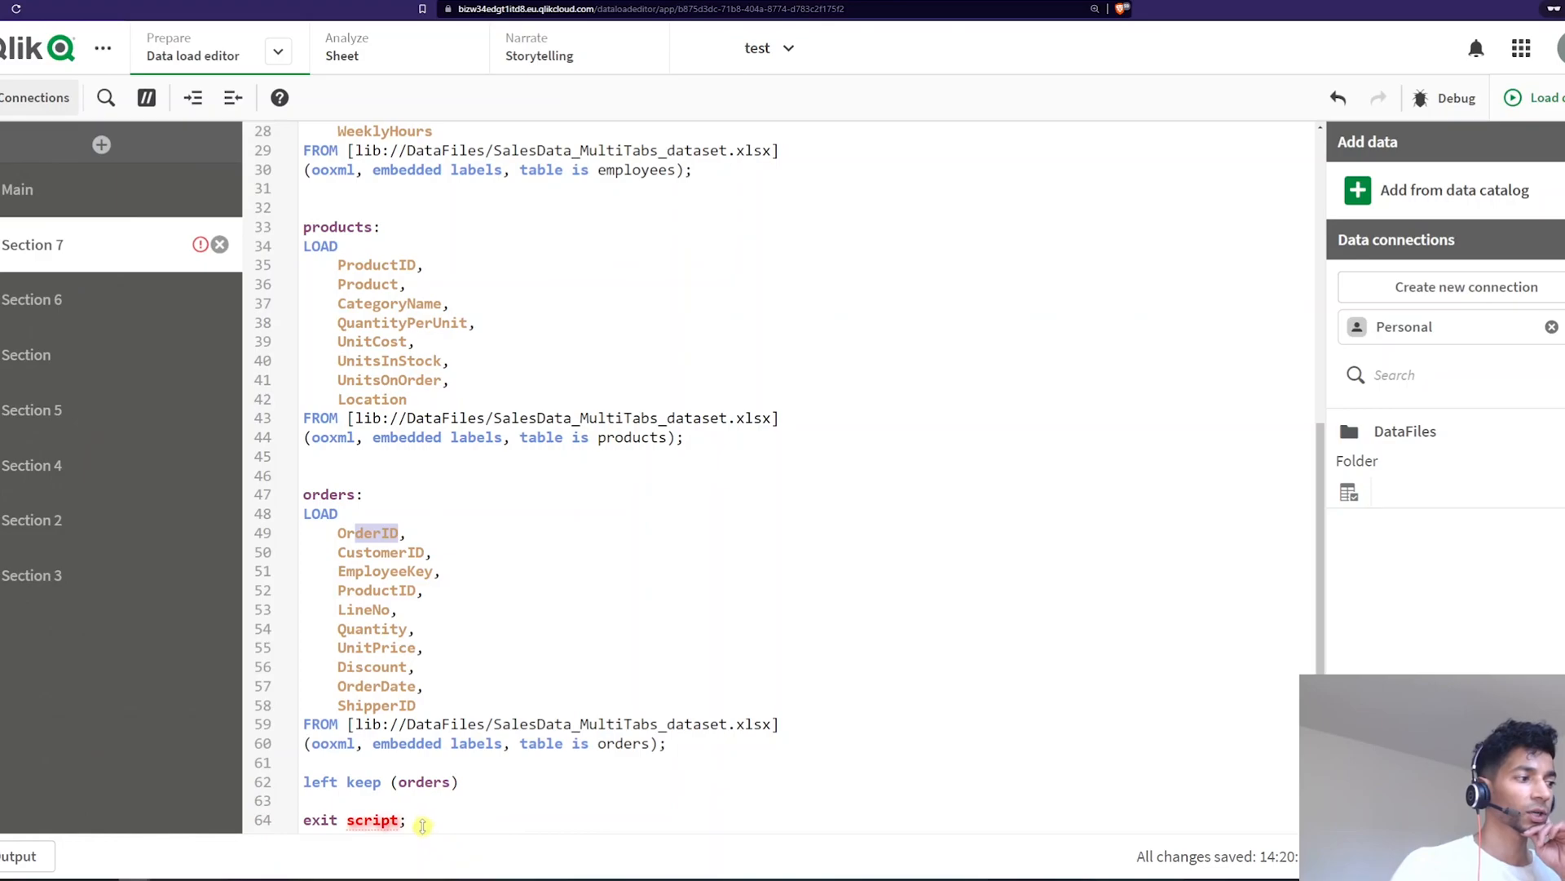
Replace the left keep line with 'Unqualify *;' to close the script.
scroll(up, 3)
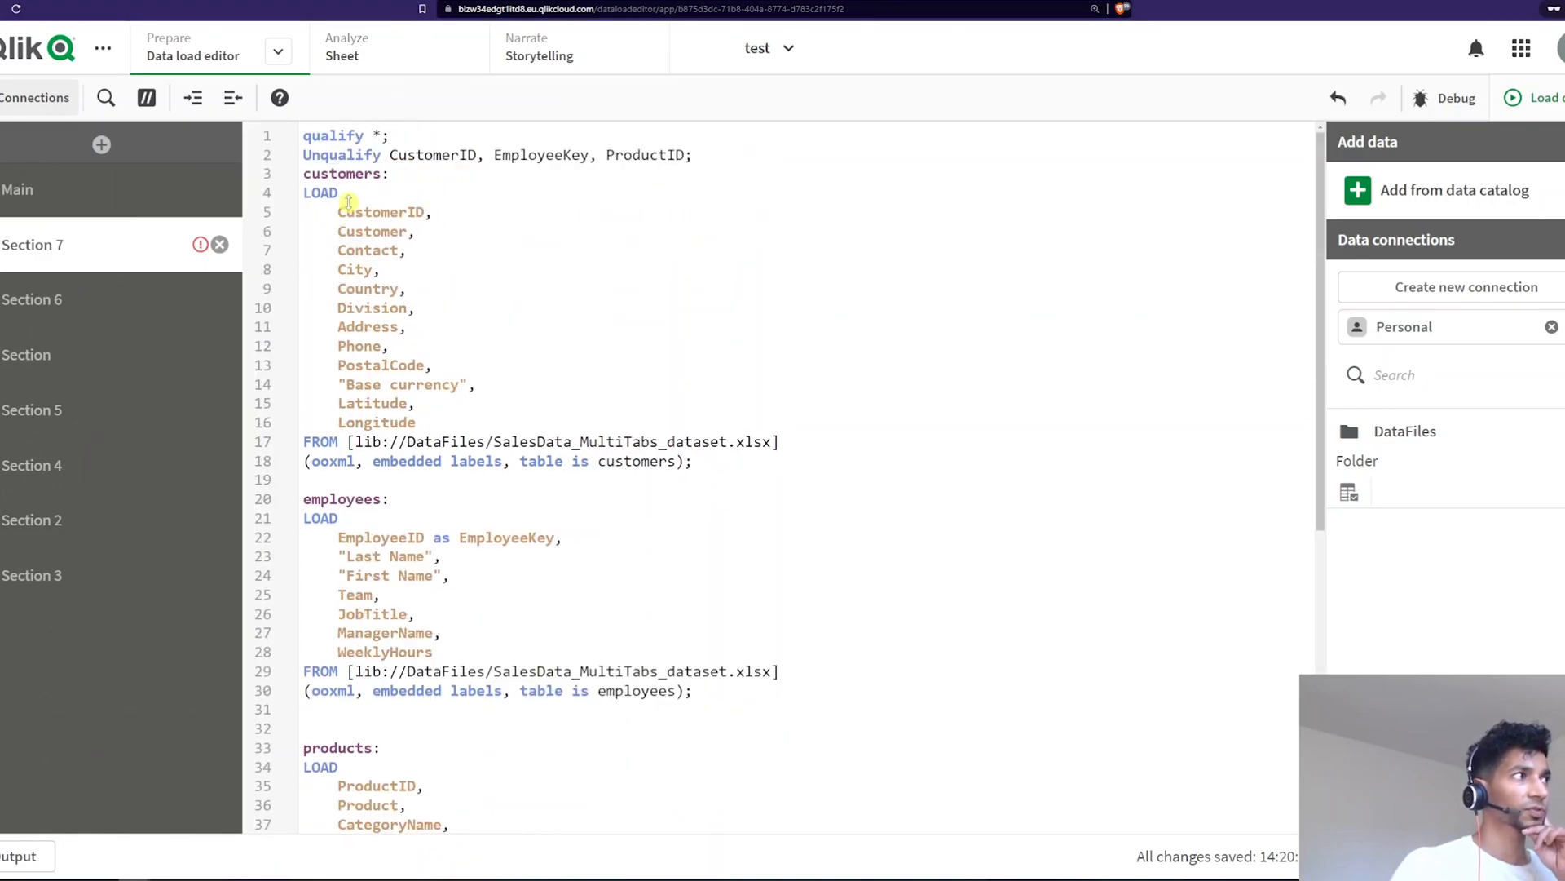
double_click(333, 135)
text(U)
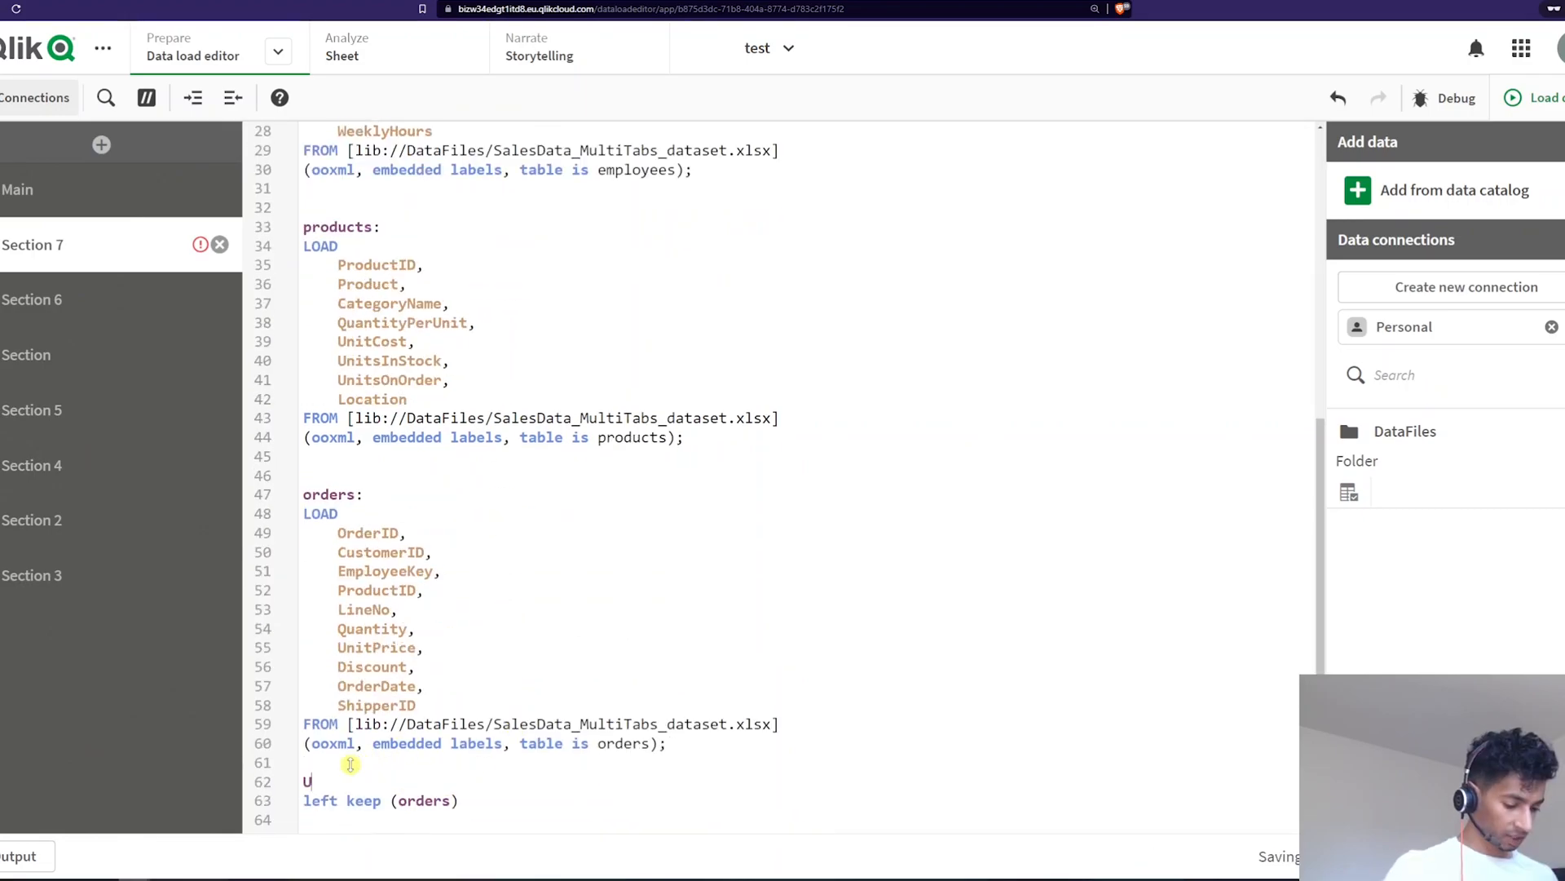
text(nqulia)
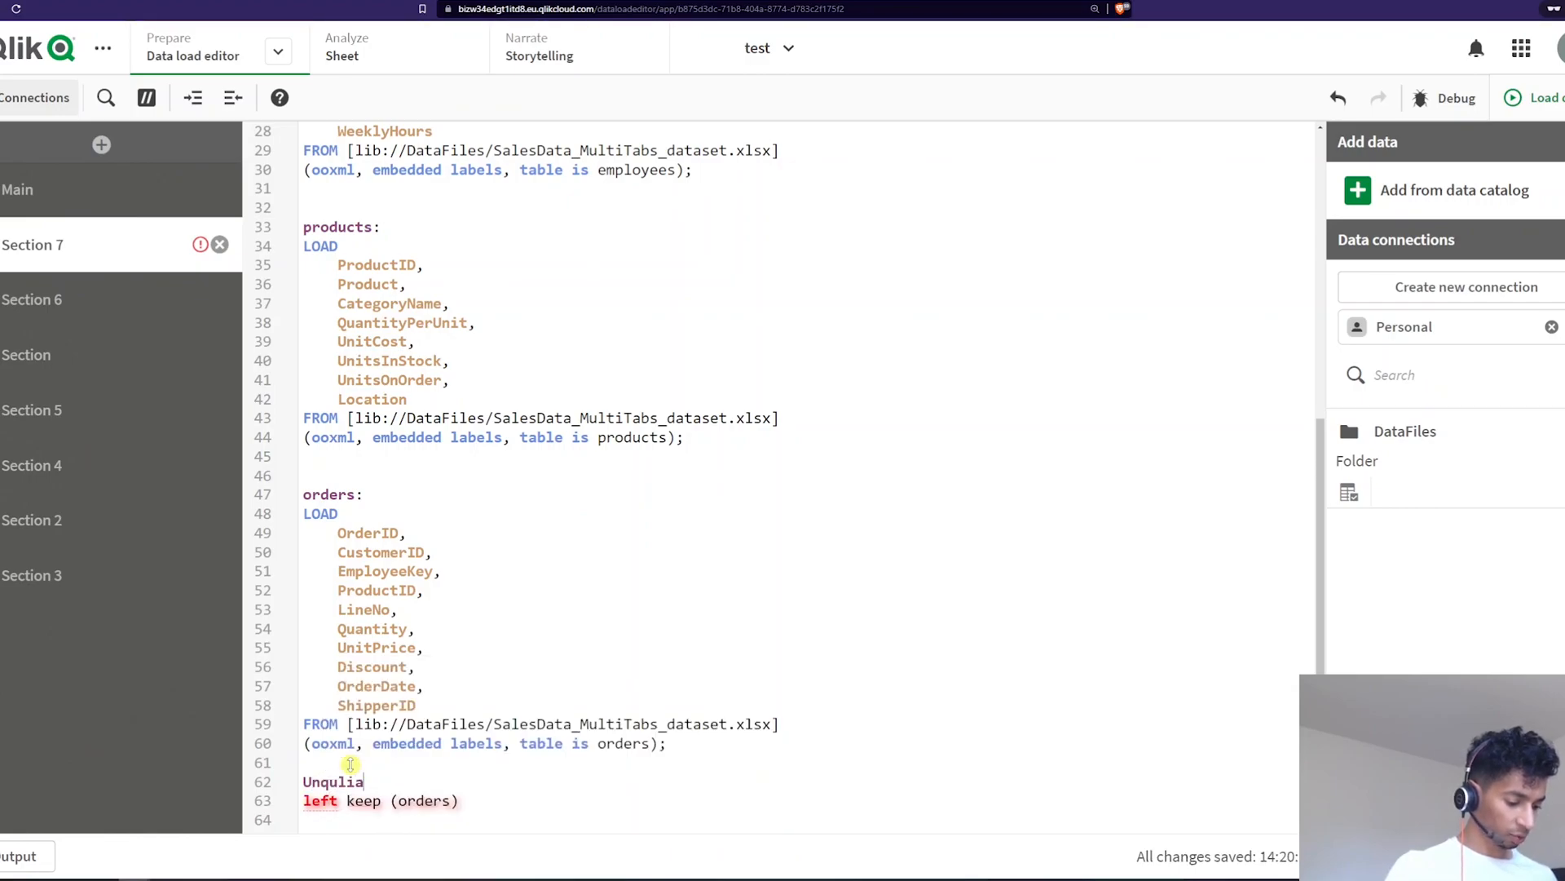
text(fy)
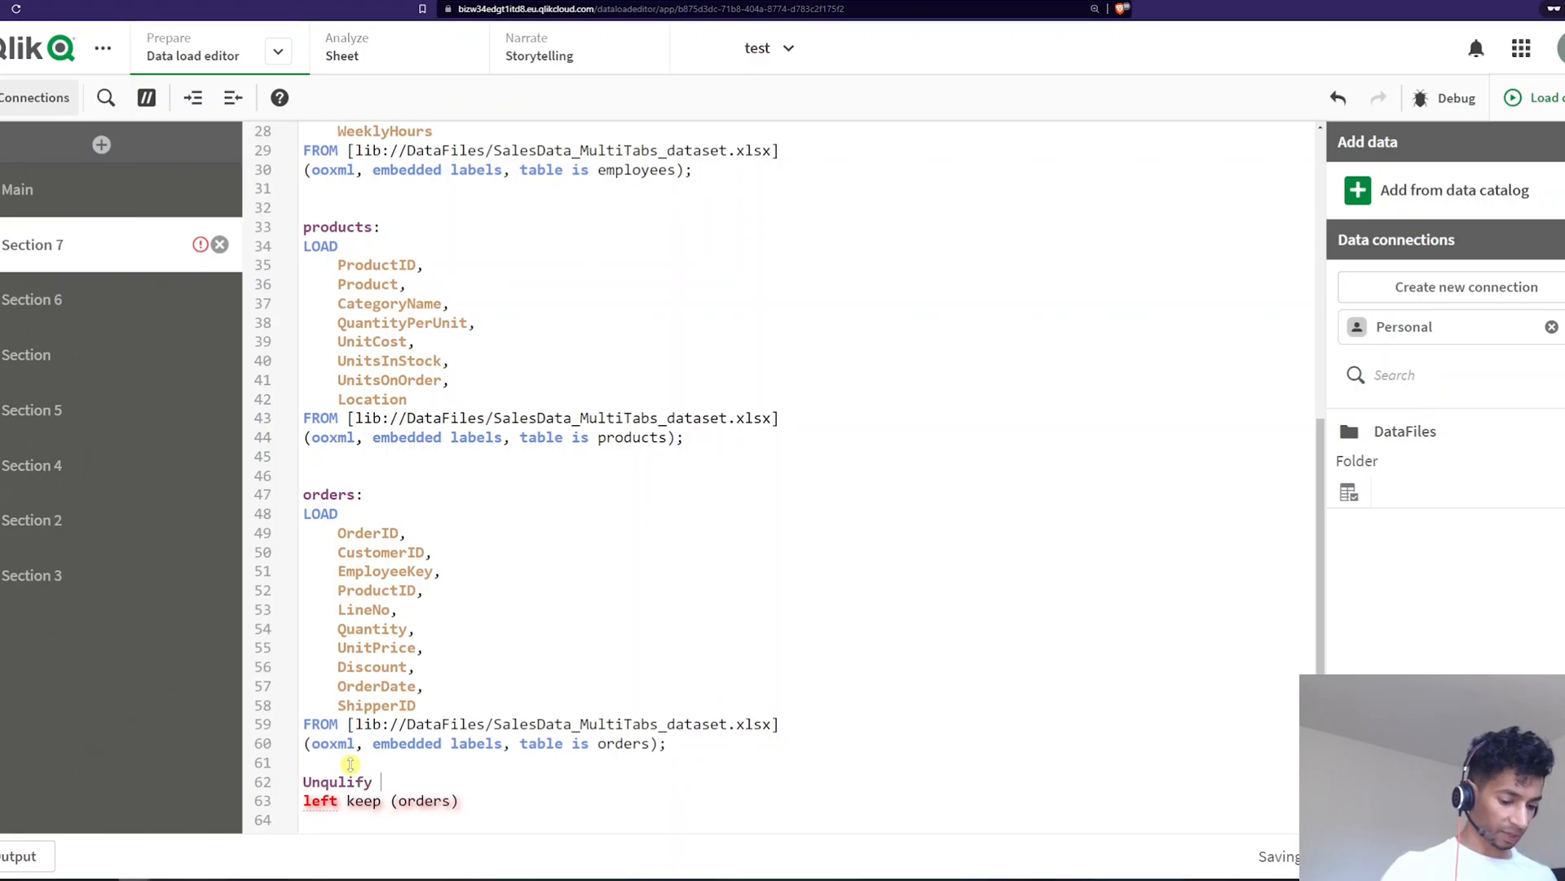
text(*;)
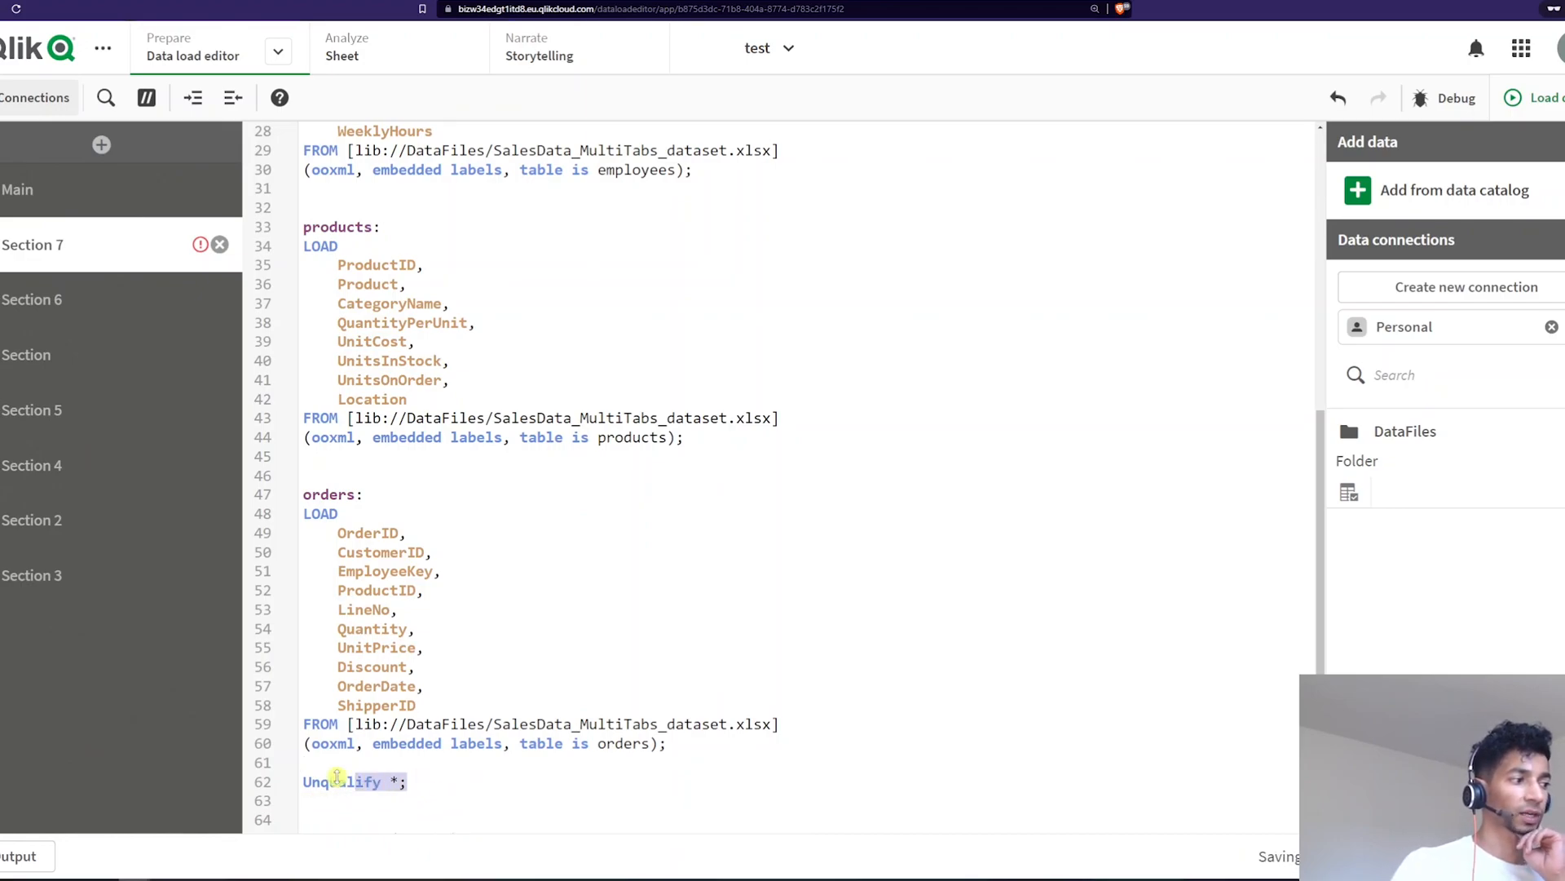
scroll(up, 3)
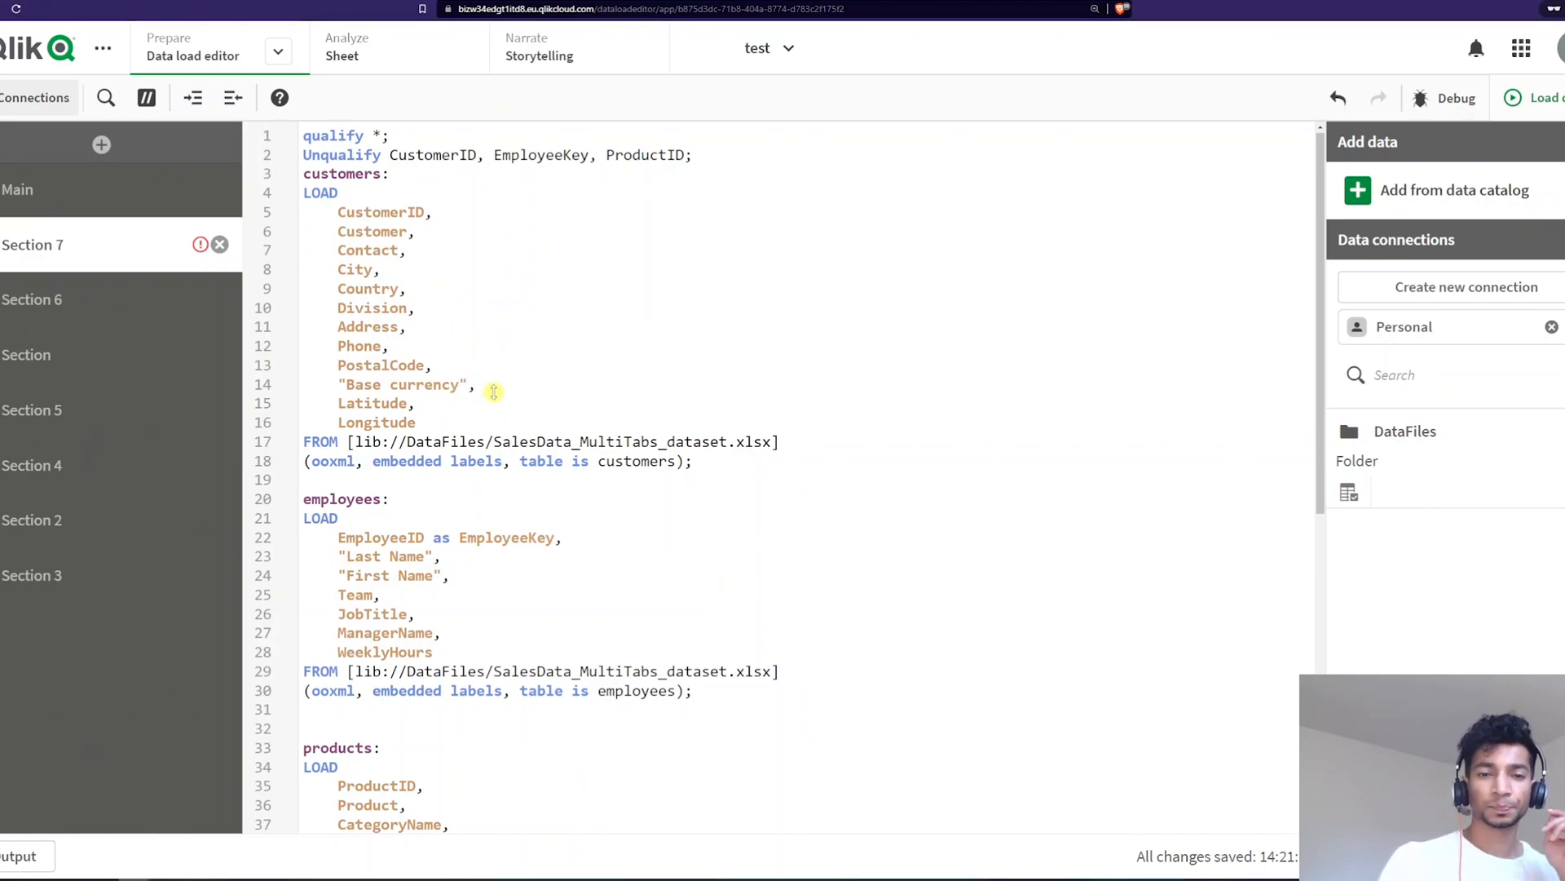
mouse_move(477, 364)
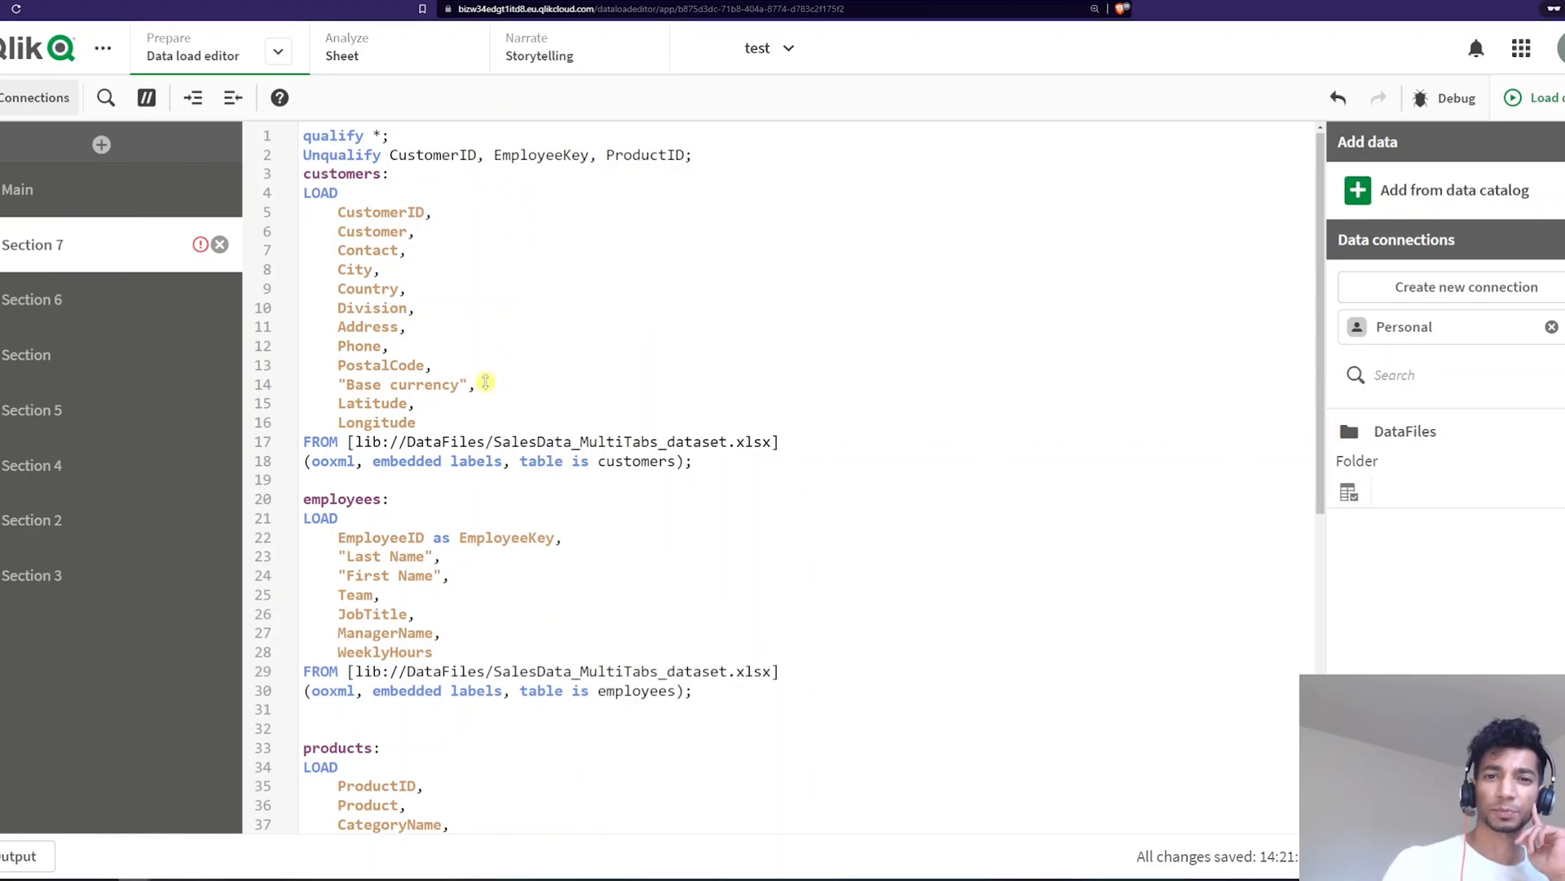
mouse_move(471, 393)
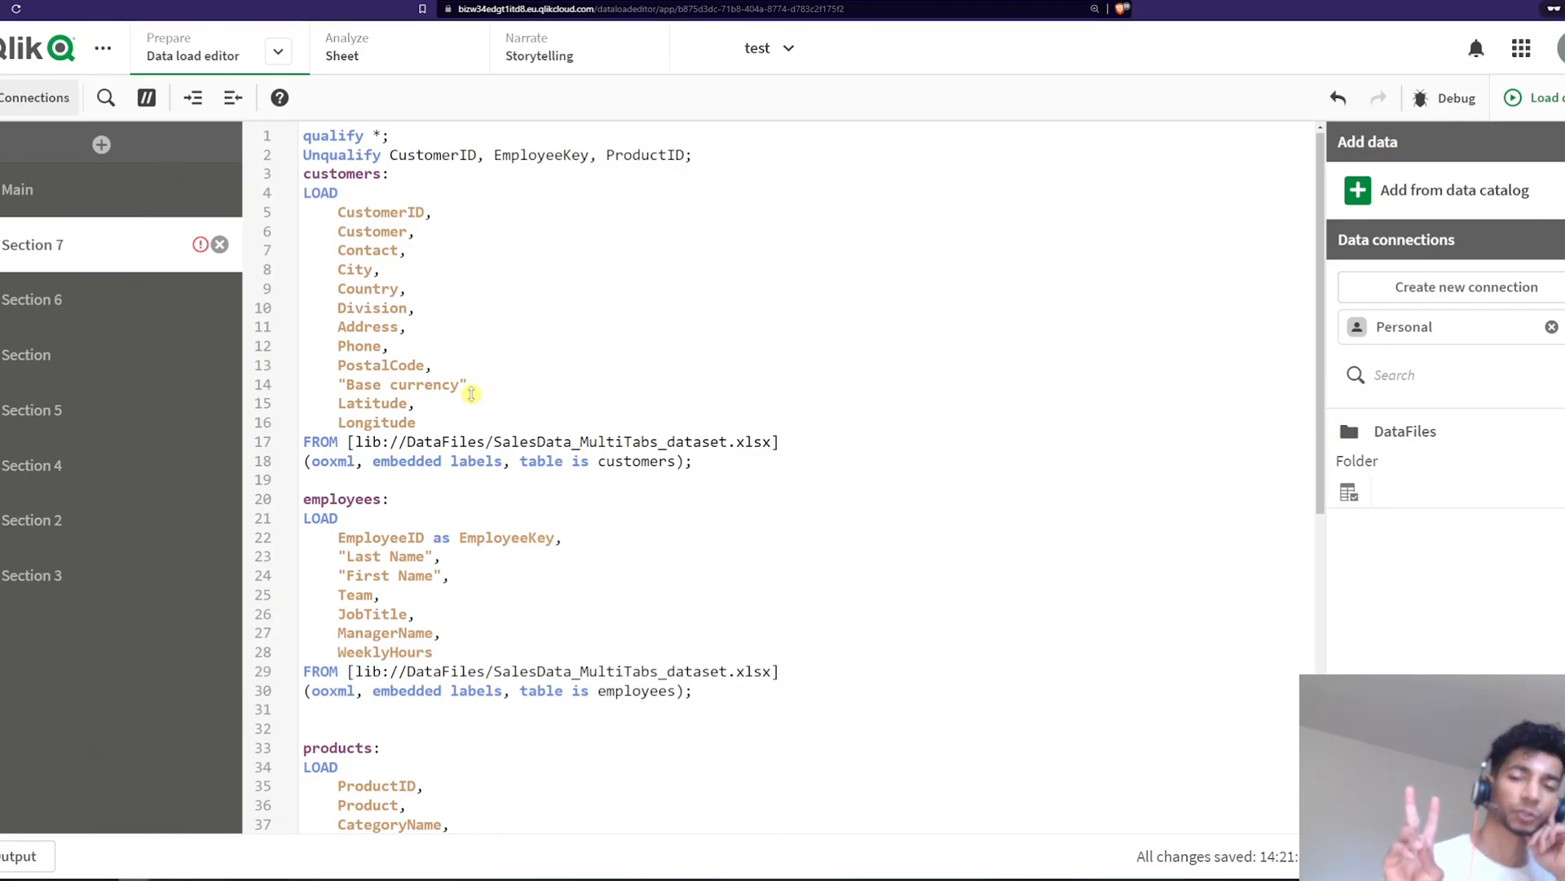